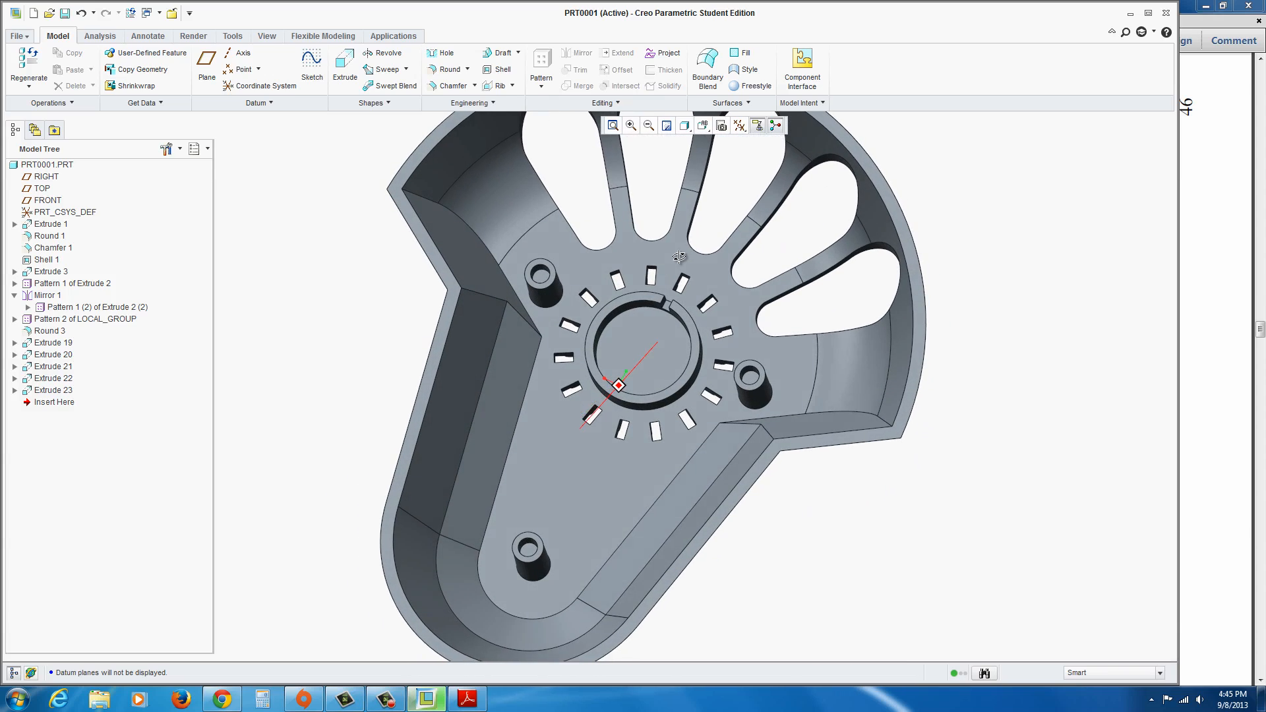
Step: Create the earlier part L1, then start another new solid part named L4
drag(678, 259, 819, 399)
text(L1)
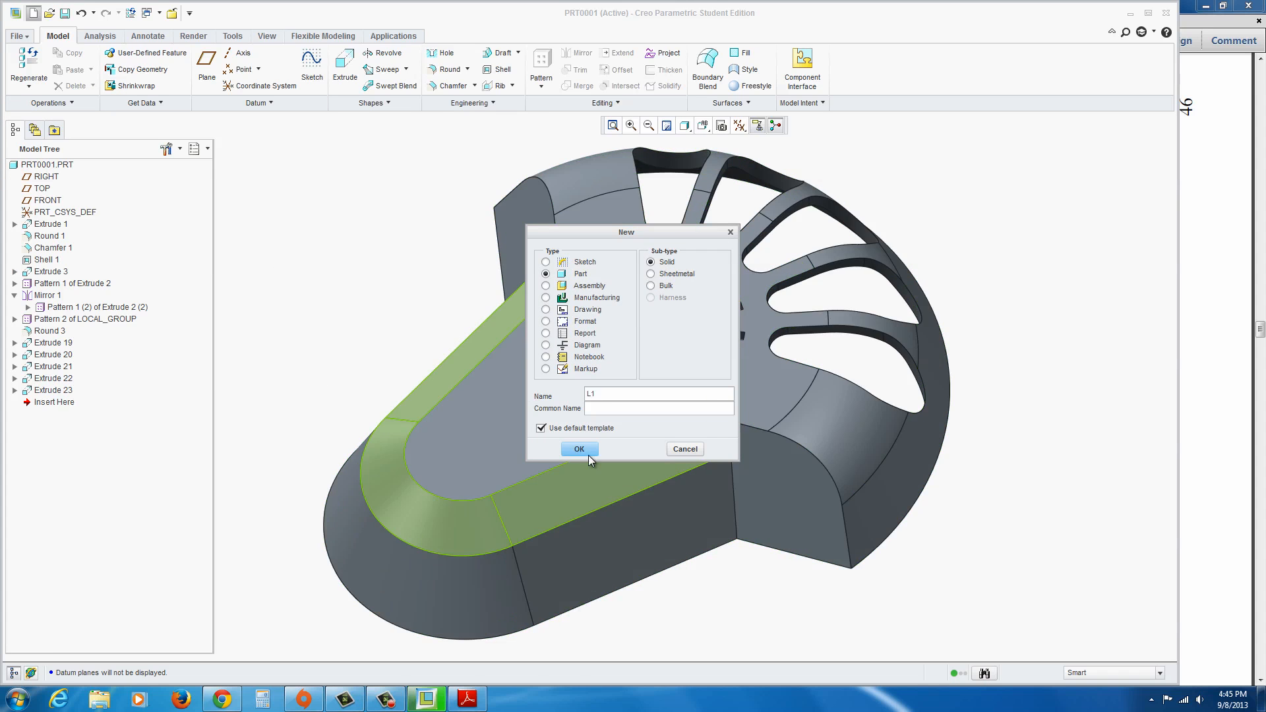
click(579, 448)
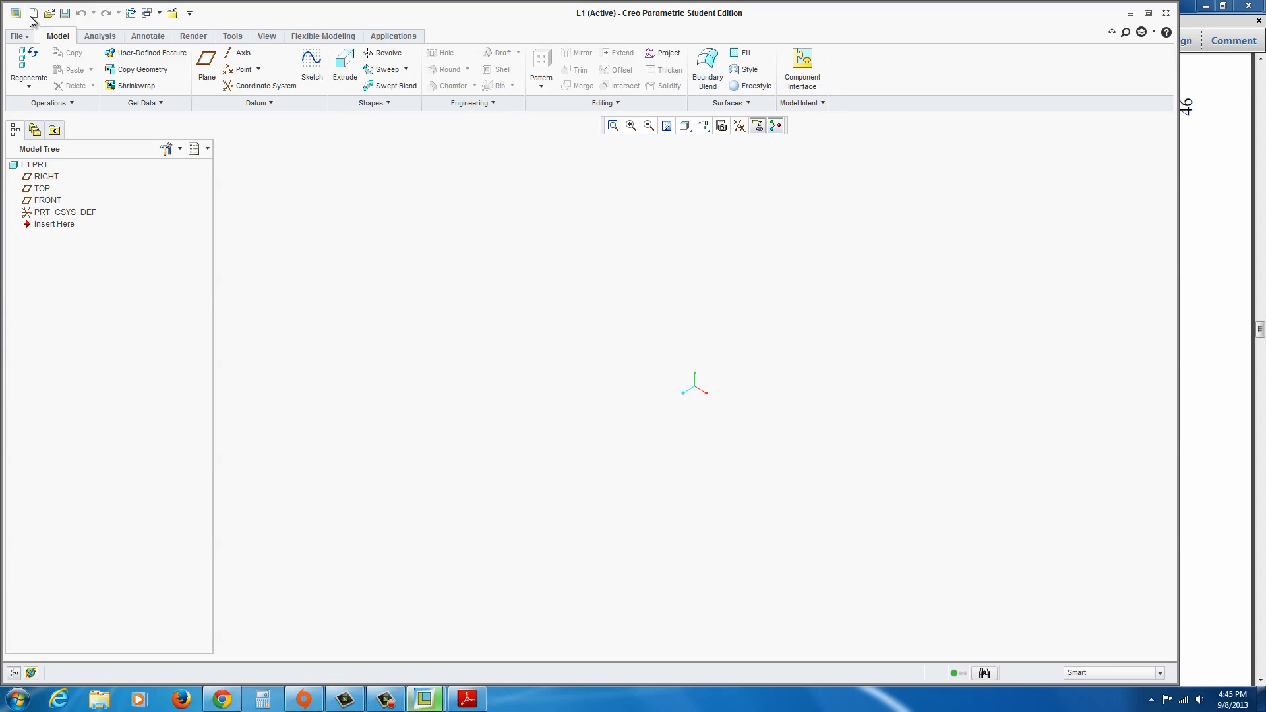
click(14, 14)
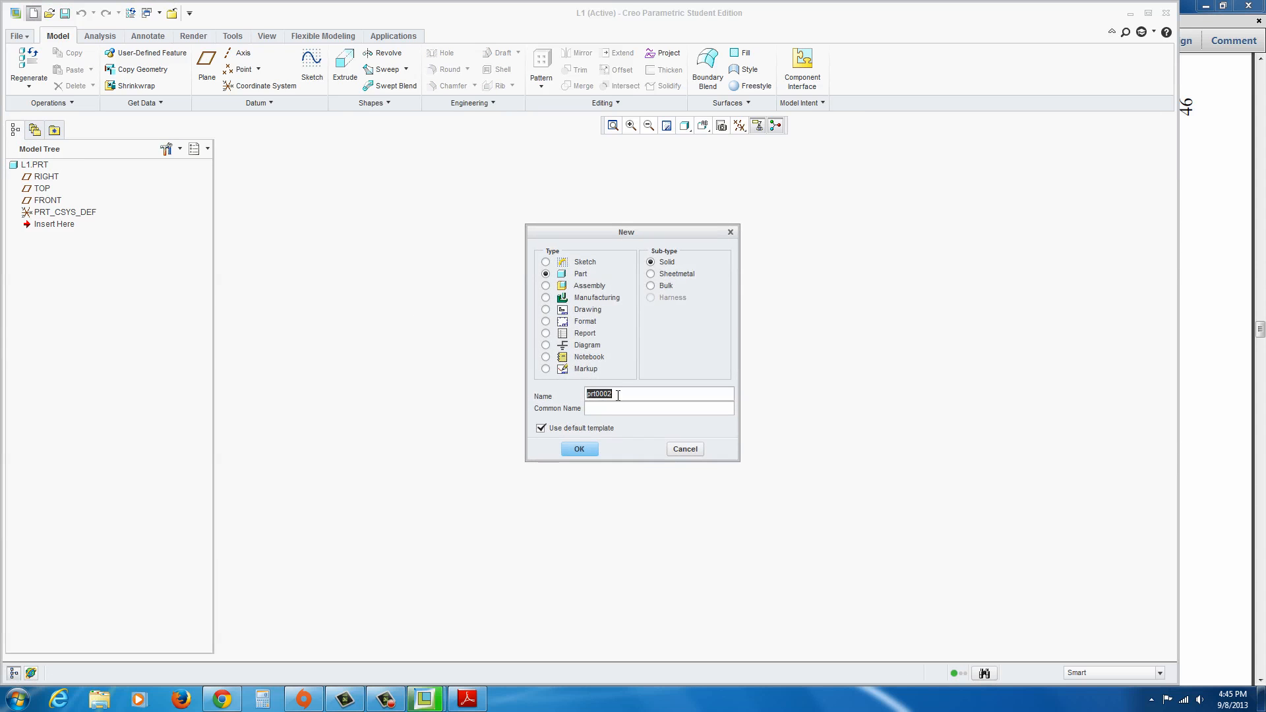
text(L4)
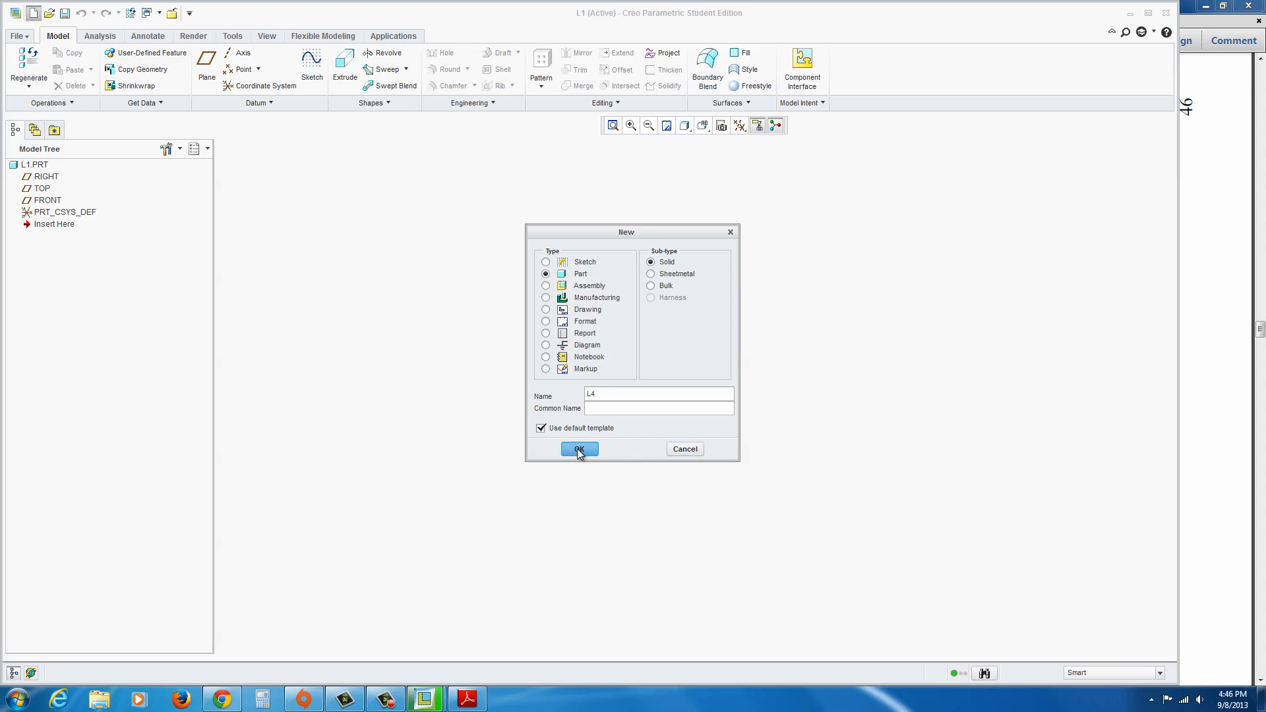
click(578, 449)
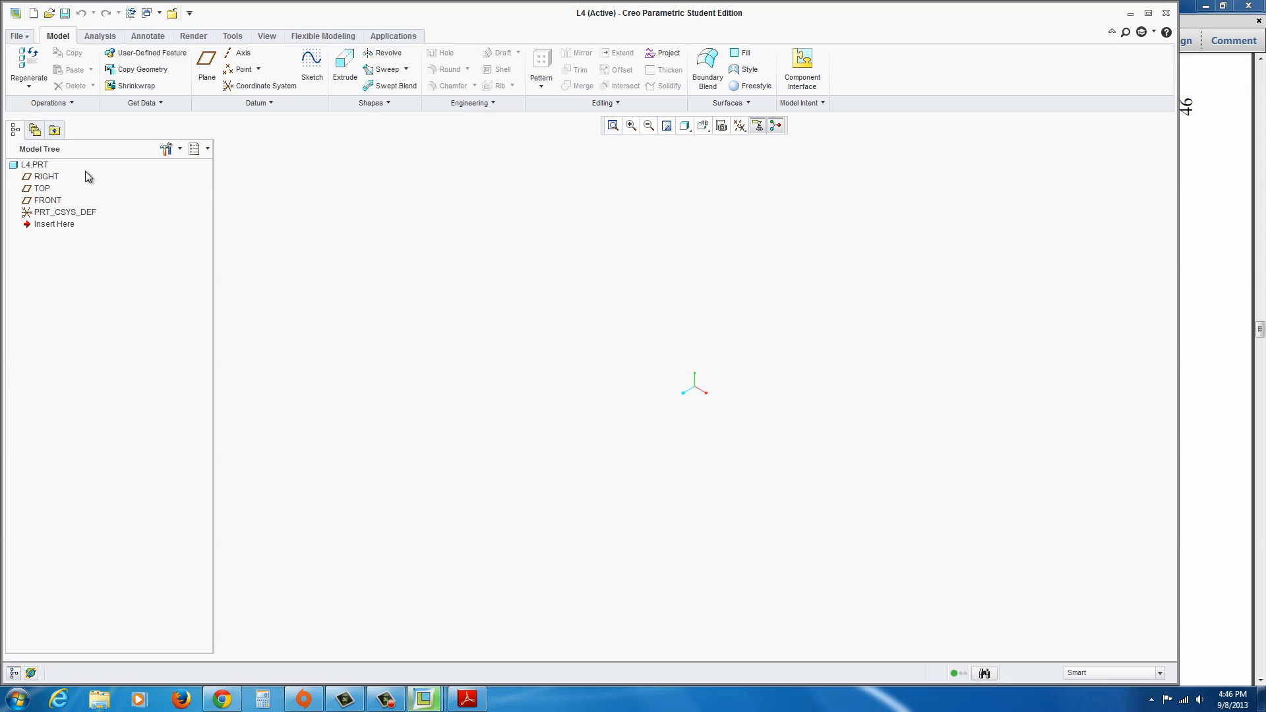
mouse_move(43, 203)
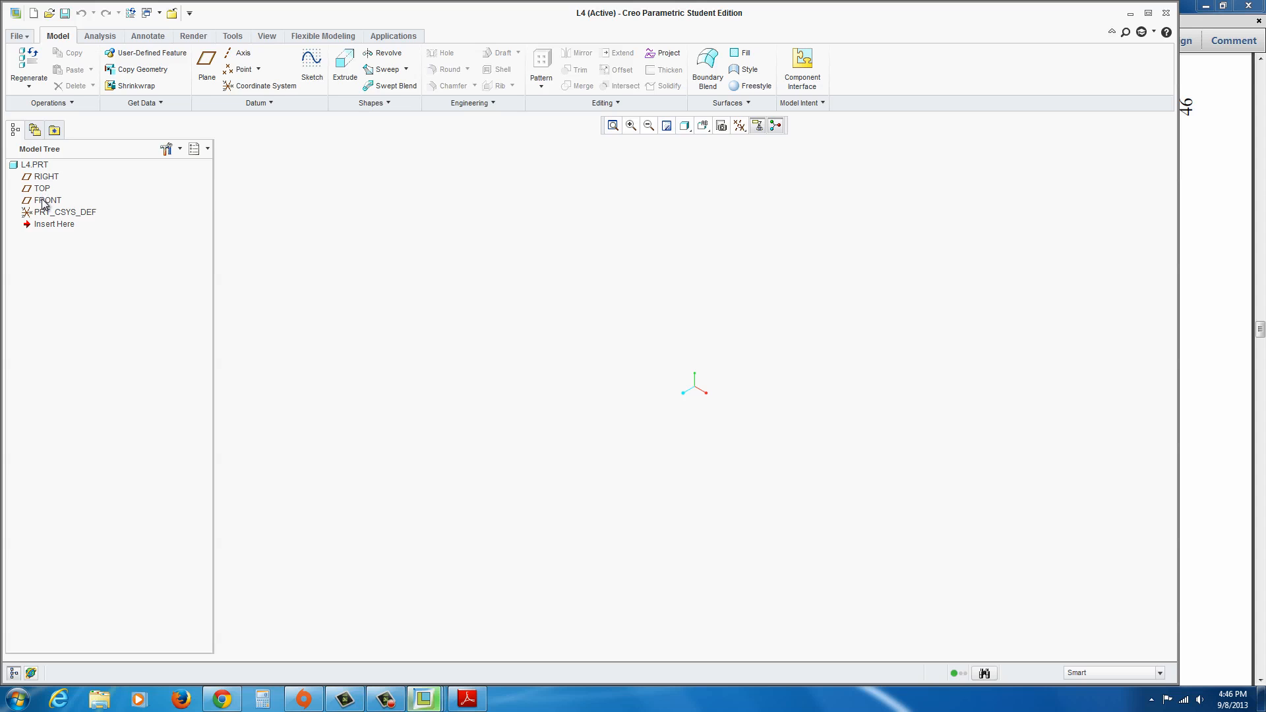
Step: Begin an extrusion sketched on the FRONT plane with datum planes shown
click(344, 65)
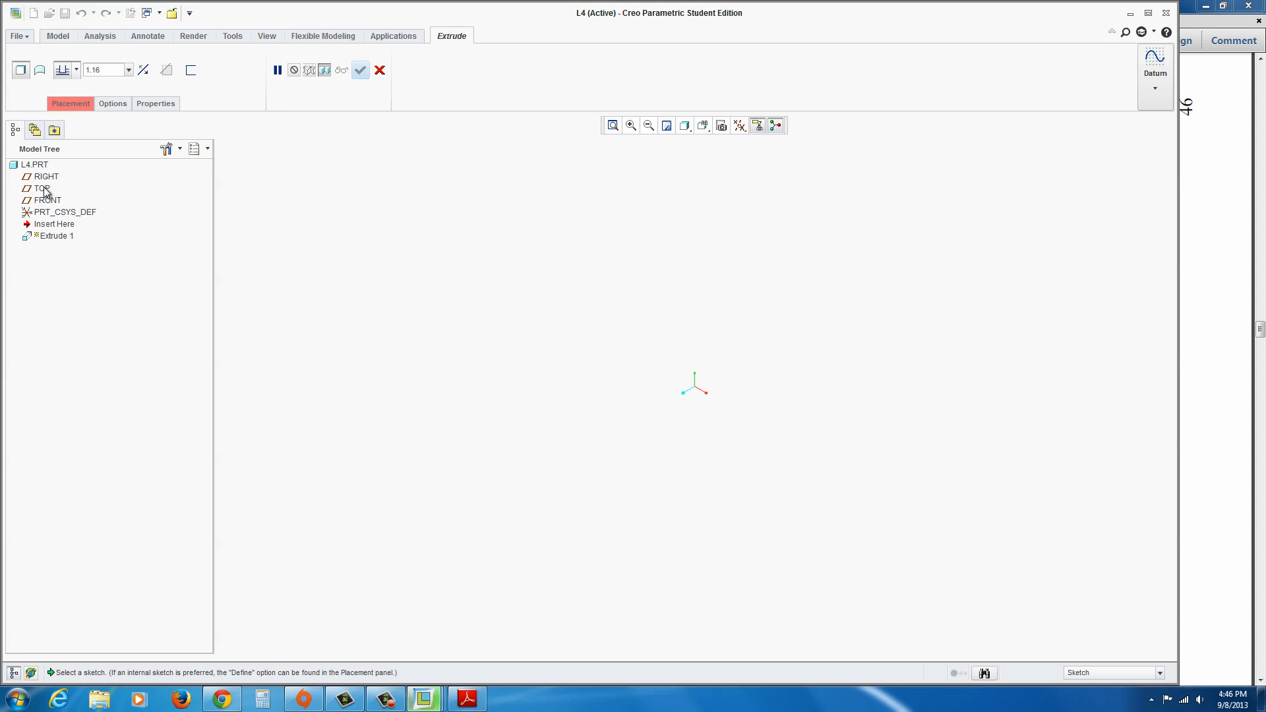
click(47, 199)
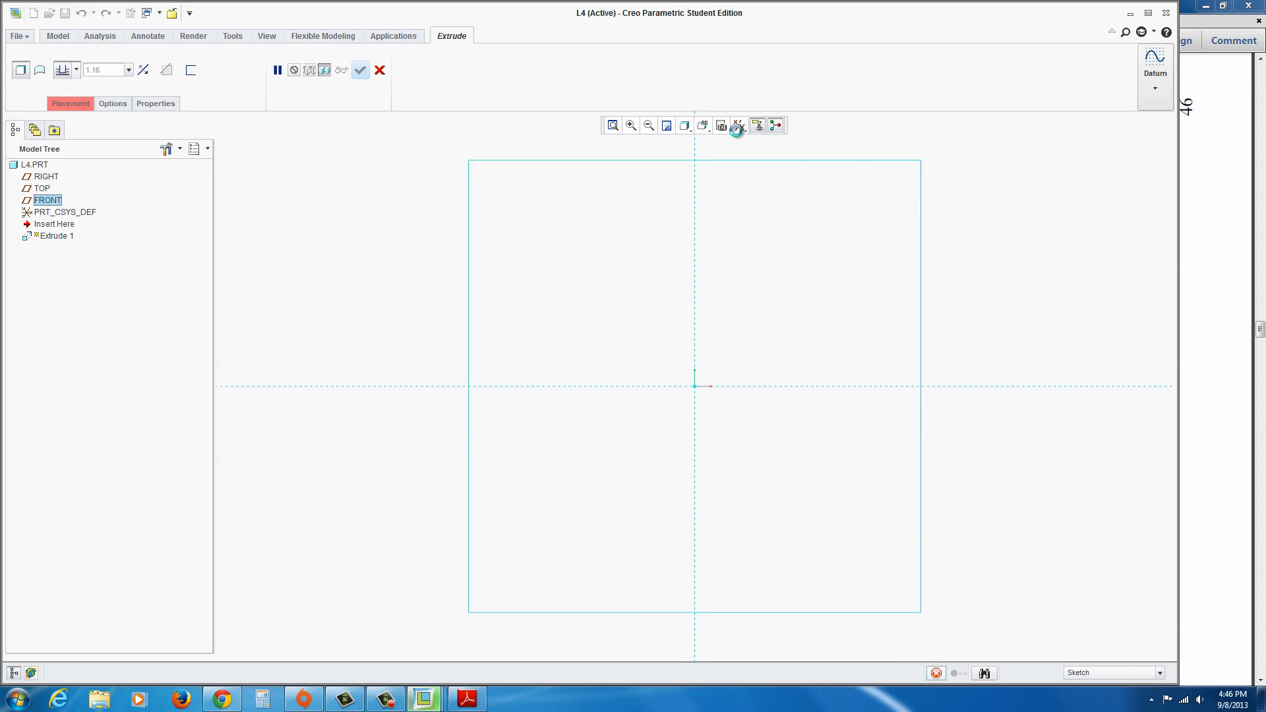
click(735, 129)
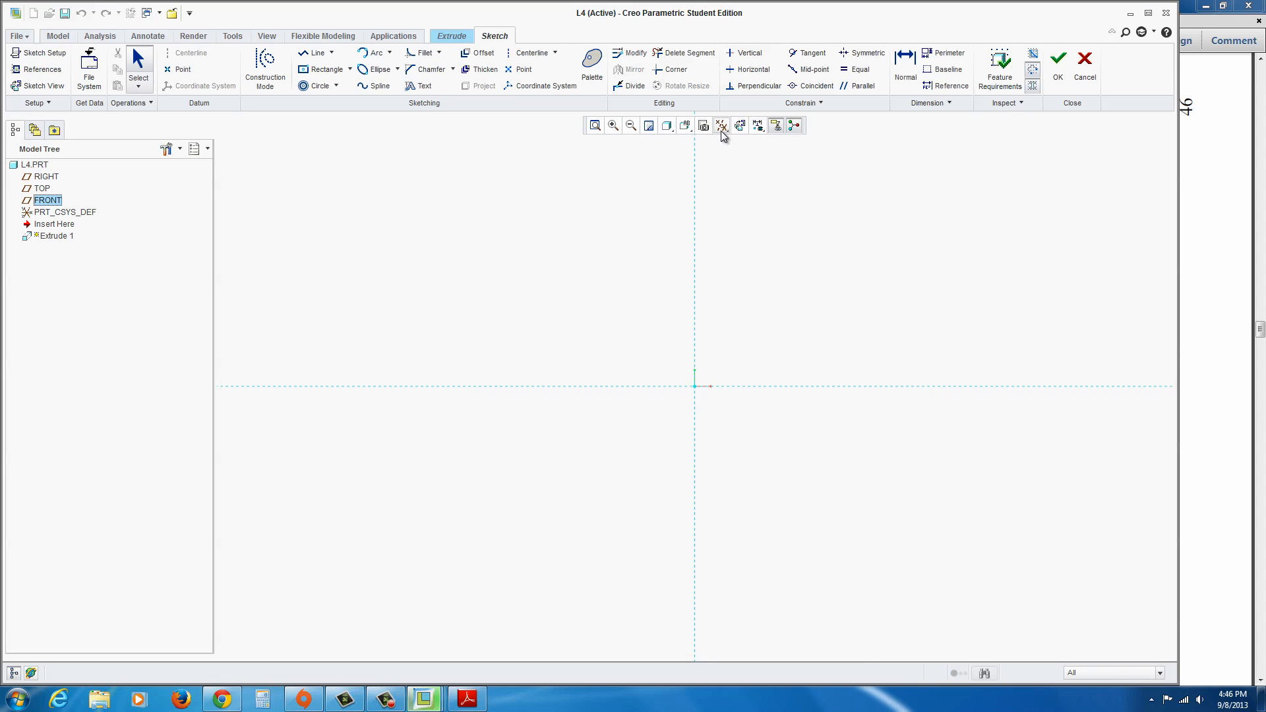
click(721, 125)
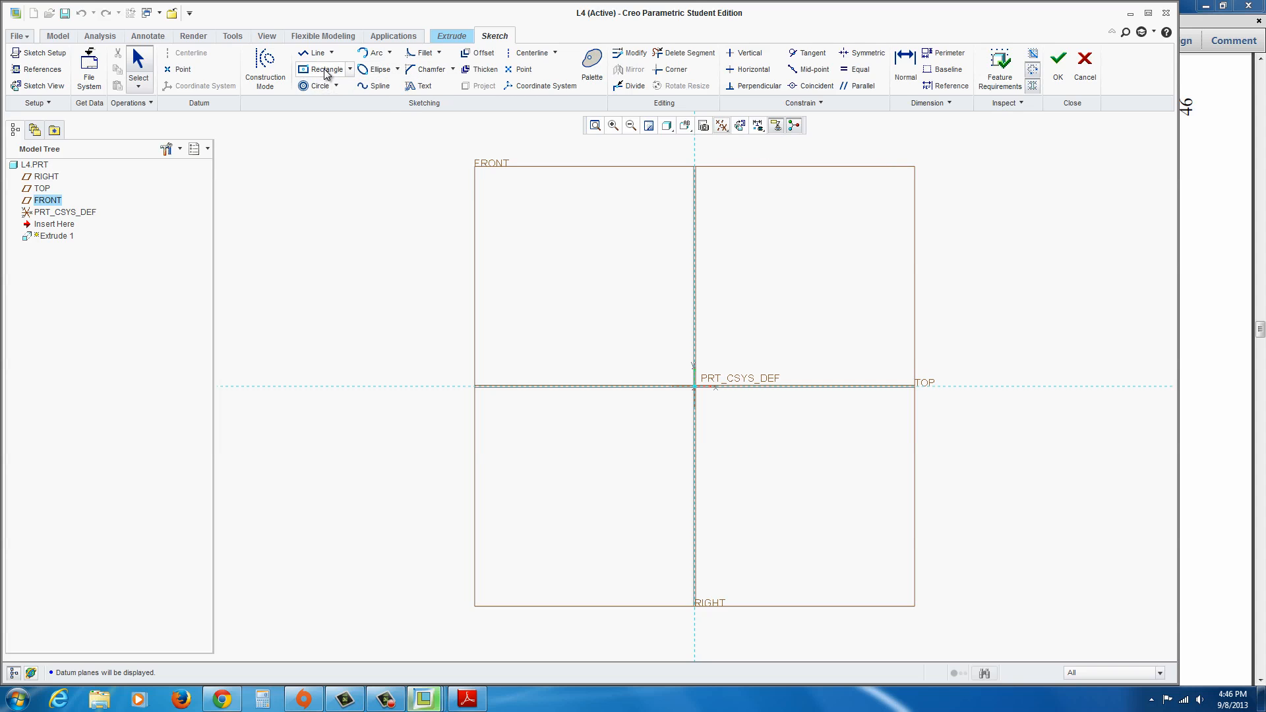
Step: Sketch two slanted lines, one either side of the vertical reference
click(531, 53)
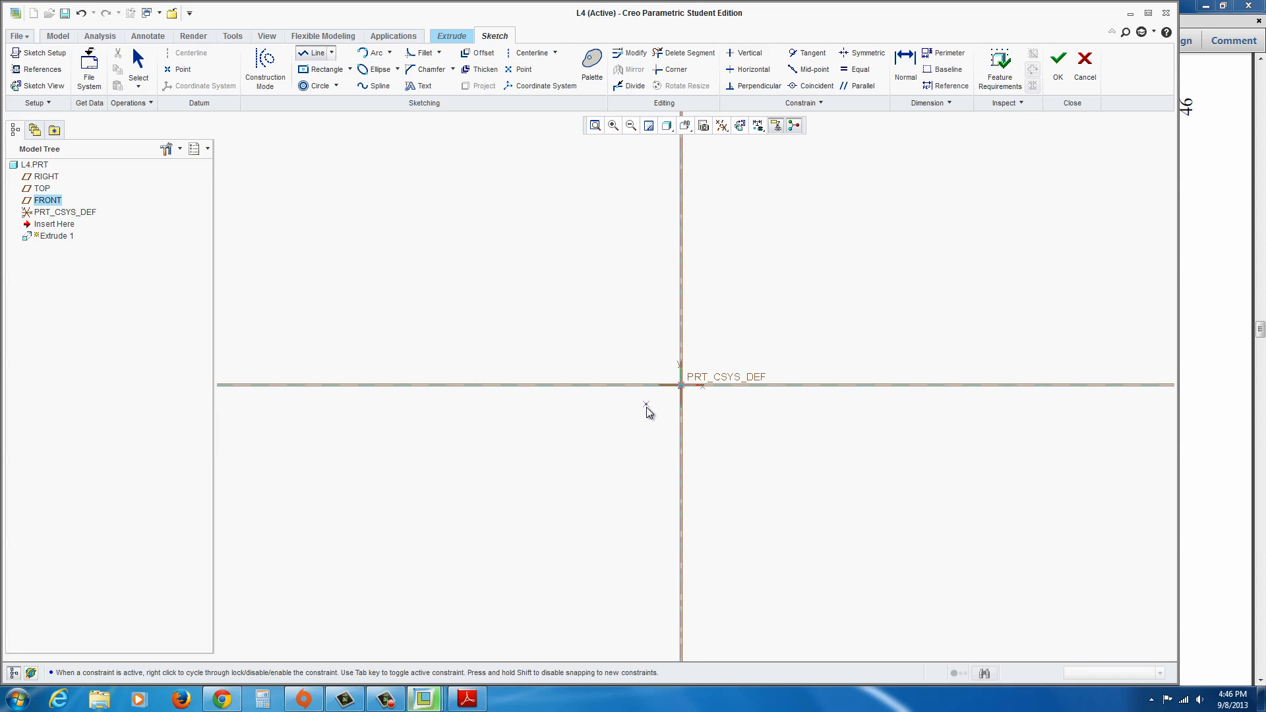
mouse_move(650, 398)
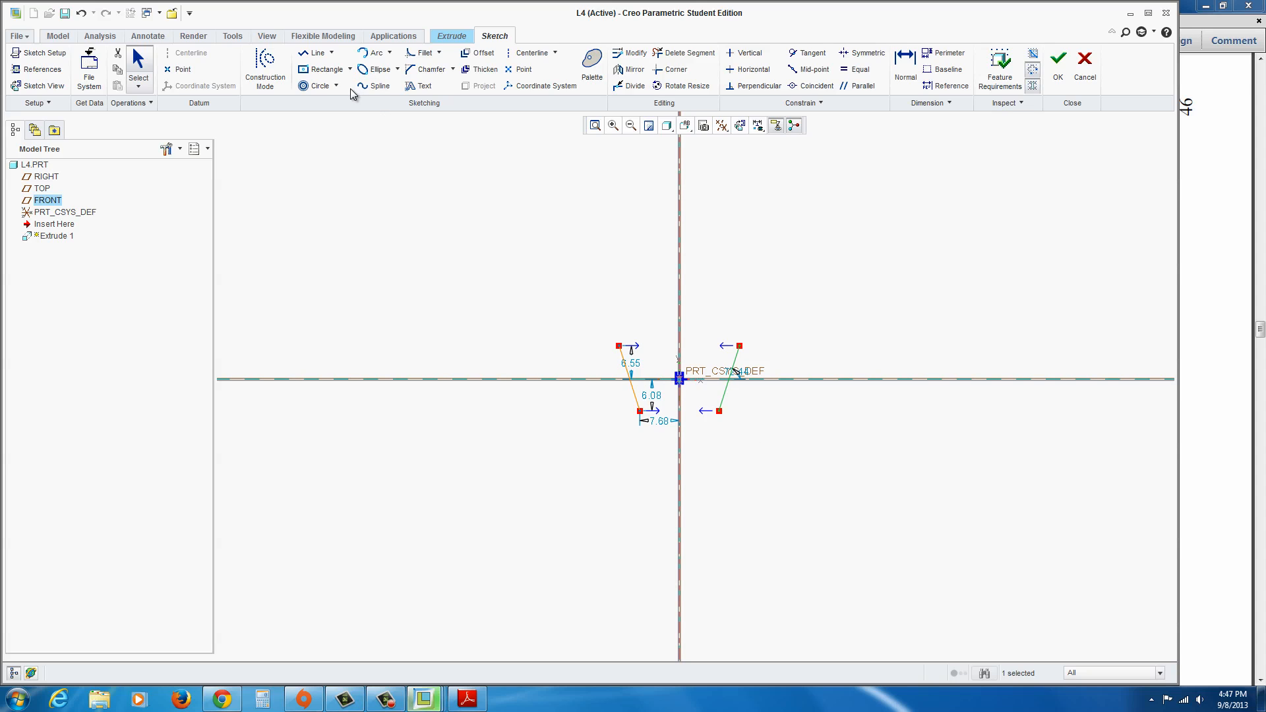
Step: Join the lower line ends with a tangent arc and add two outward upper lines
click(390, 52)
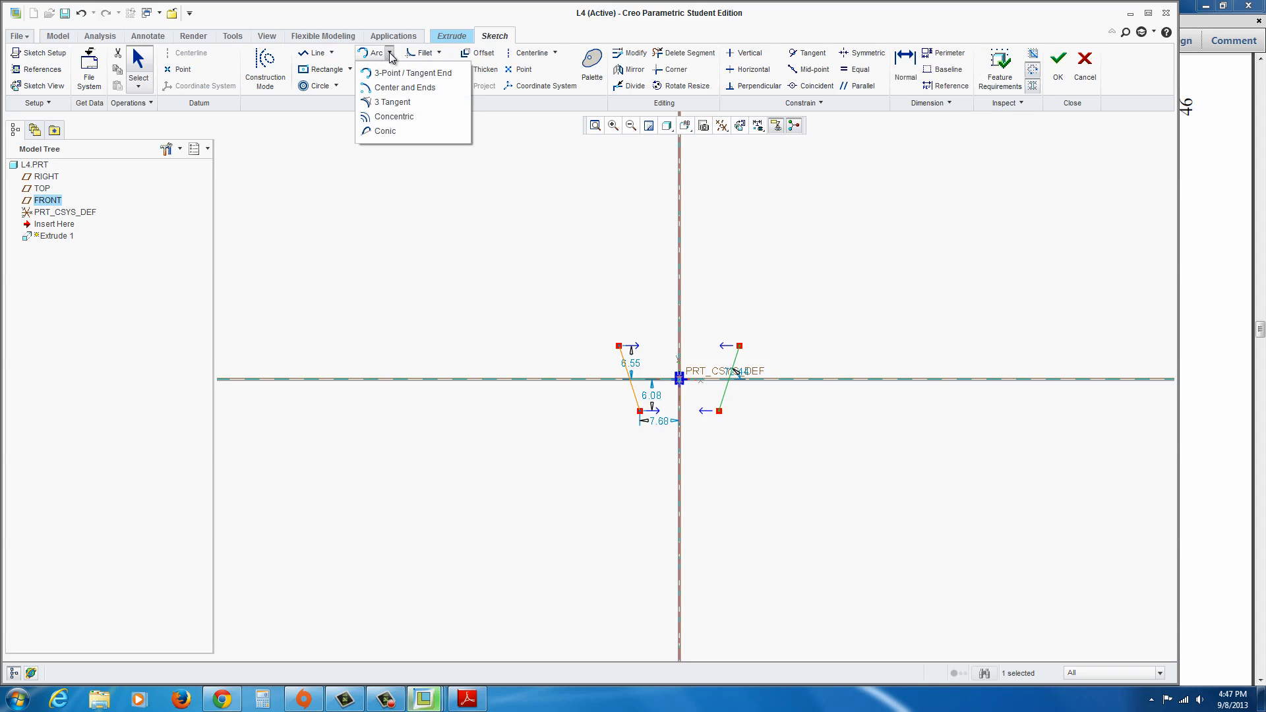
mouse_move(411, 72)
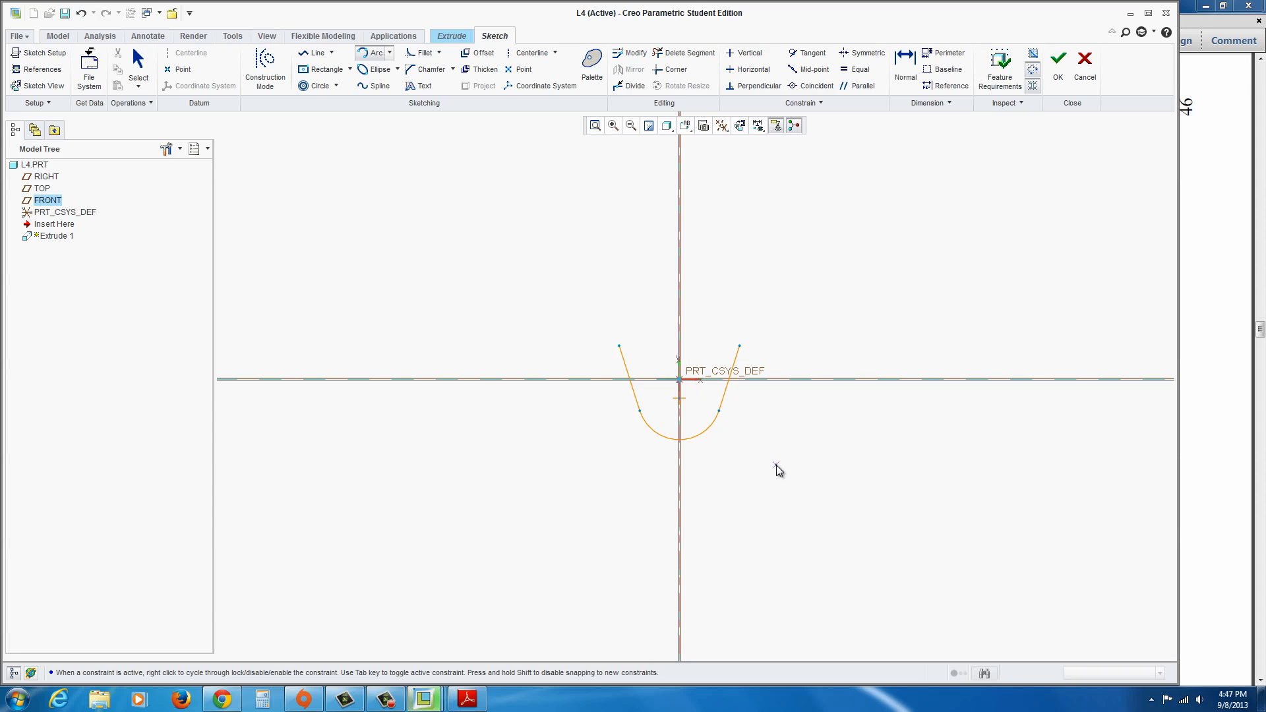
click(680, 433)
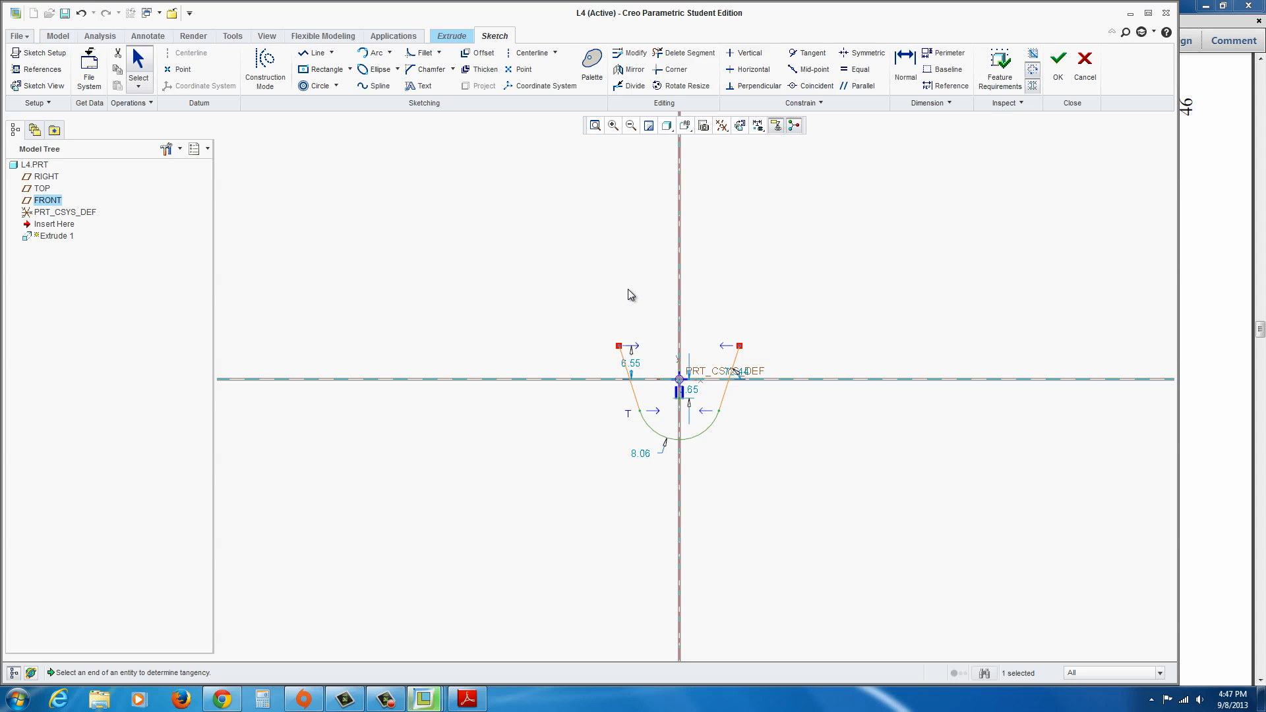
mouse_move(474, 246)
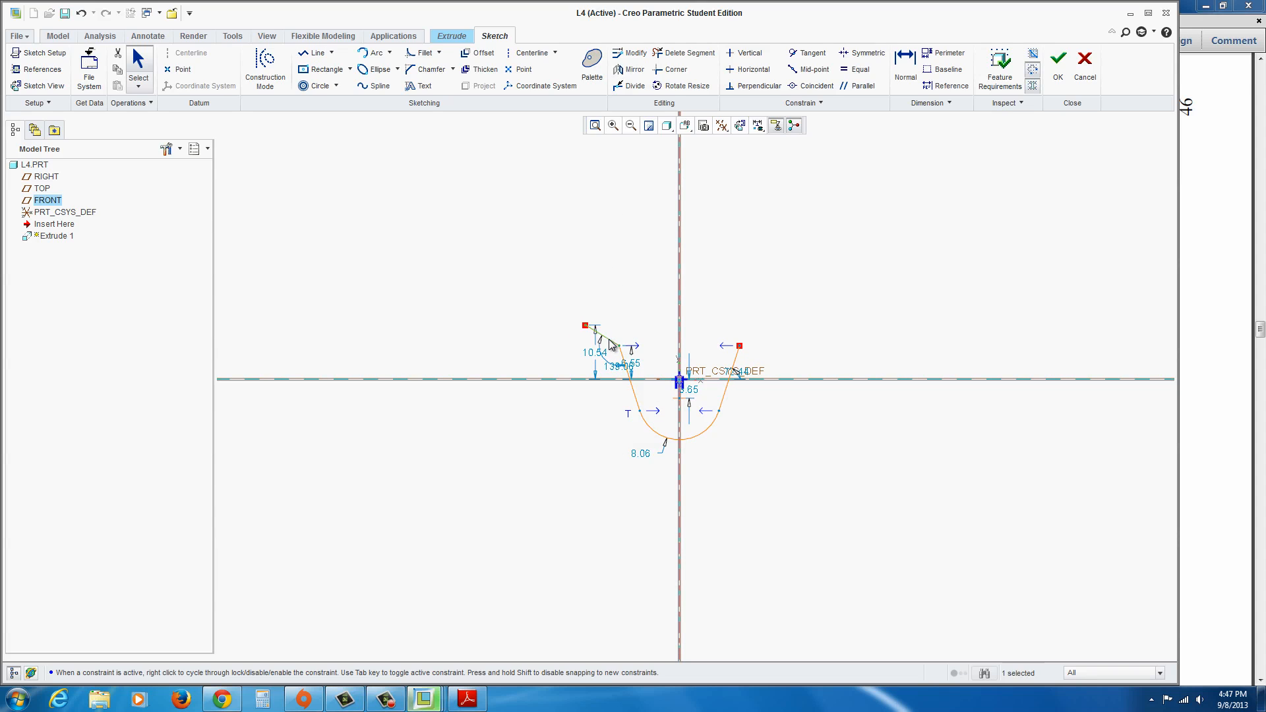
click(631, 70)
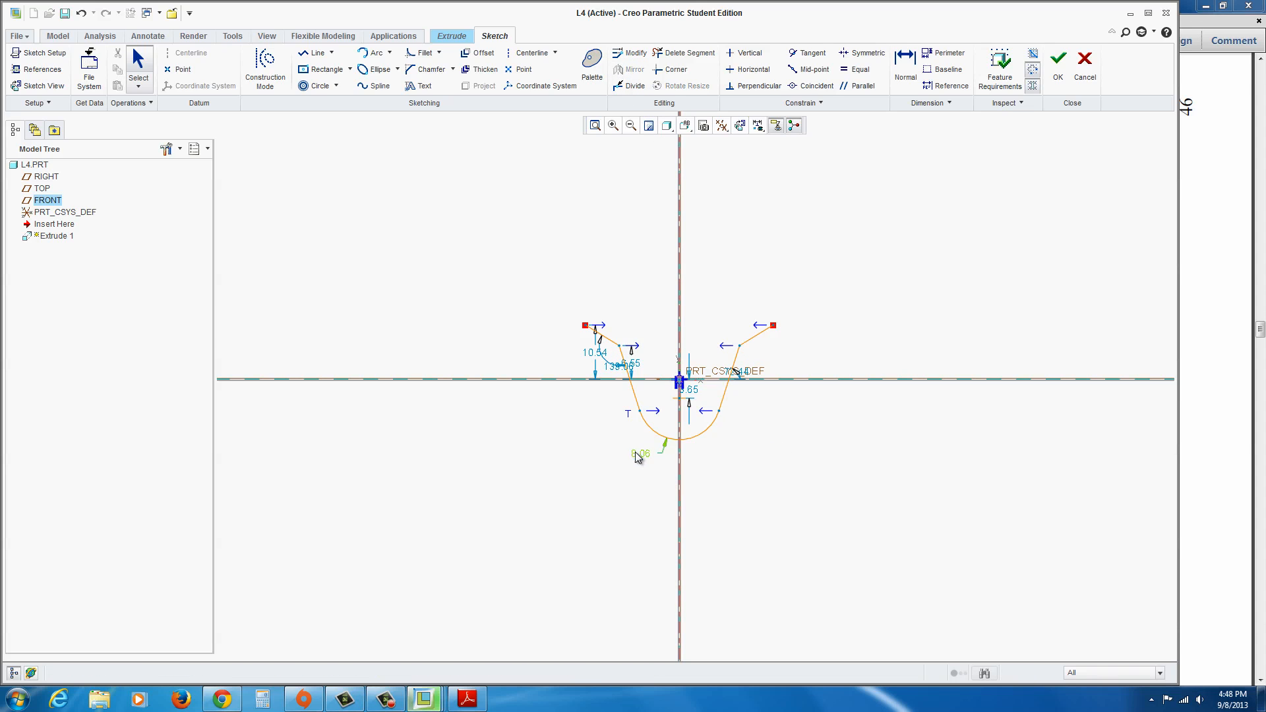
mouse_move(643, 461)
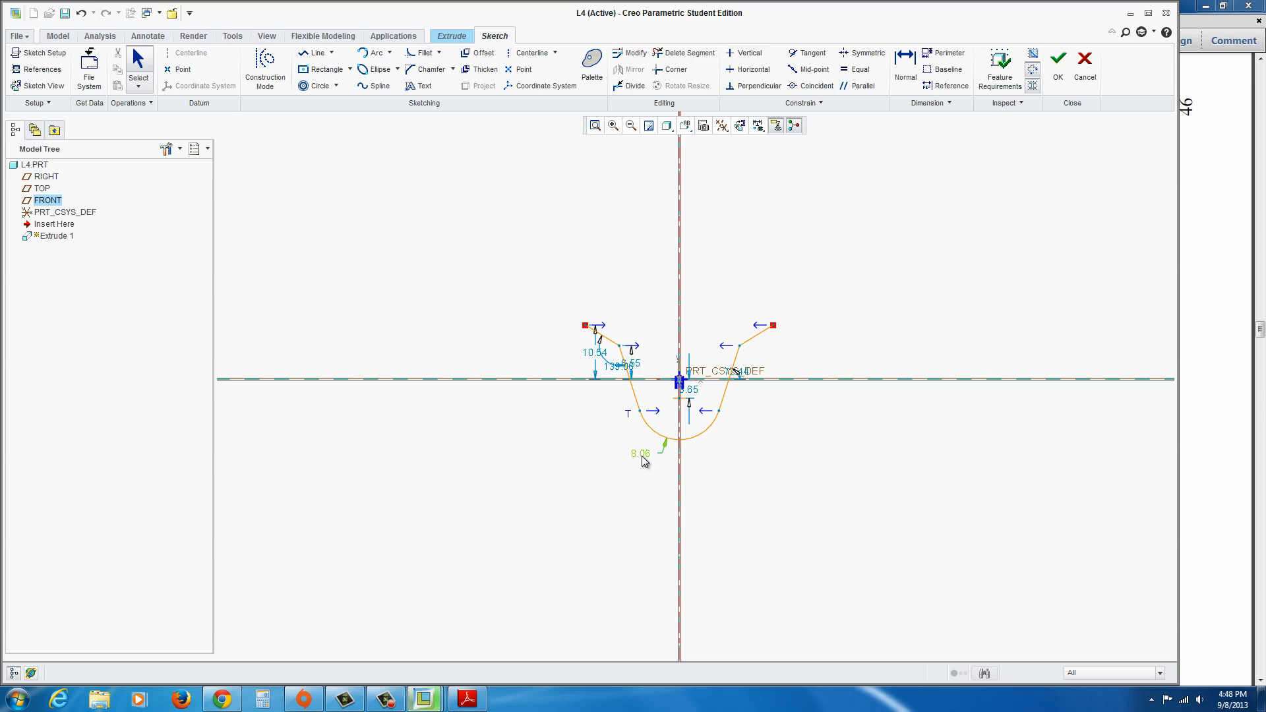
Step: Set the bottom arc radius to 0.75 and the upper lines 115° apart, checking the reference drawing
double_click(639, 452)
text(0.75)
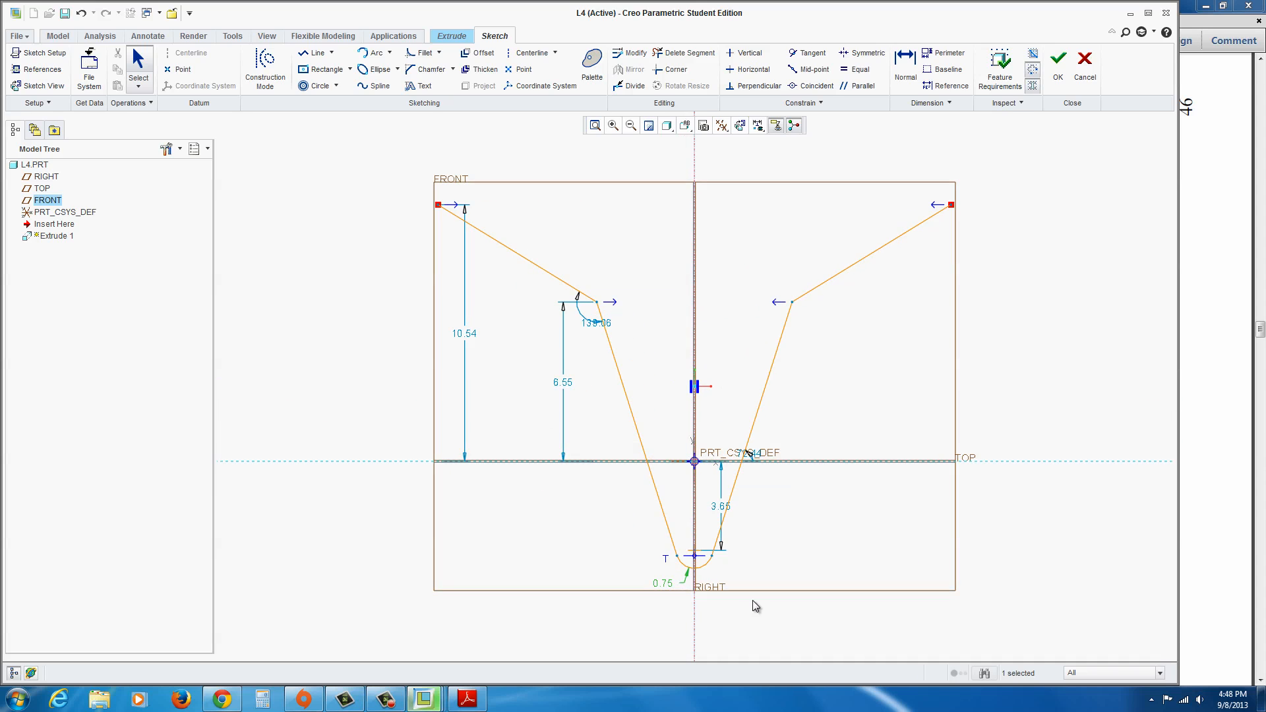
mouse_move(601, 393)
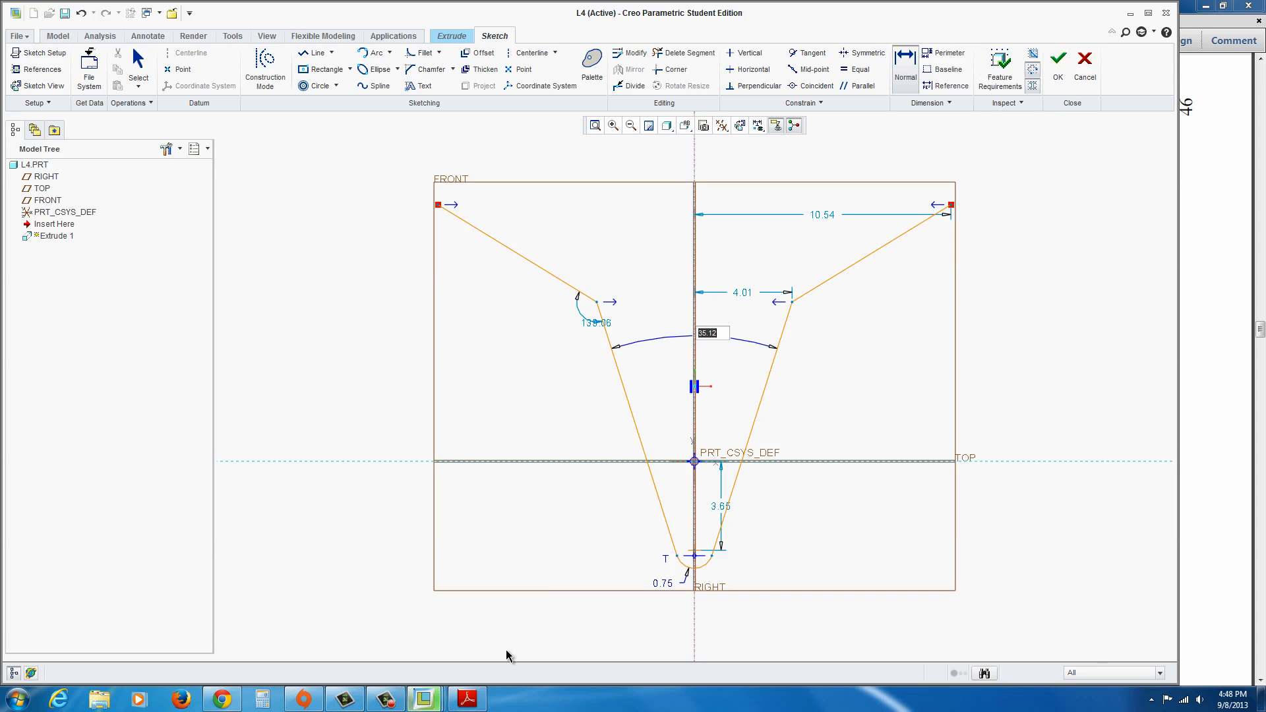
click(467, 699)
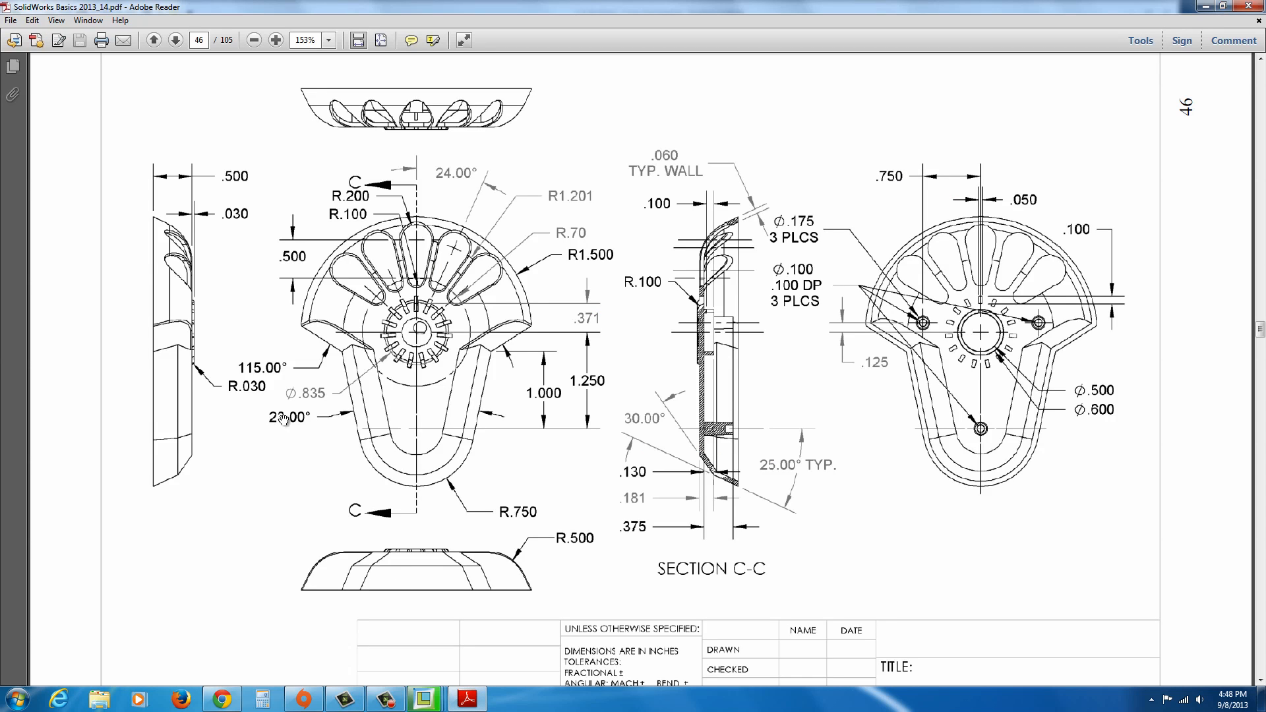
click(384, 698)
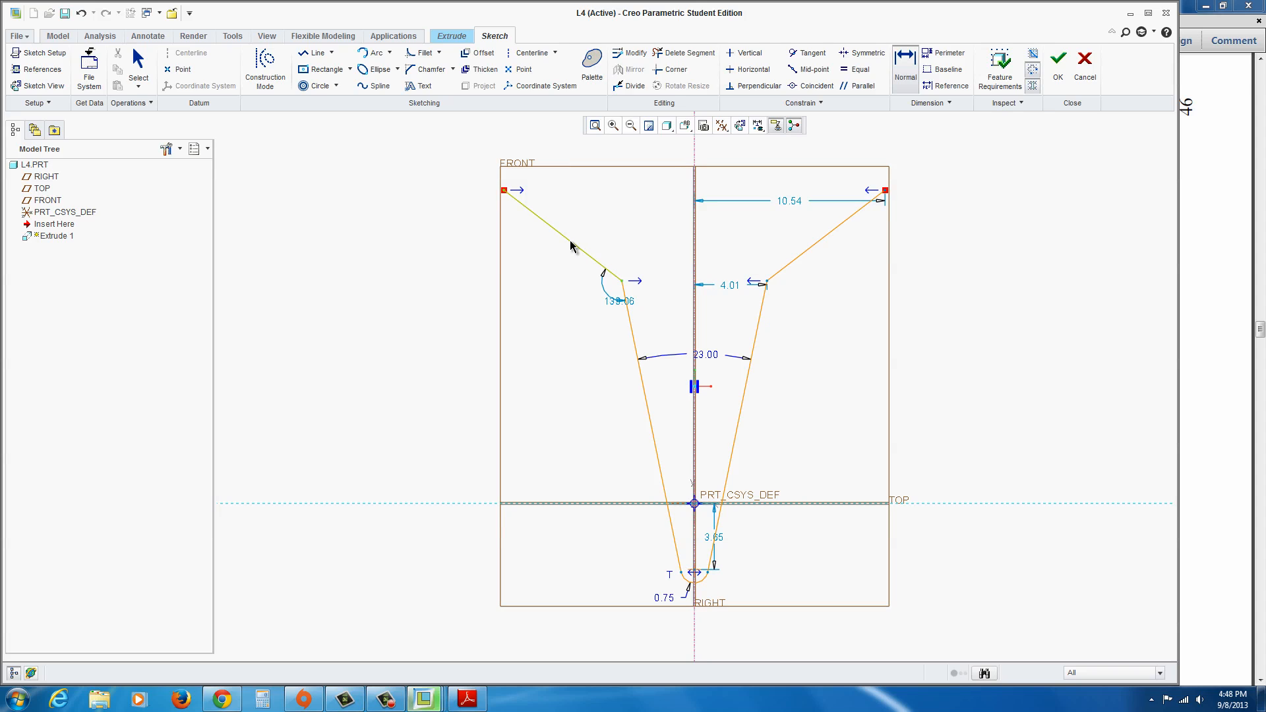
click(741, 501)
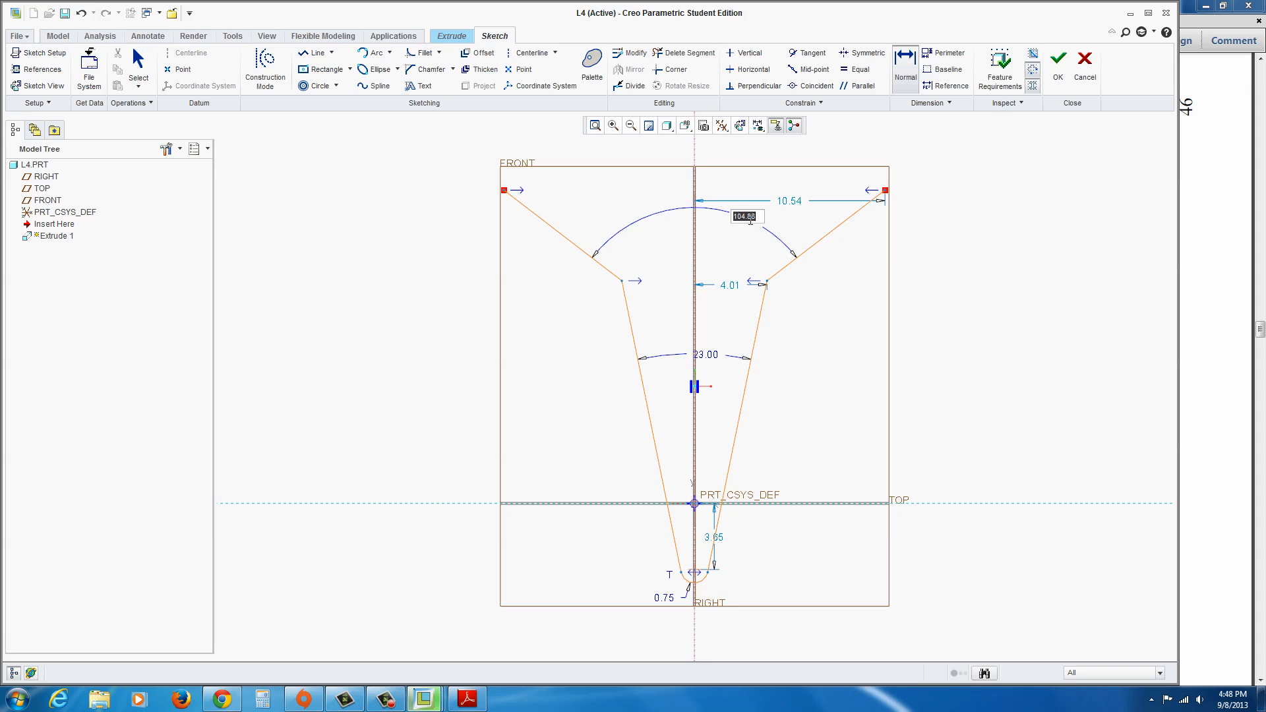
text(115.00)
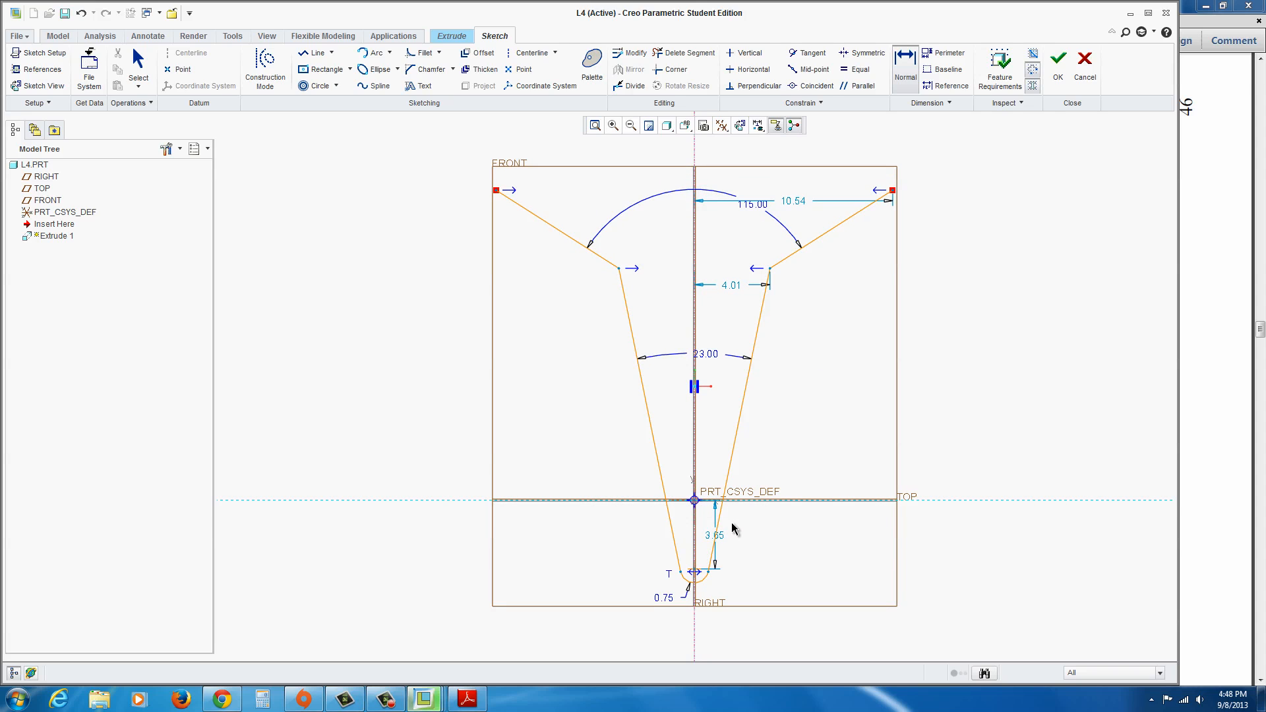
mouse_move(783, 111)
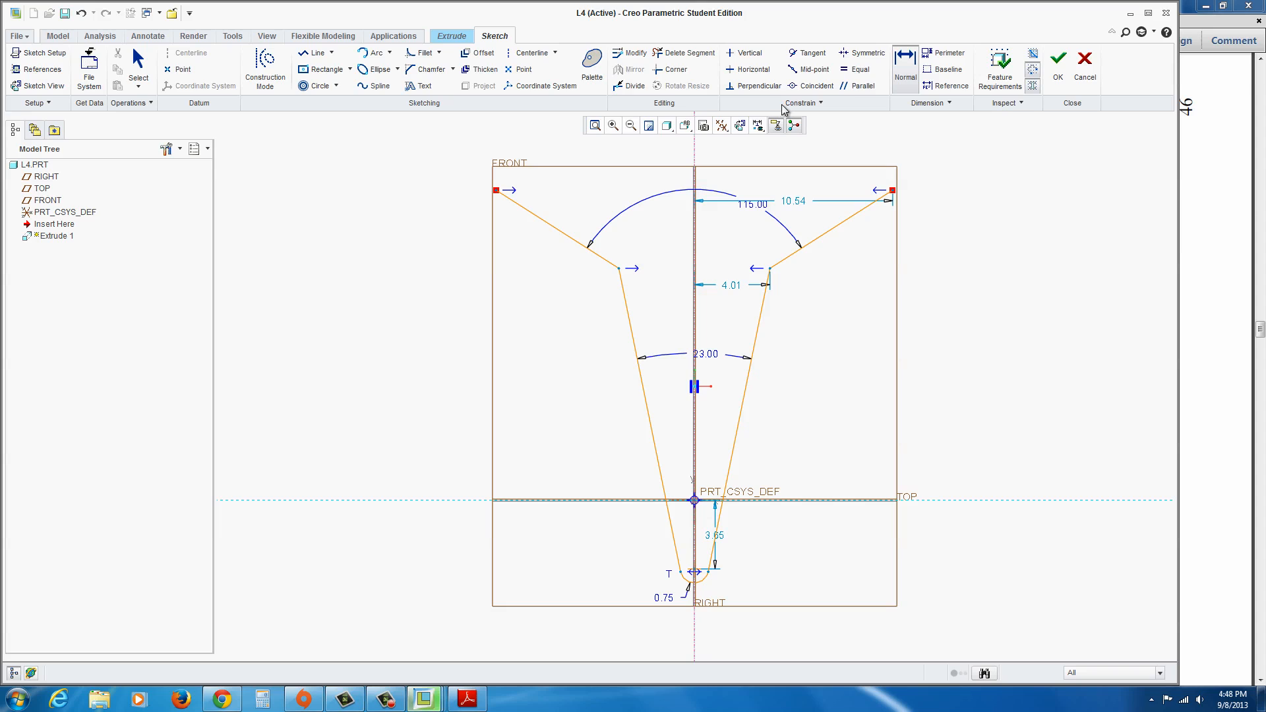
mouse_move(700, 574)
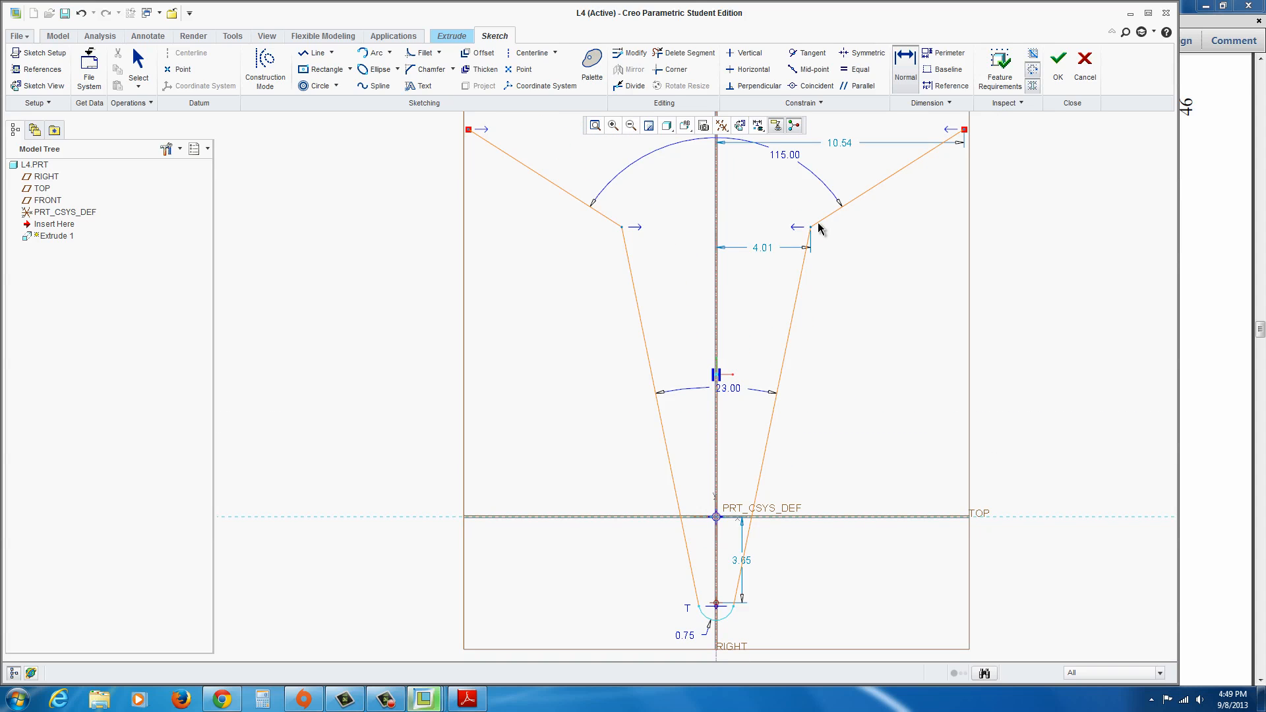
Step: Add a vertical dimension from the right inner corner to the profile bottom, then consult the reference drawing
click(811, 227)
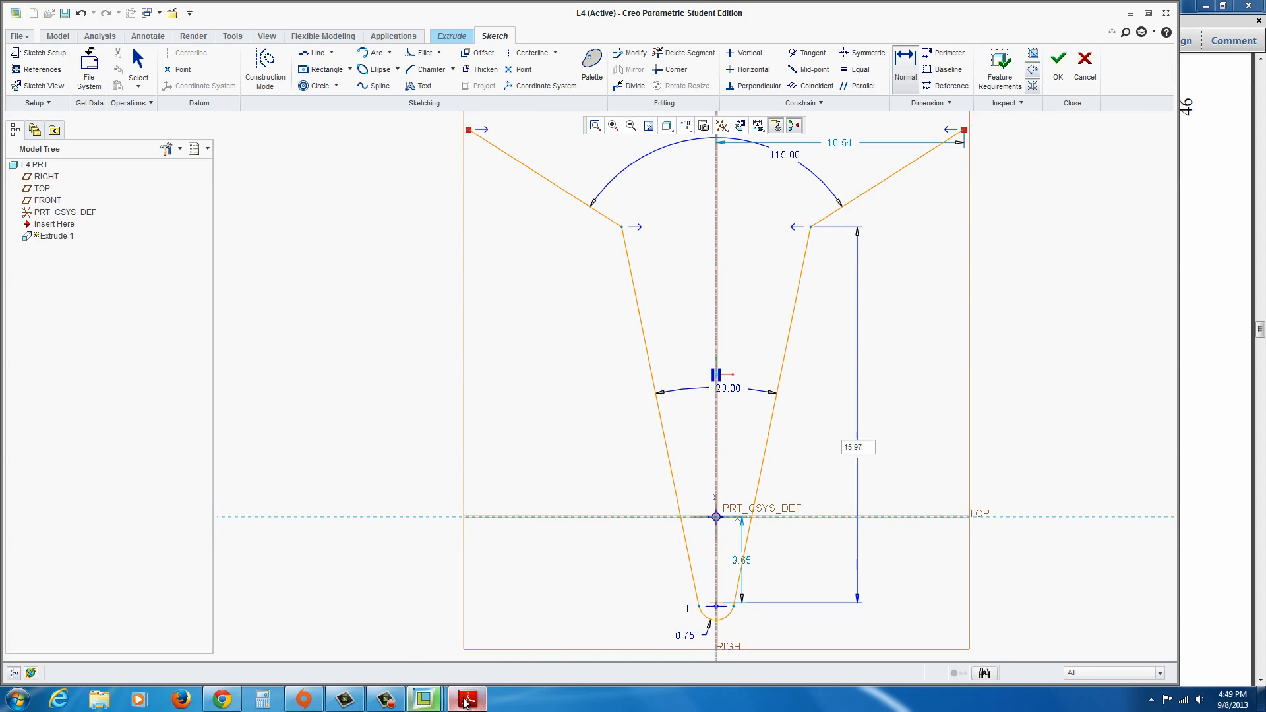
click(467, 697)
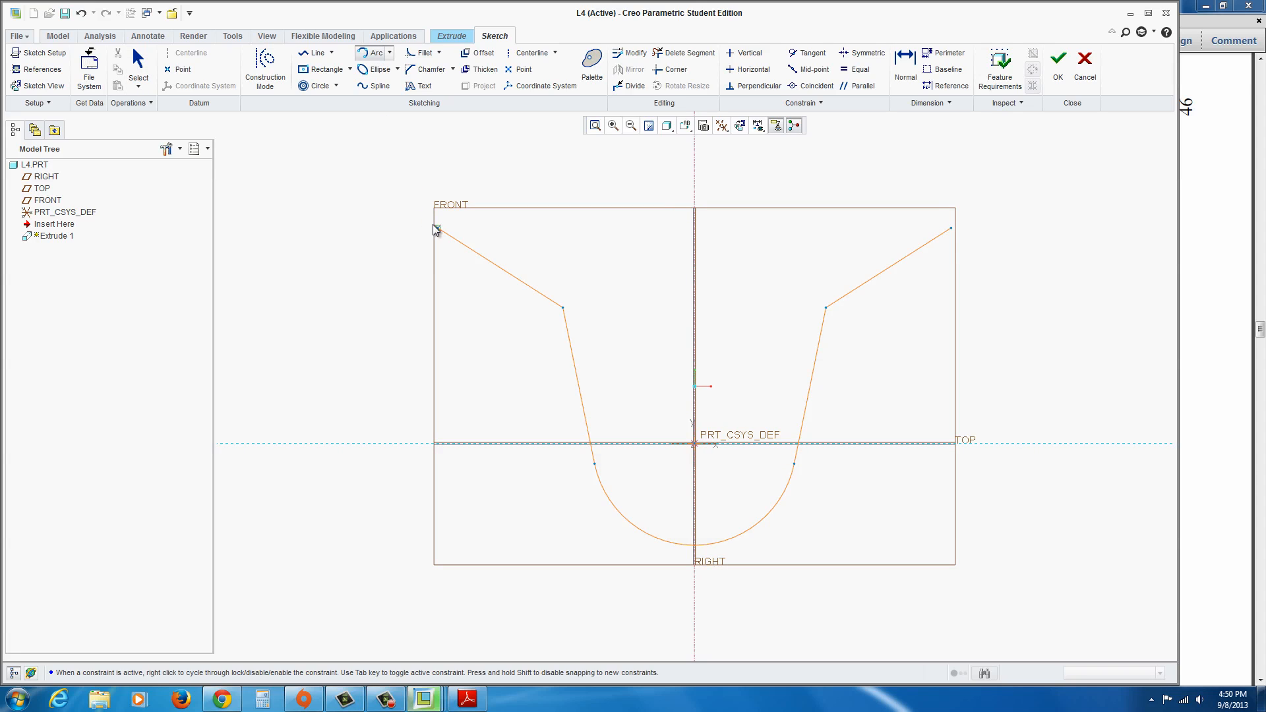
mouse_move(441, 232)
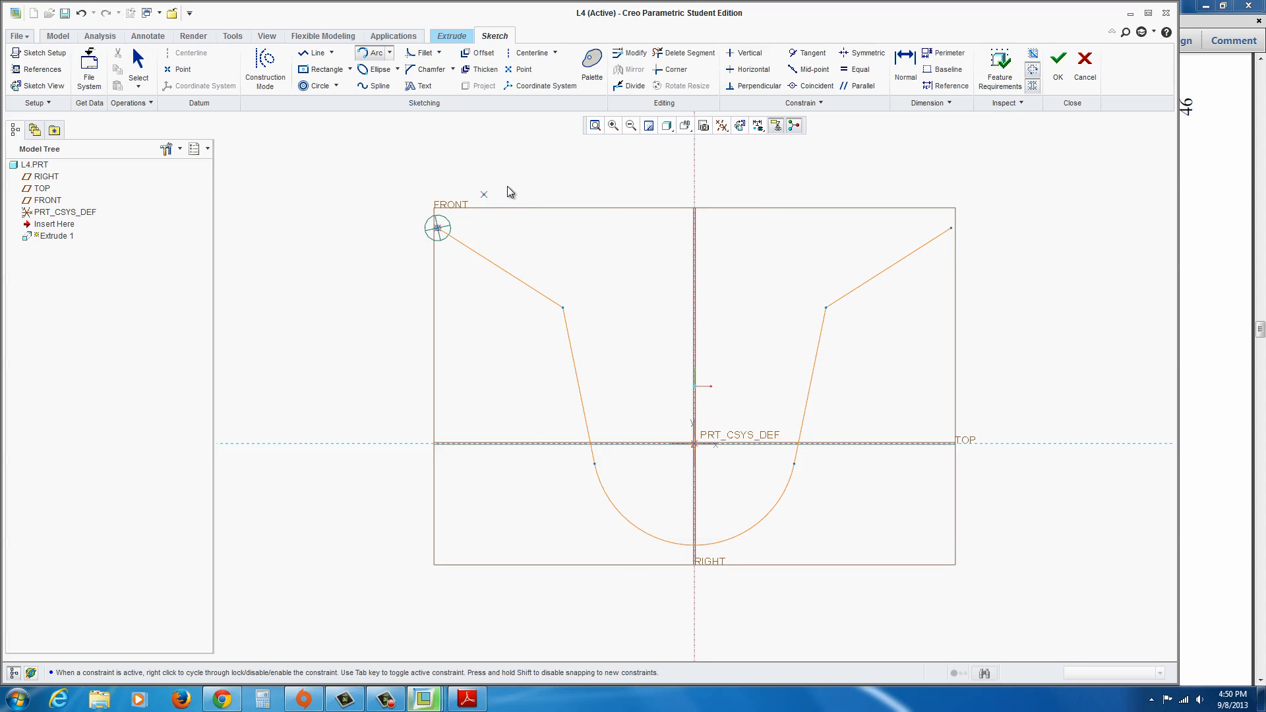
mouse_move(472, 220)
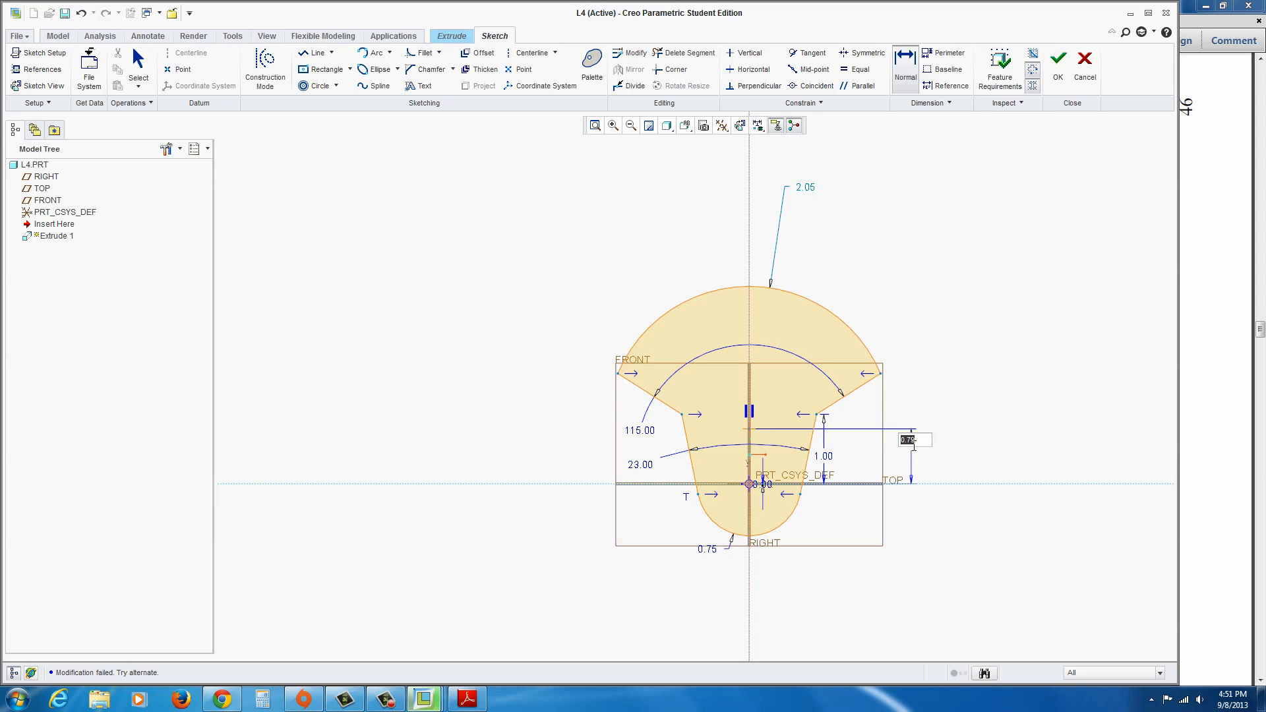
Step: Enter the 1.2 height value while dimensioning the closed mushroom profile
text(1.2)
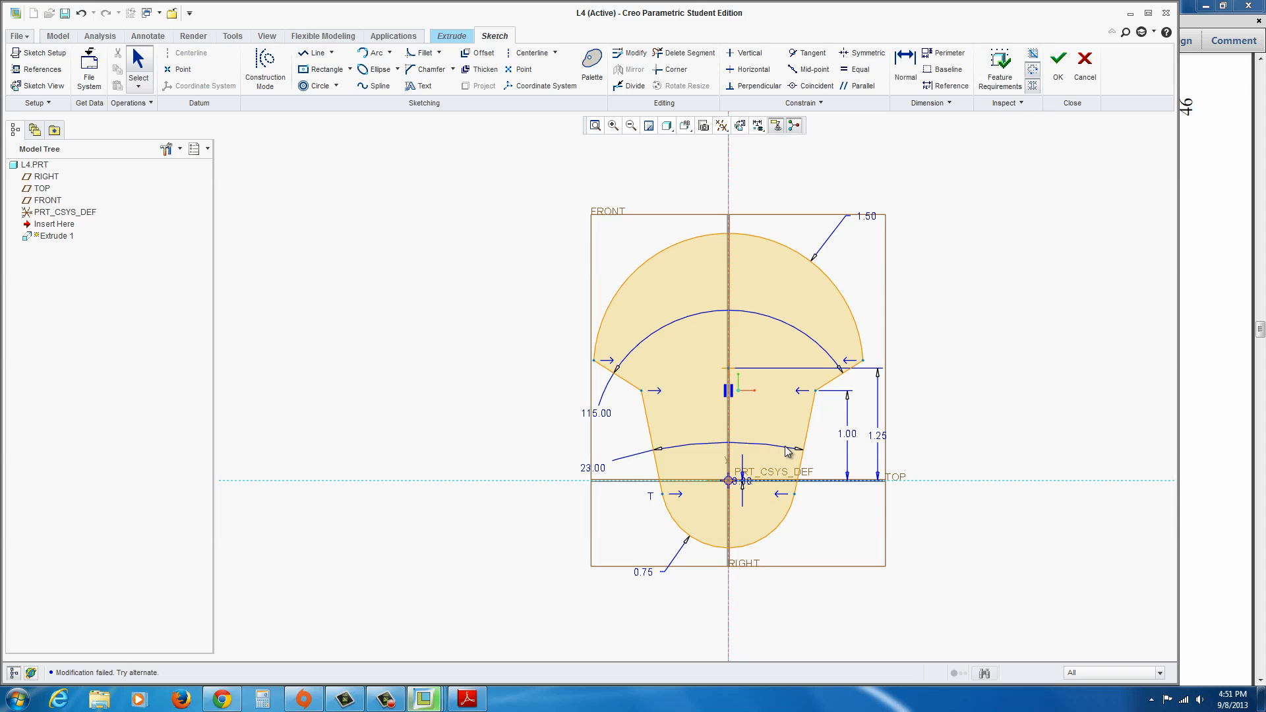
mouse_move(803, 189)
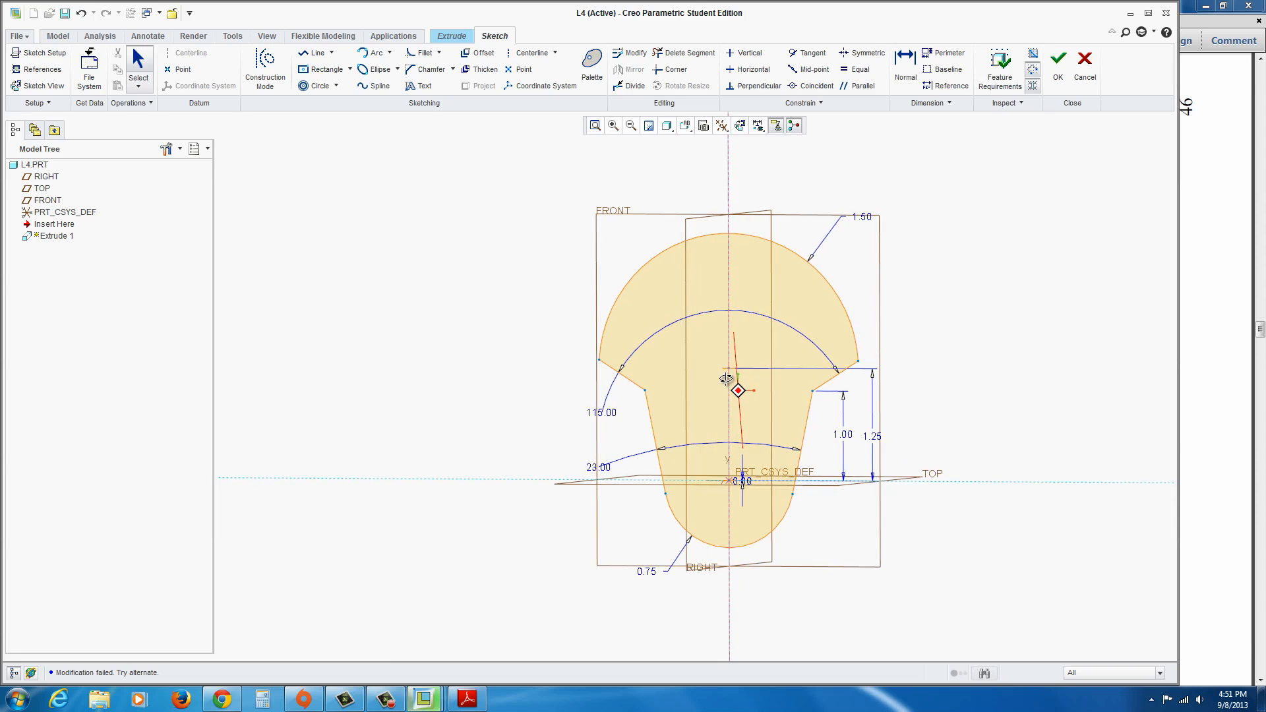
Step: Accept the profile sketch and set the extrusion depth to 0.50, checking the drawing in Adobe Reader
click(1058, 56)
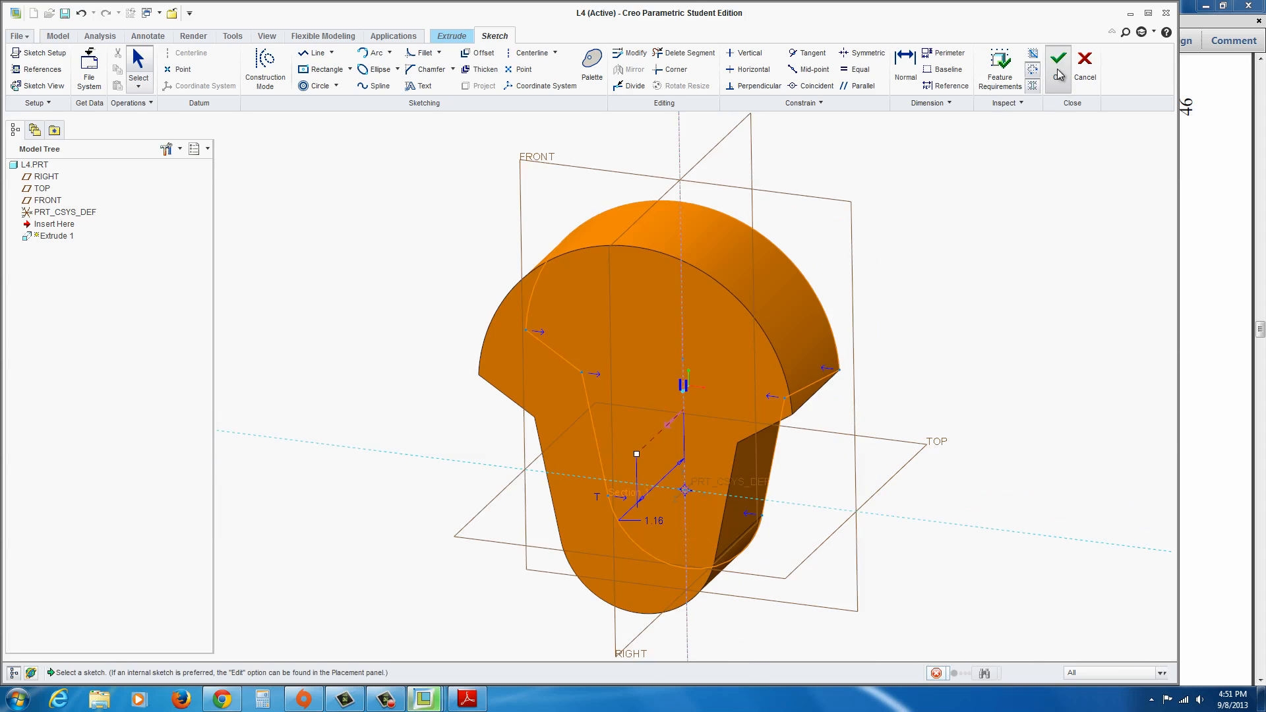
click(1058, 56)
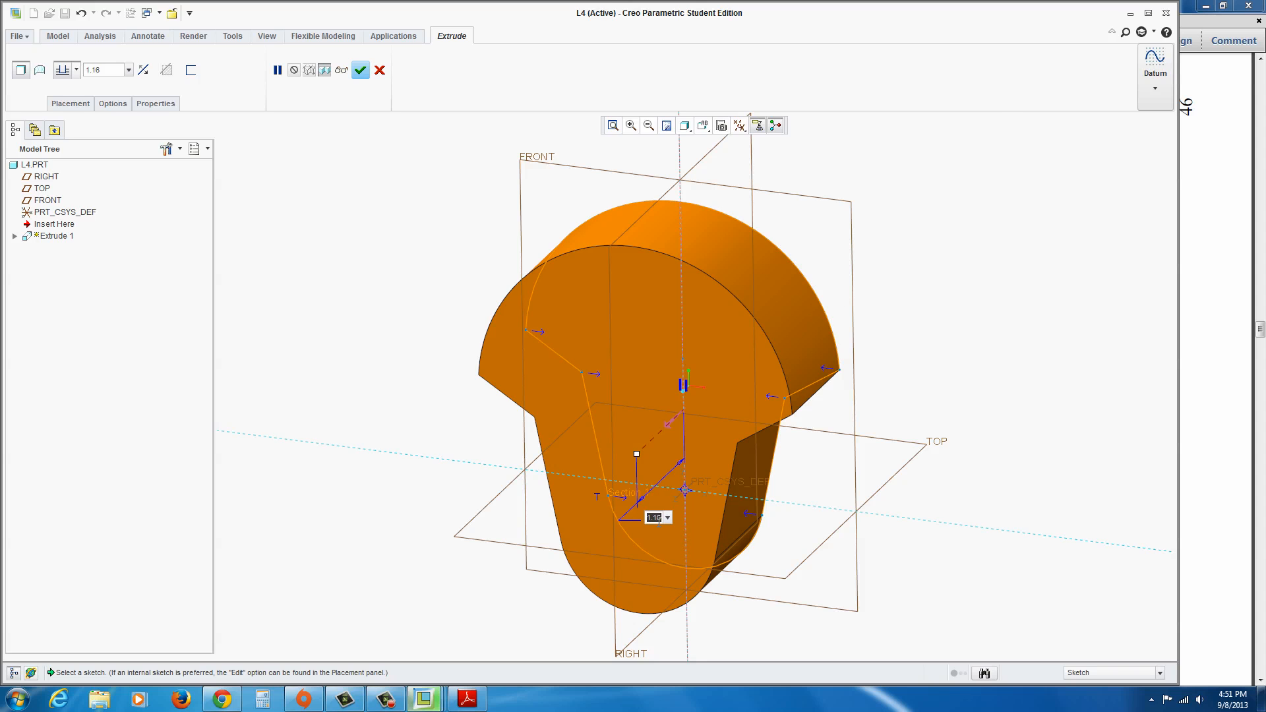
click(467, 698)
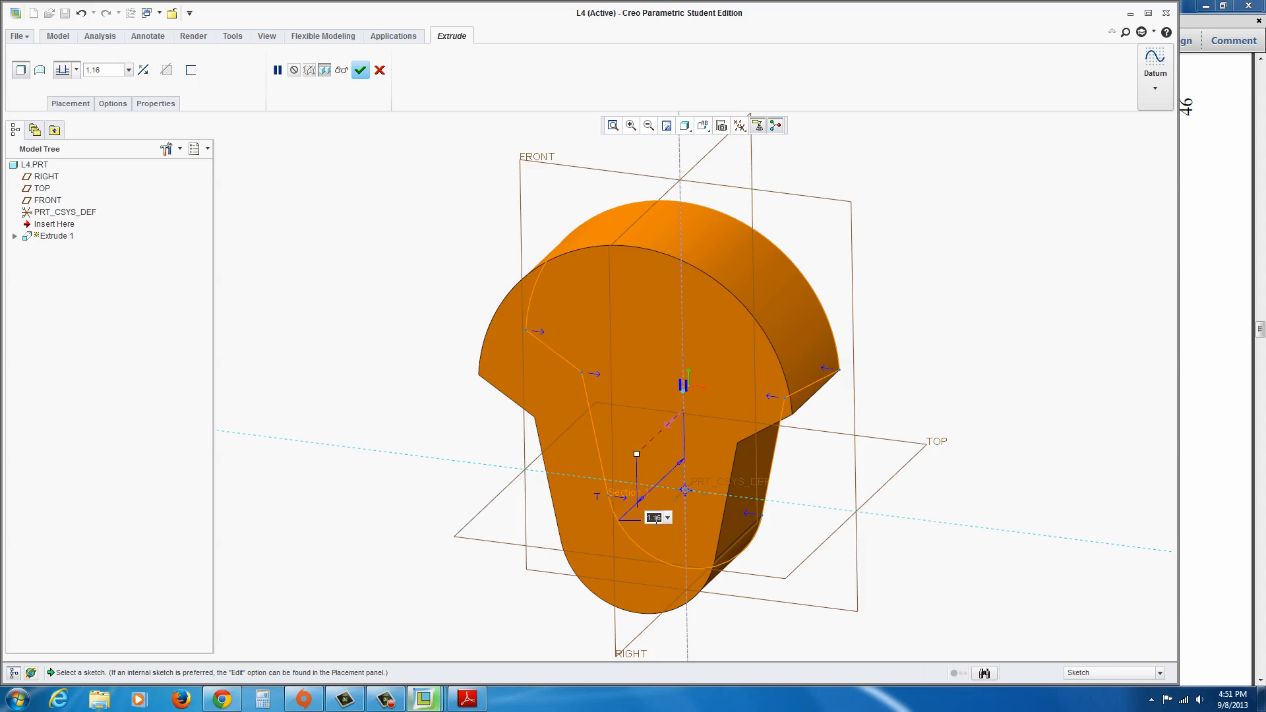
text(0.50)
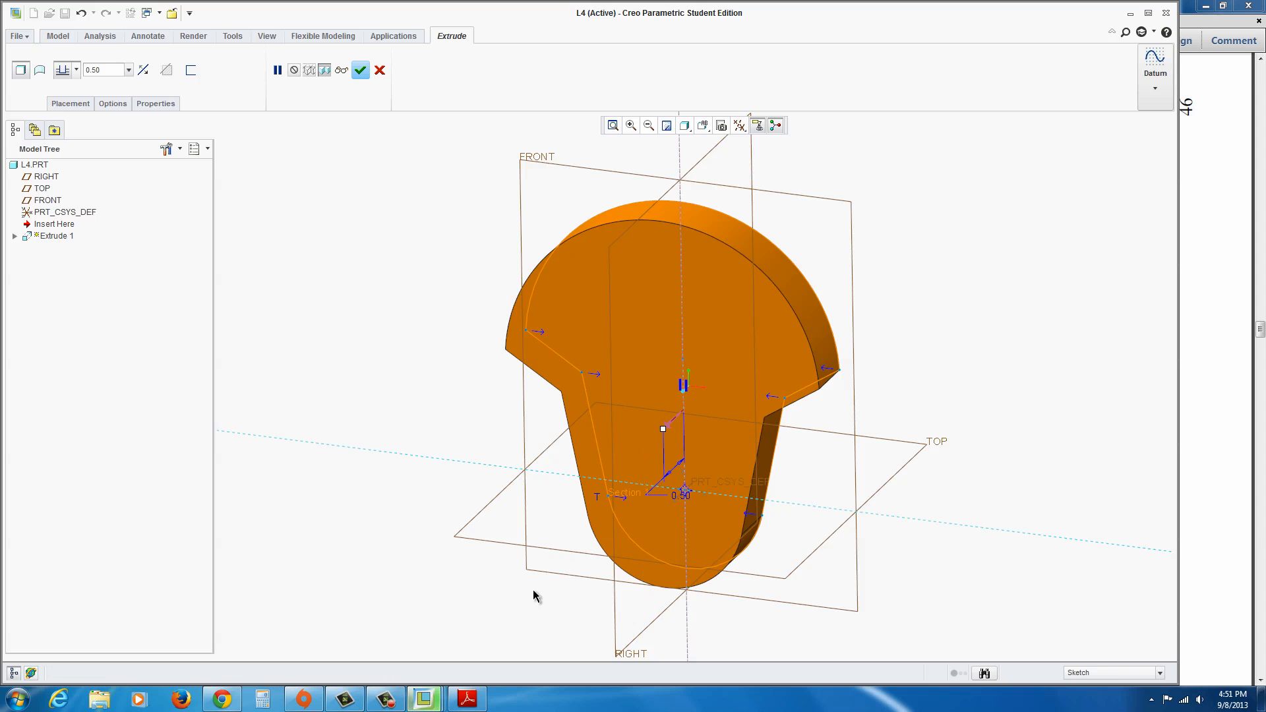
click(465, 698)
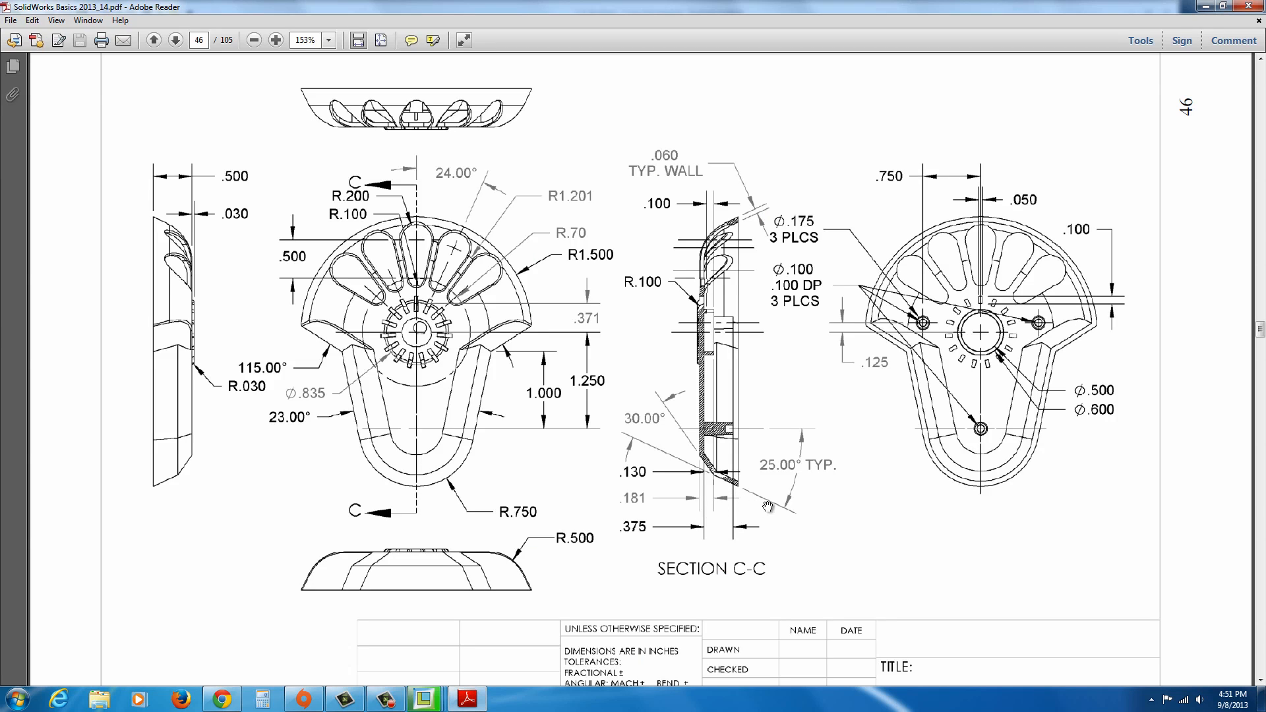
mouse_move(772, 474)
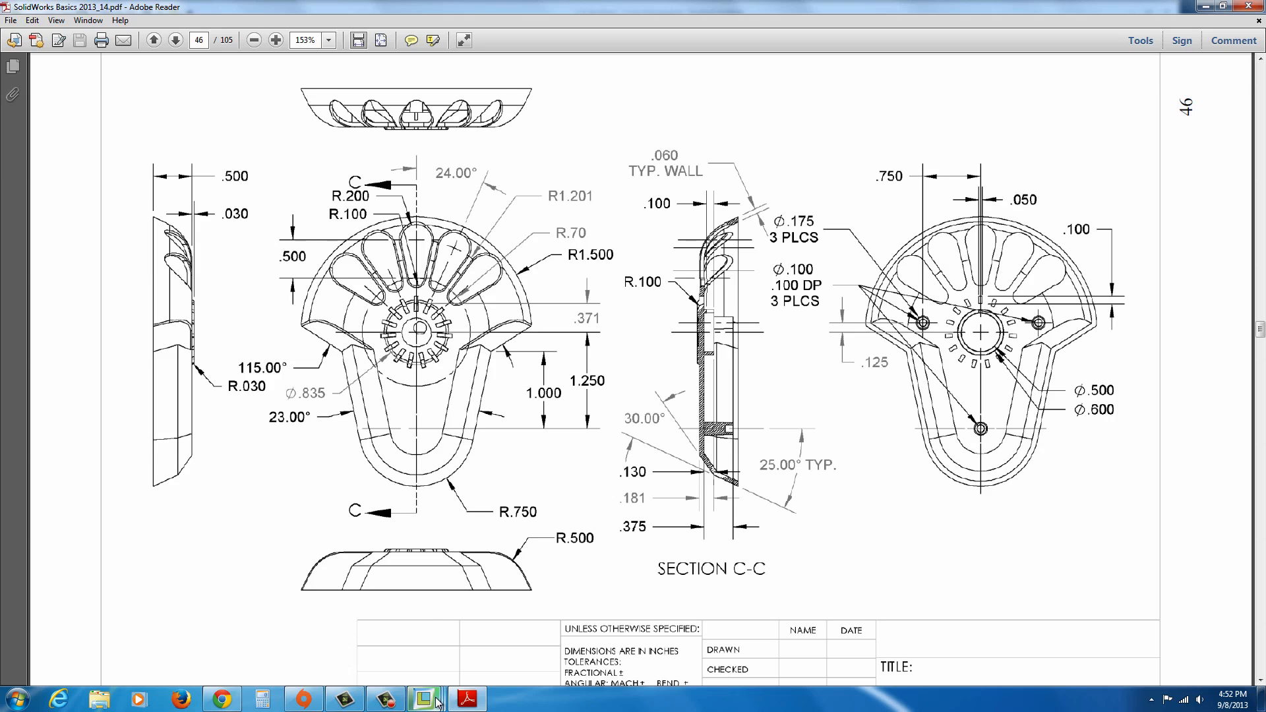
click(424, 698)
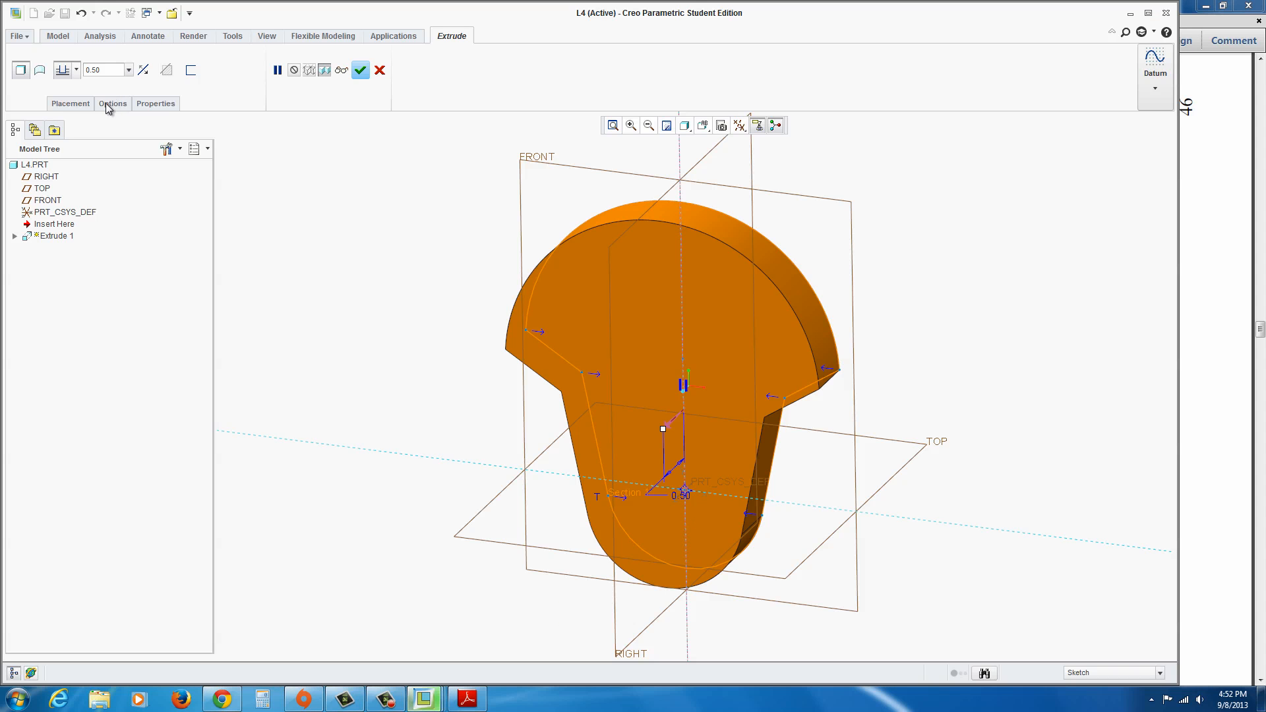
Step: Add a 25.0° taper in Extrude Options and complete the extrusion
click(111, 103)
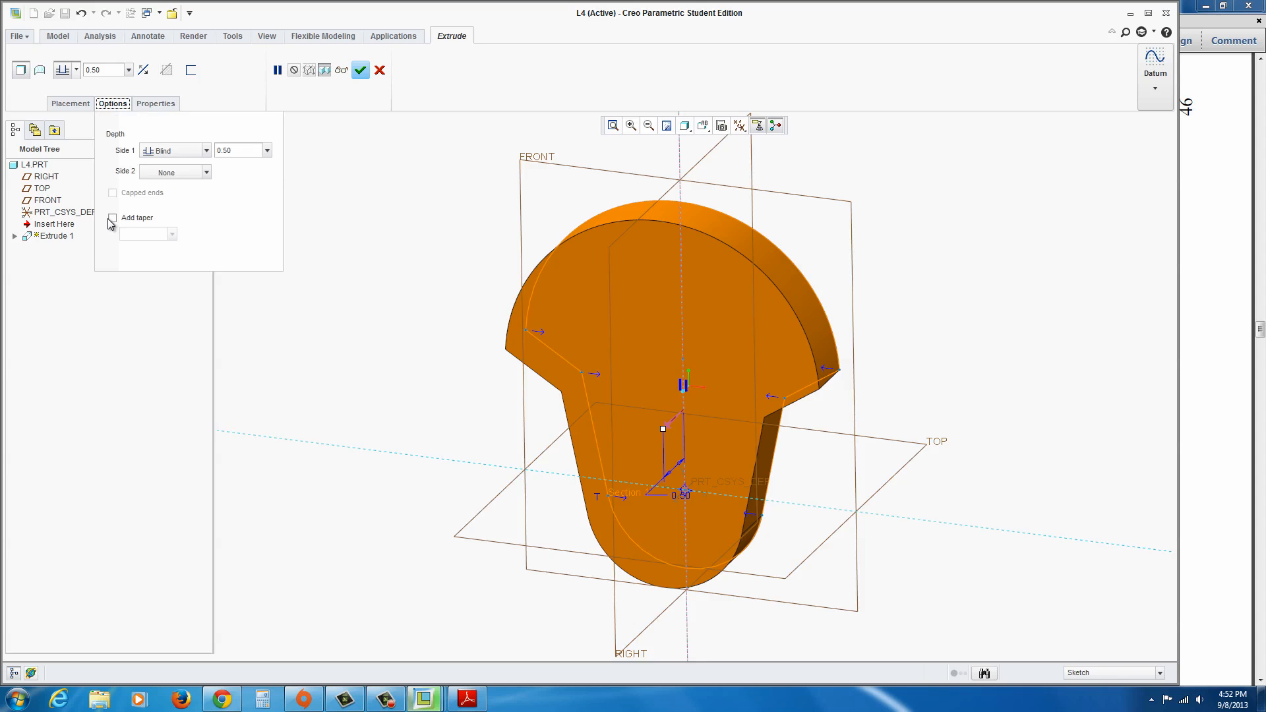
click(112, 218)
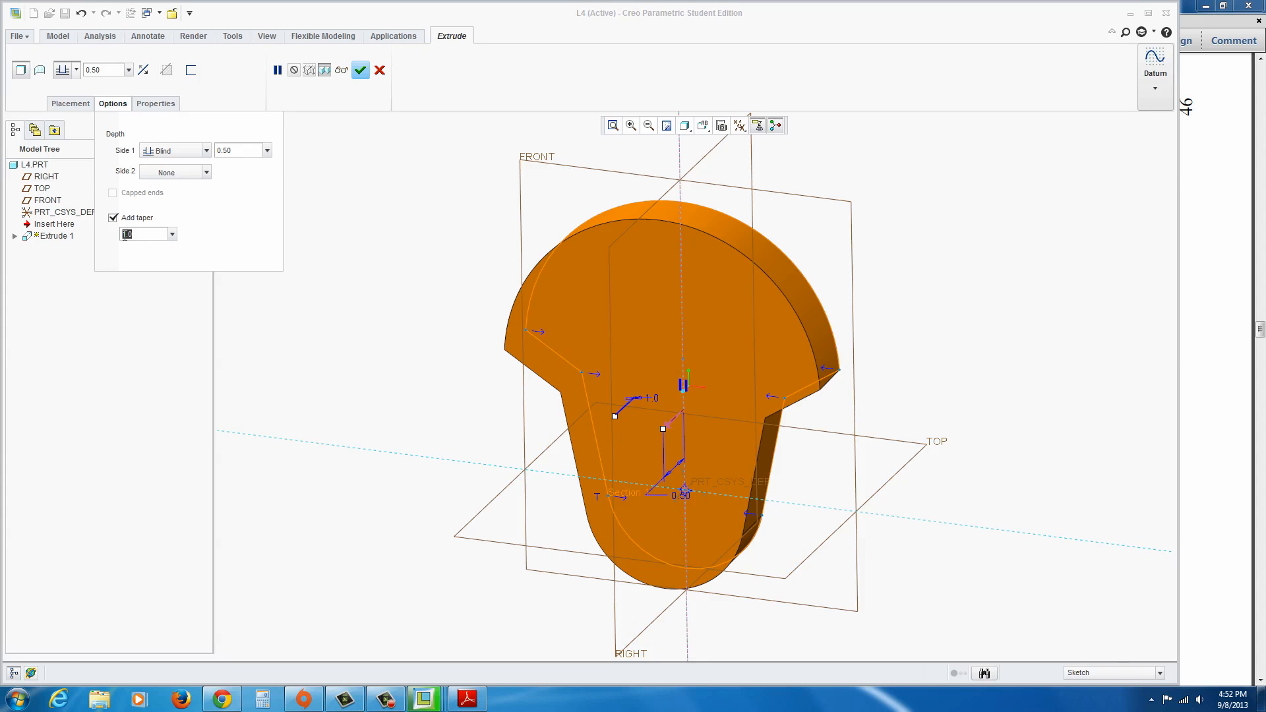
text(25.0)
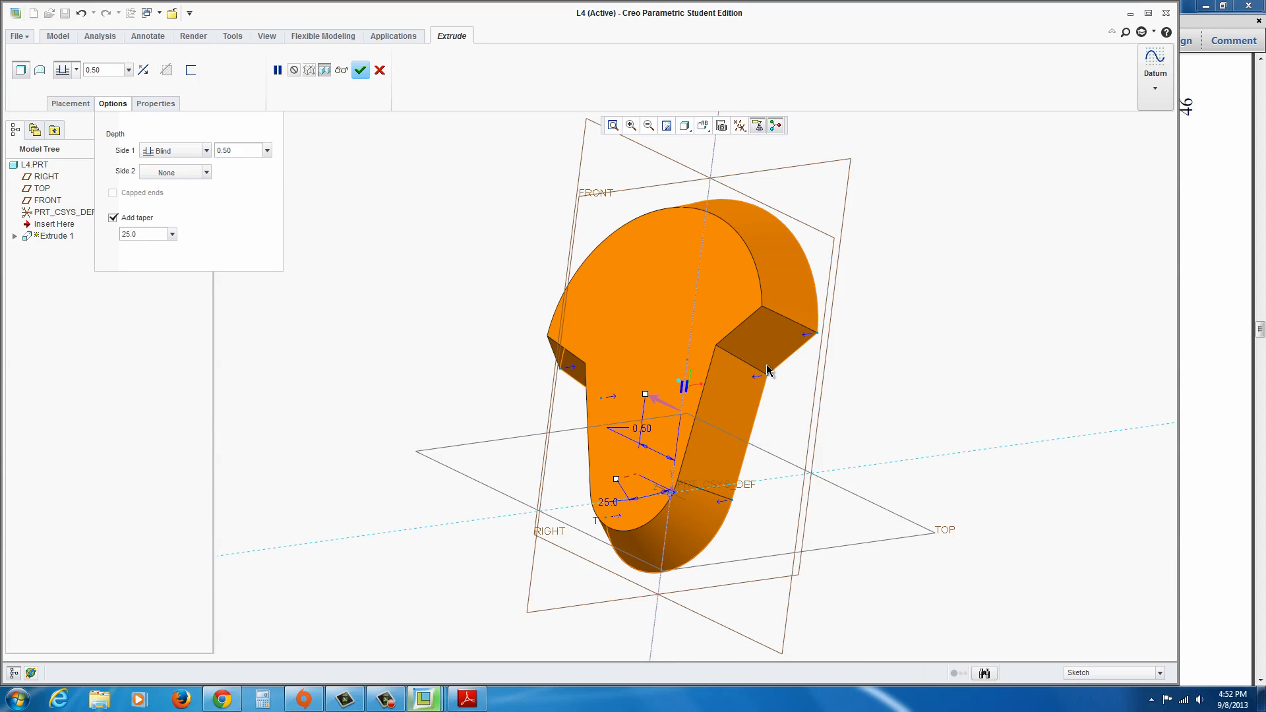
mouse_move(145, 237)
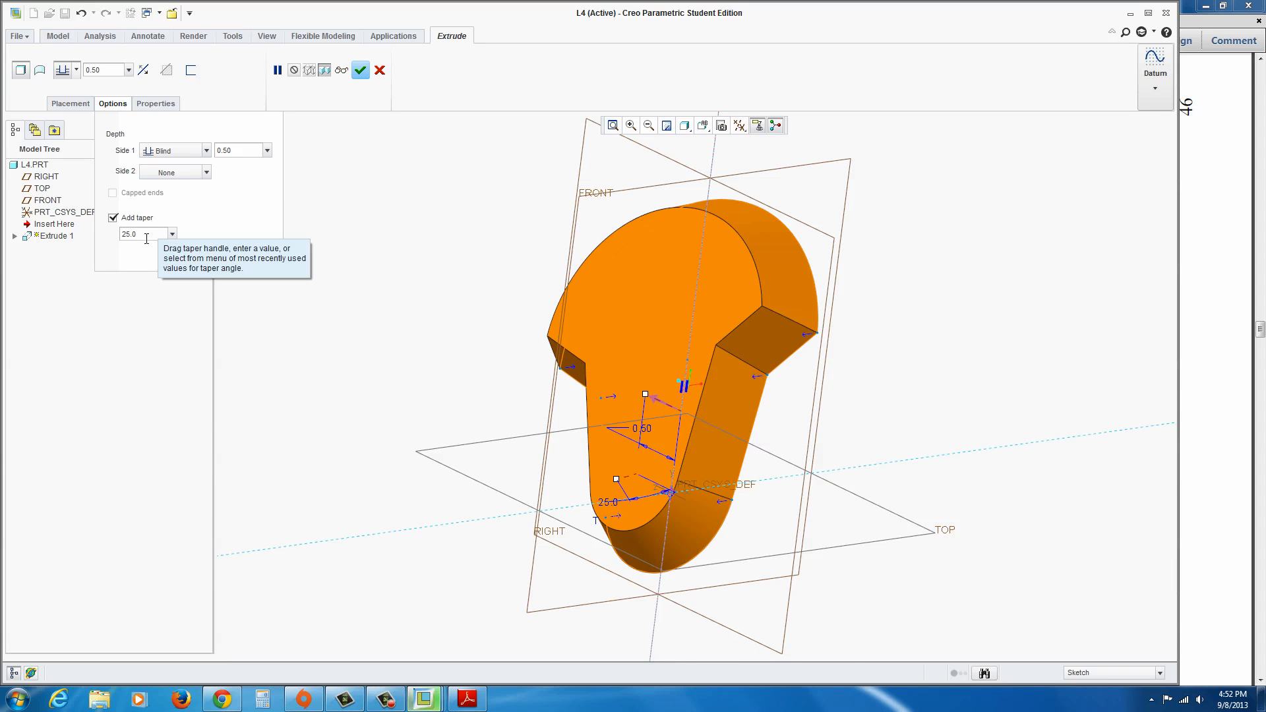
mouse_move(147, 239)
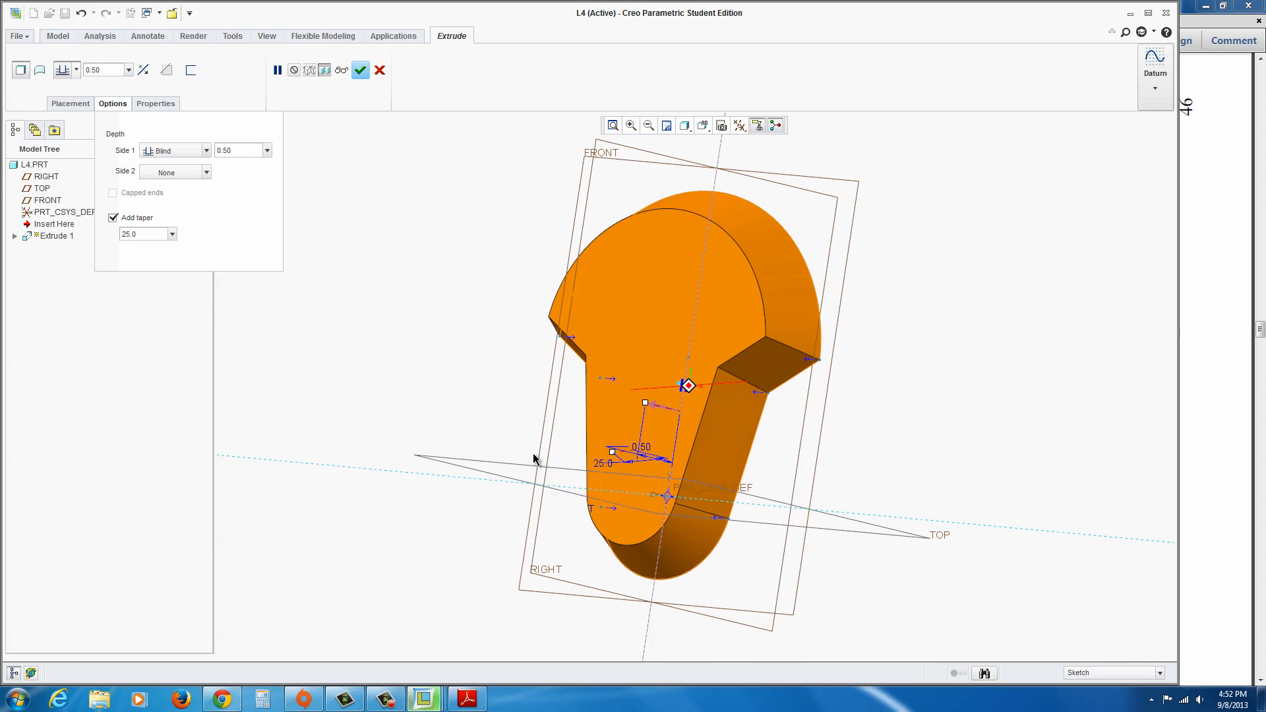
click(360, 70)
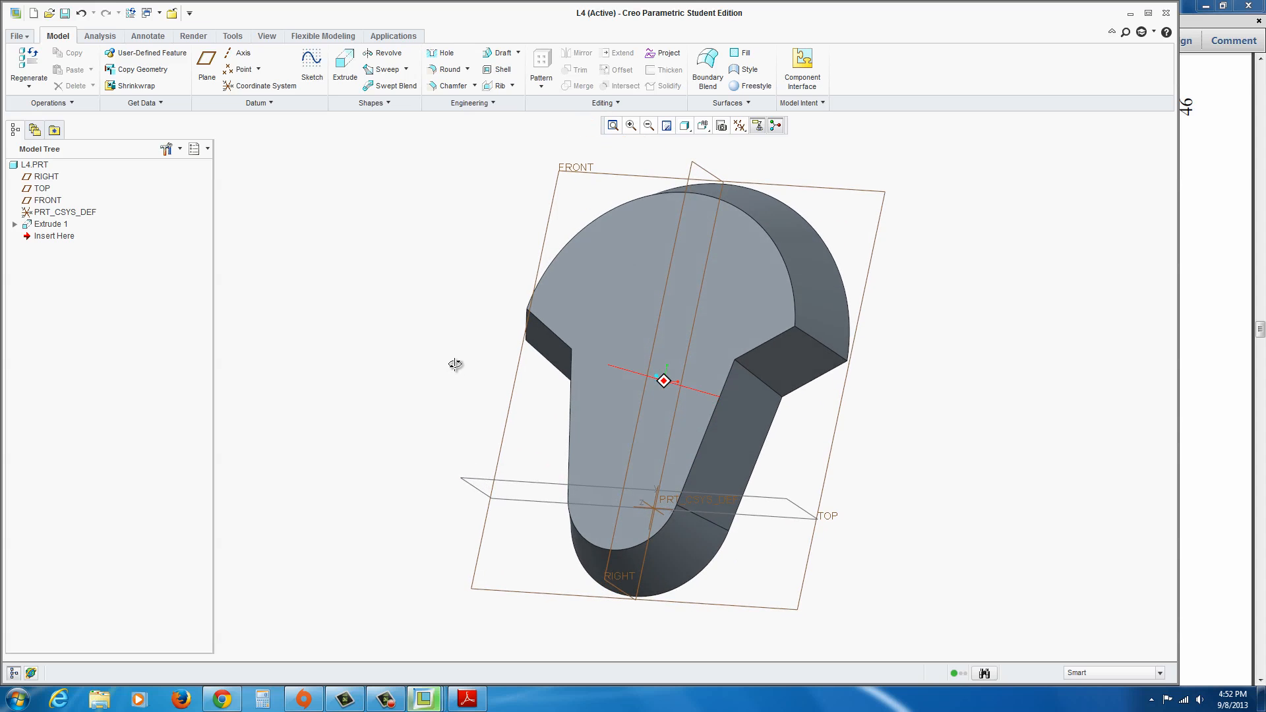
Step: Hide the datum planes via the Datum Display Filters, leaving only the solid
click(737, 125)
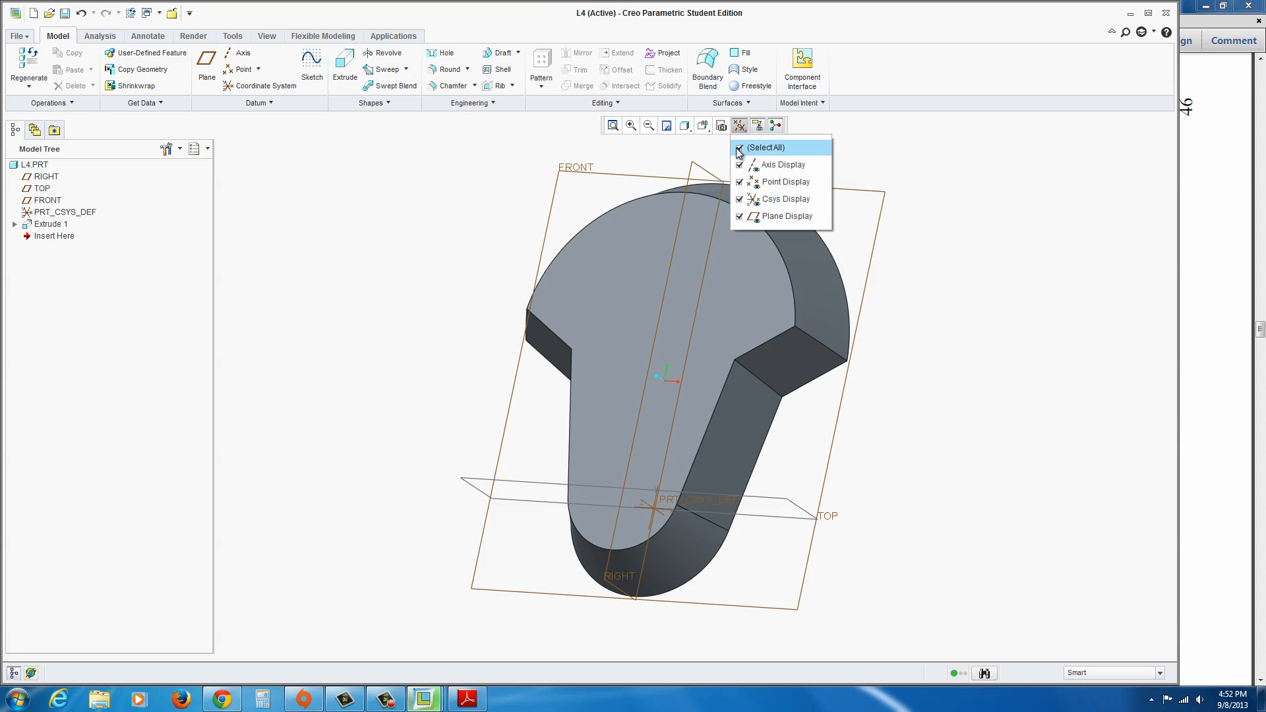
click(738, 146)
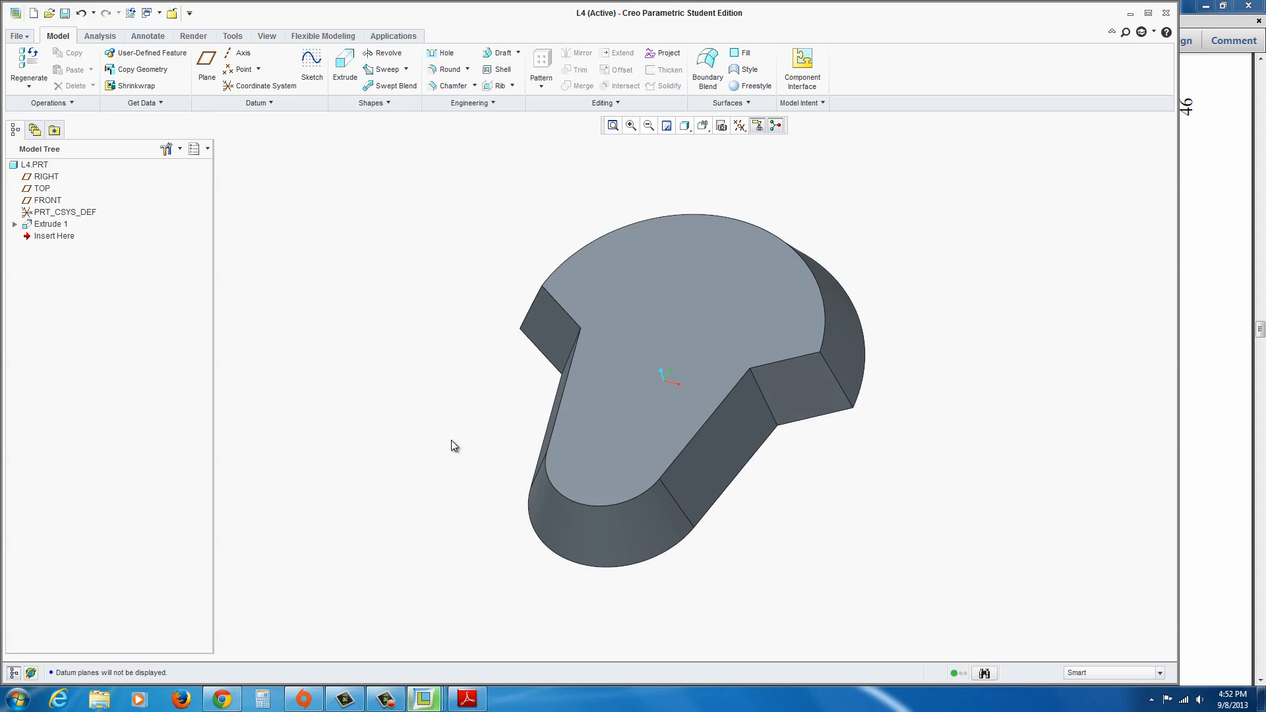
click(617, 505)
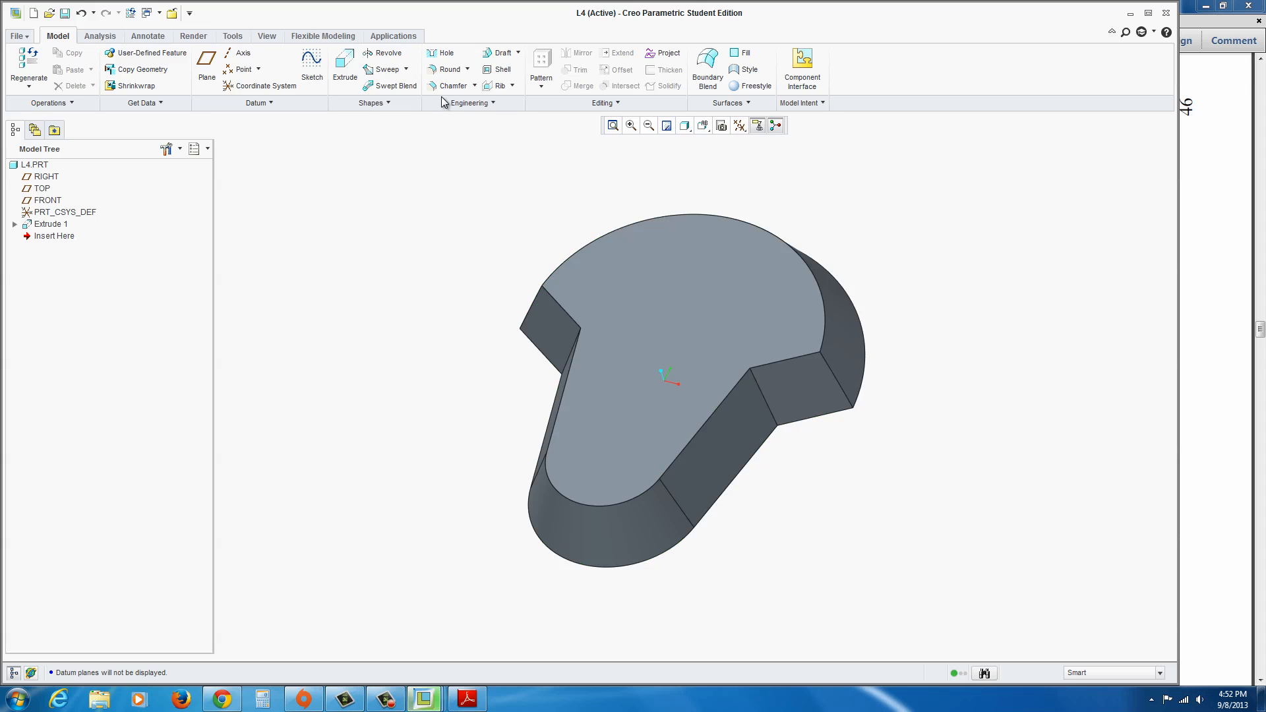
Step: Begin an Angle x D chamfer and check the reference drawing for its dimensions
click(452, 86)
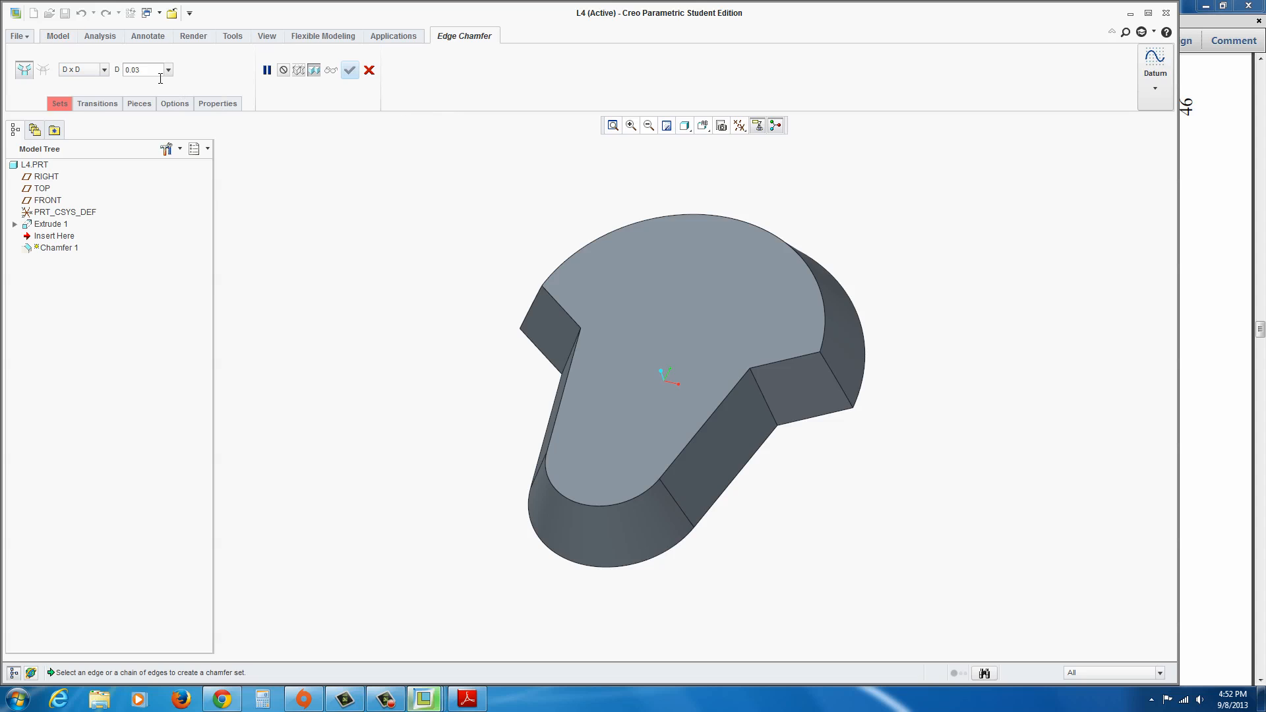
click(78, 70)
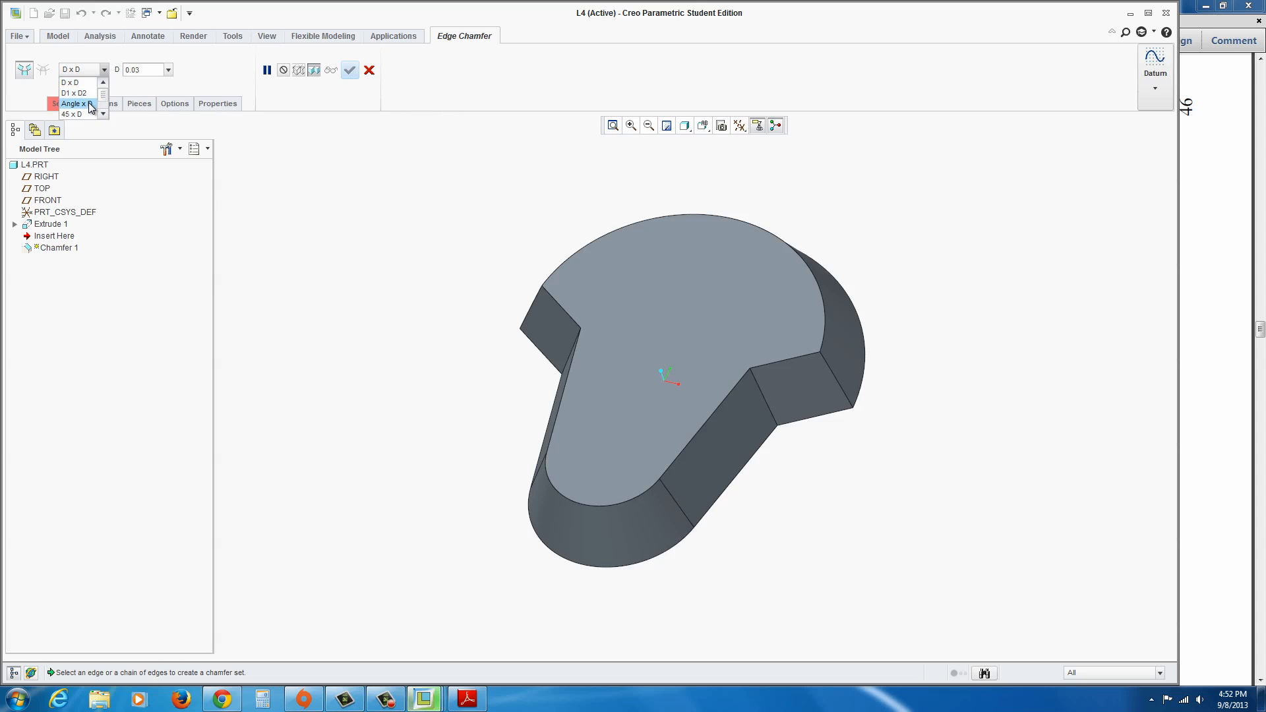
click(74, 103)
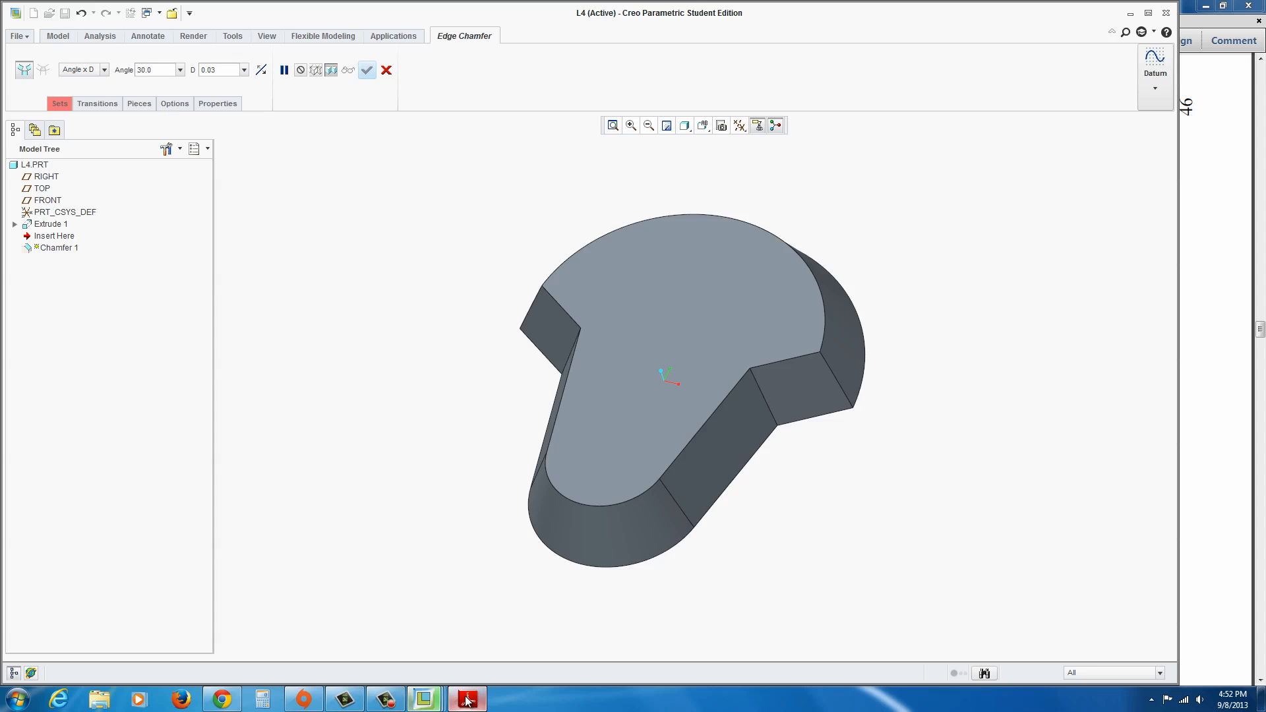
click(466, 699)
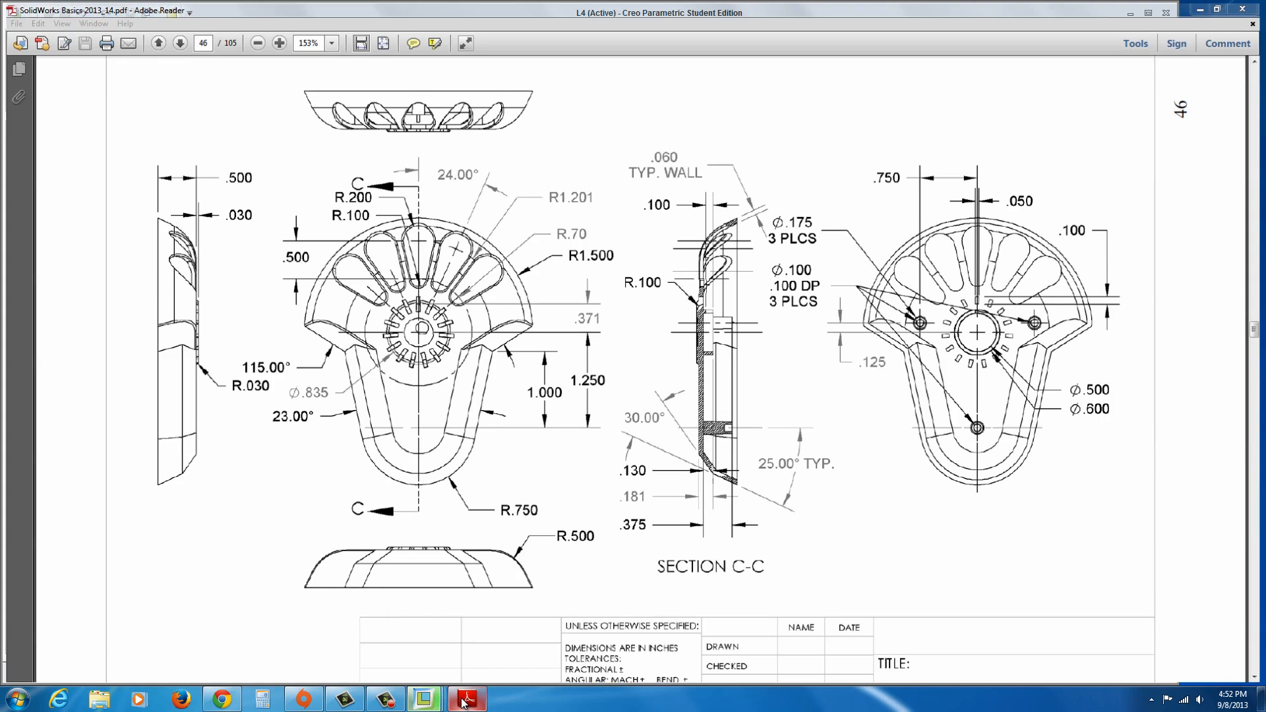
Step: Finish the 30° by 0.181 chamfer along the stem's curved edge
click(425, 699)
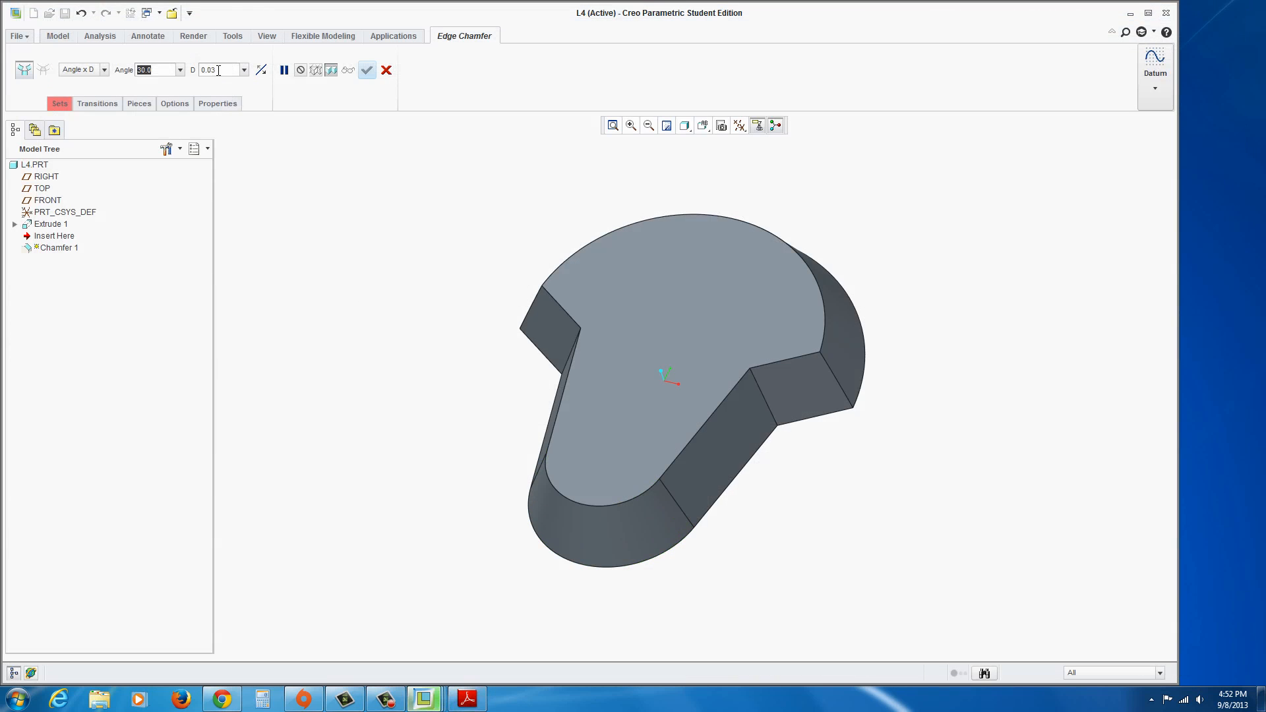
text(.181)
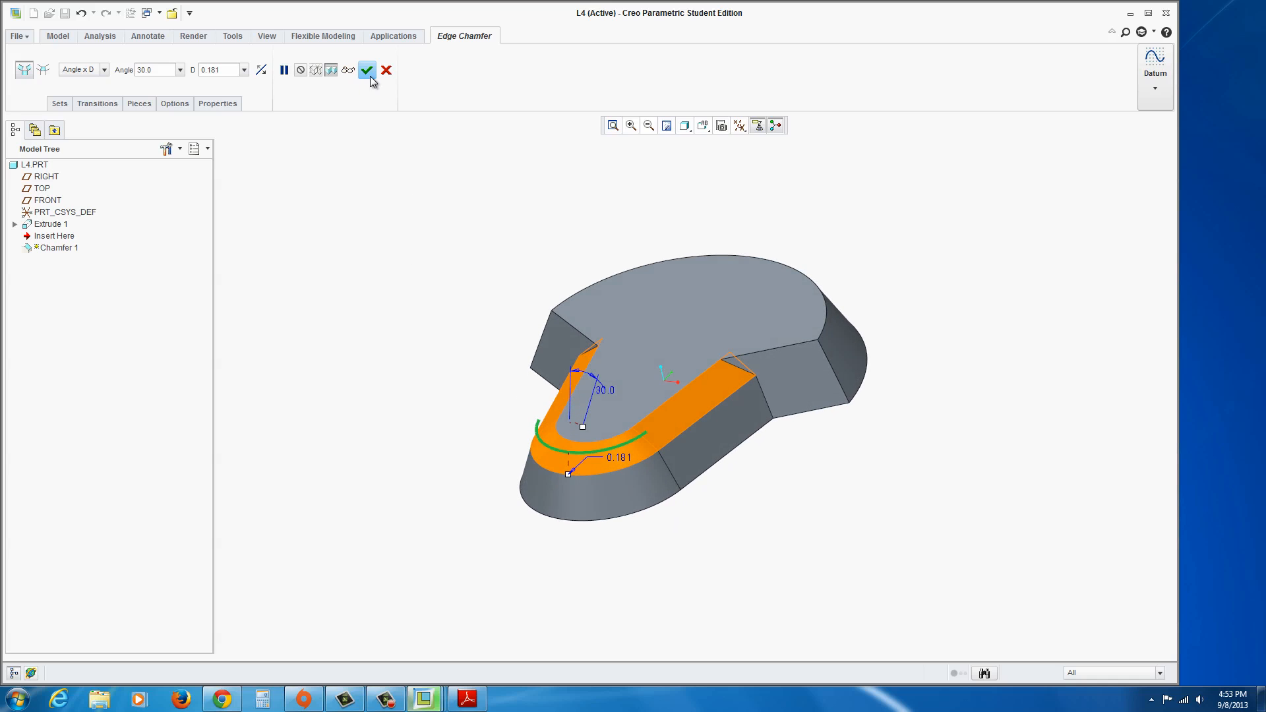
click(366, 70)
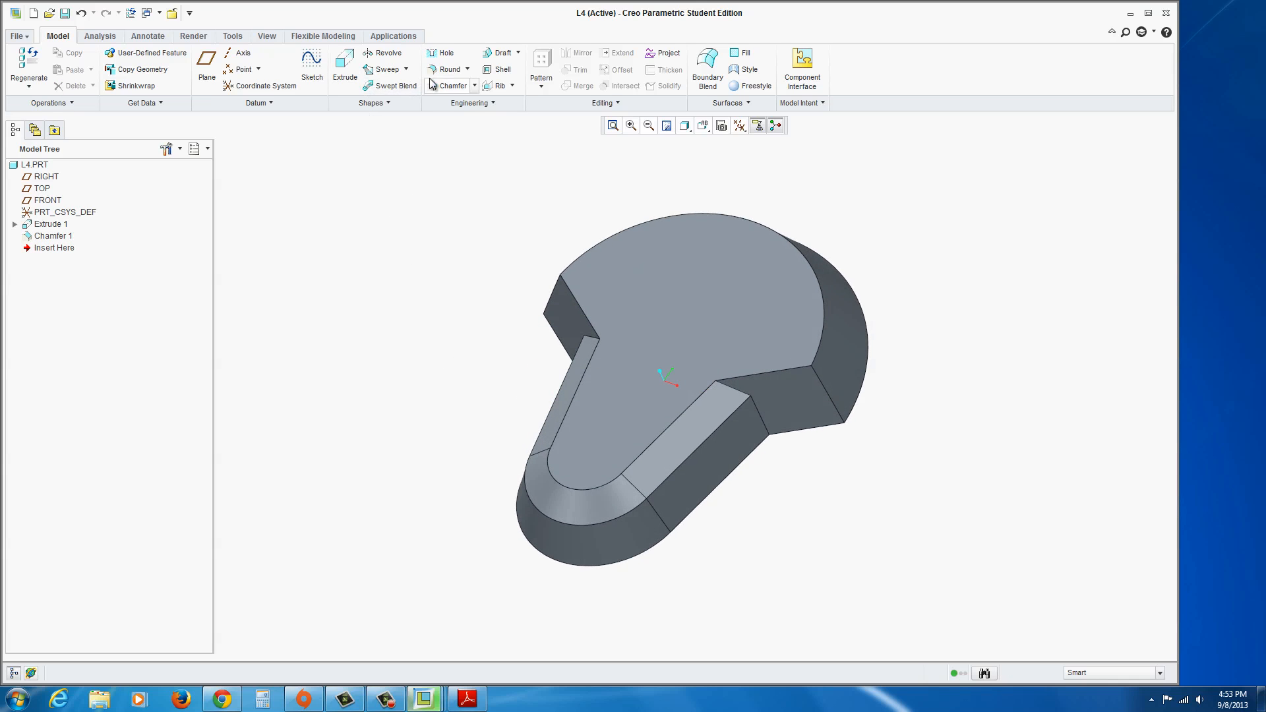
Step: Round the head's curved top edge at 0.50 radius and flip the model to its flat bottom
click(450, 70)
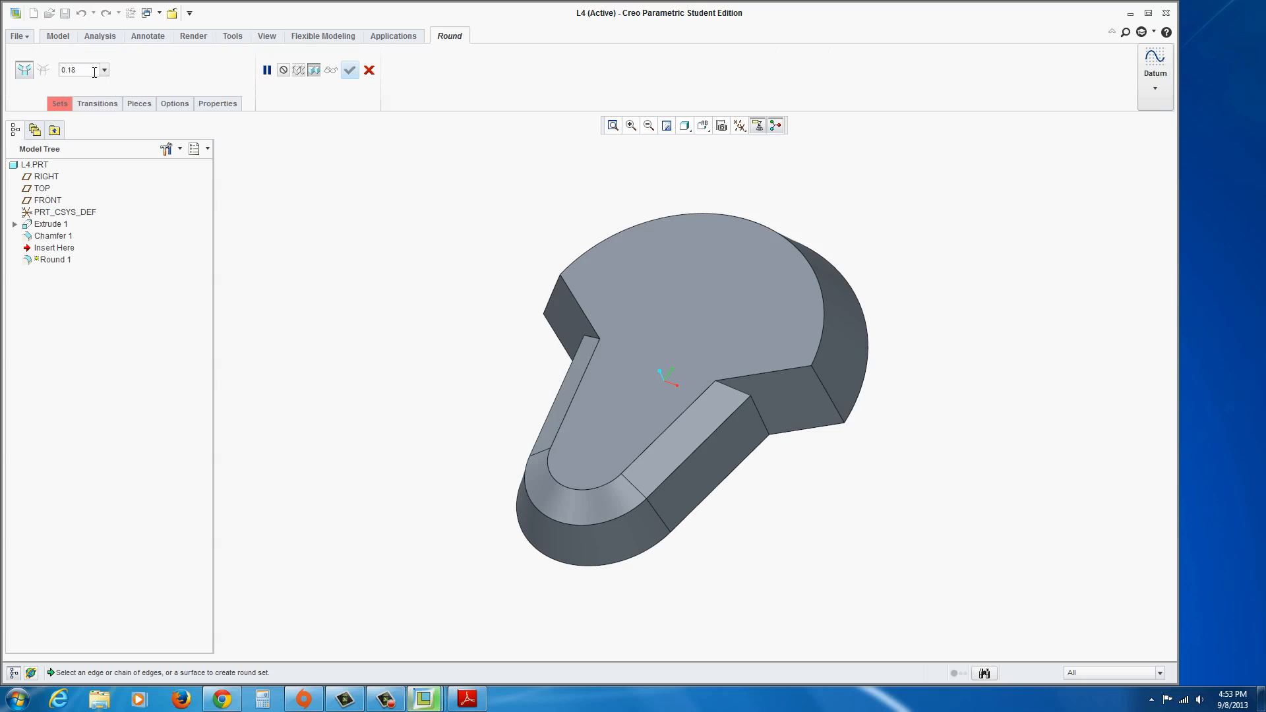
click(783, 395)
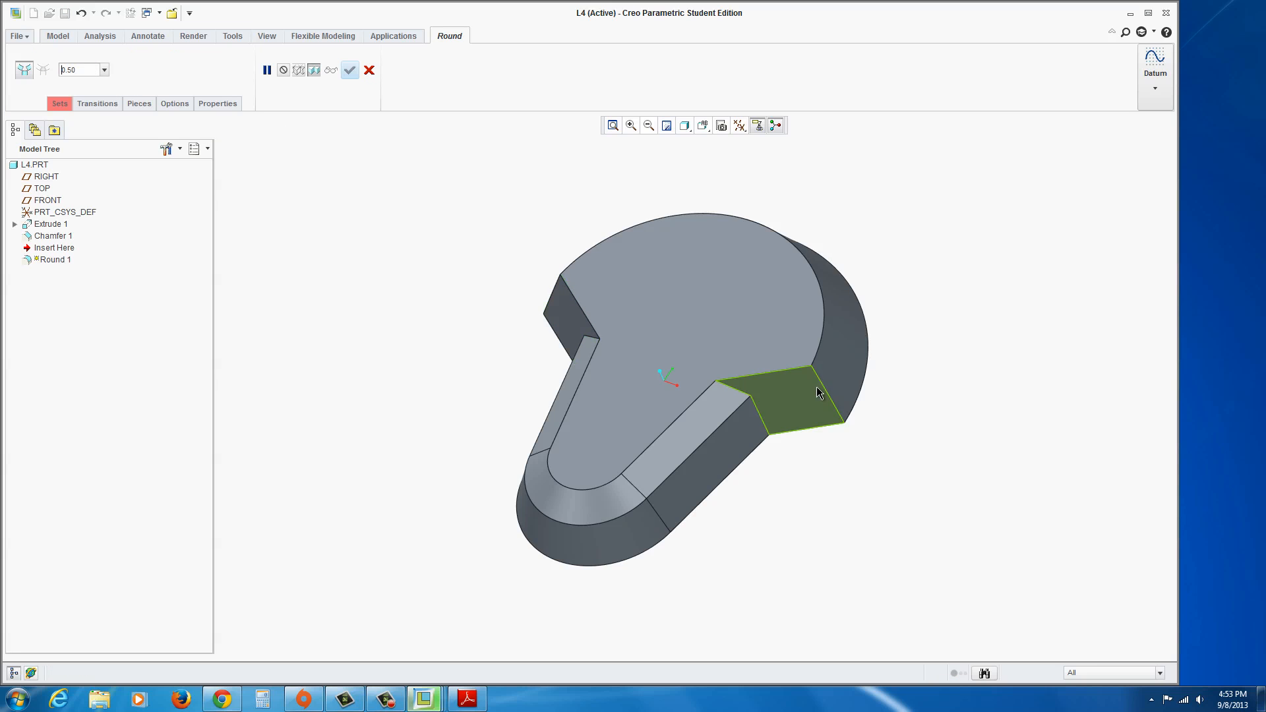
click(349, 69)
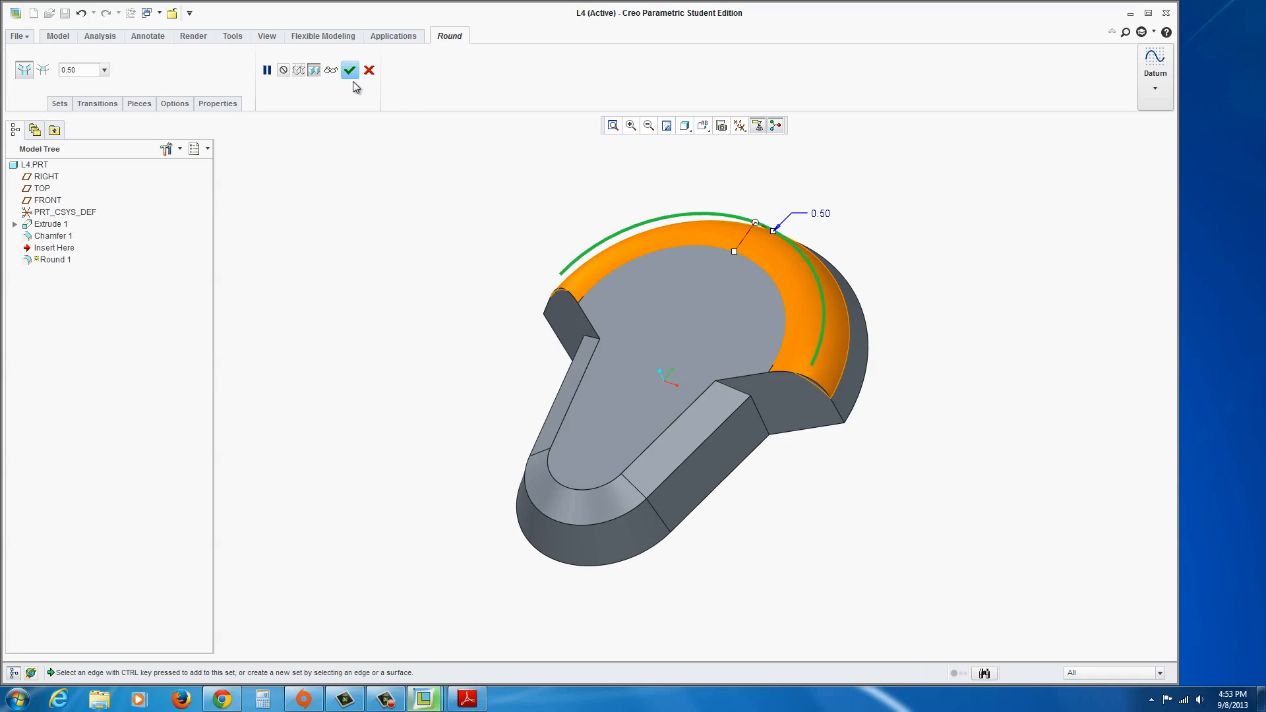
click(349, 70)
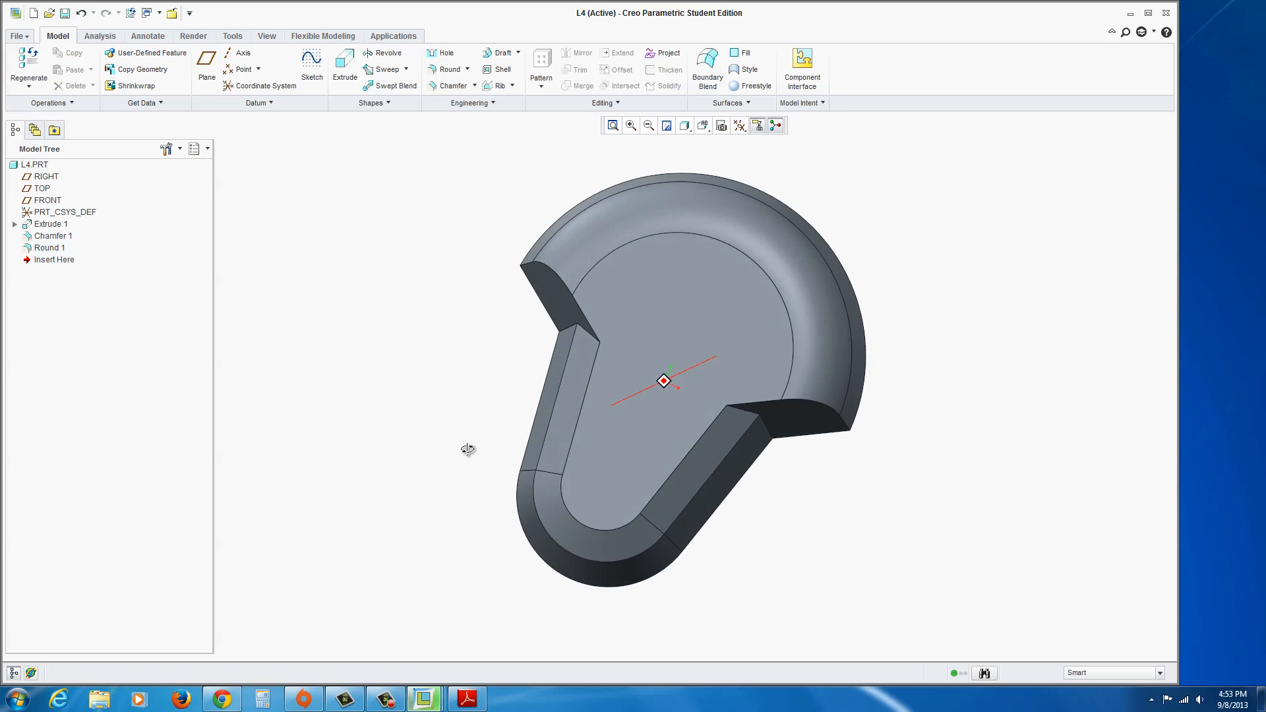
drag(468, 449, 457, 398)
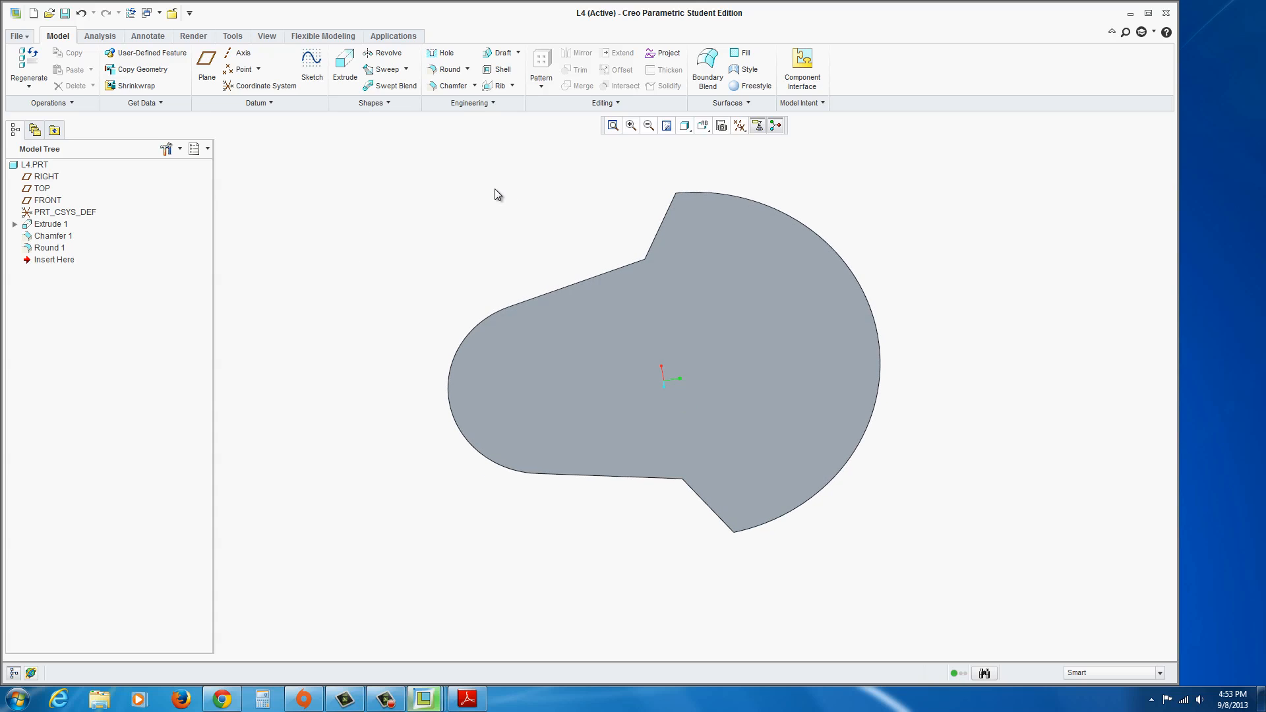
Step: Shell the part to 0.06 walls, removing the flat bottom face
click(498, 70)
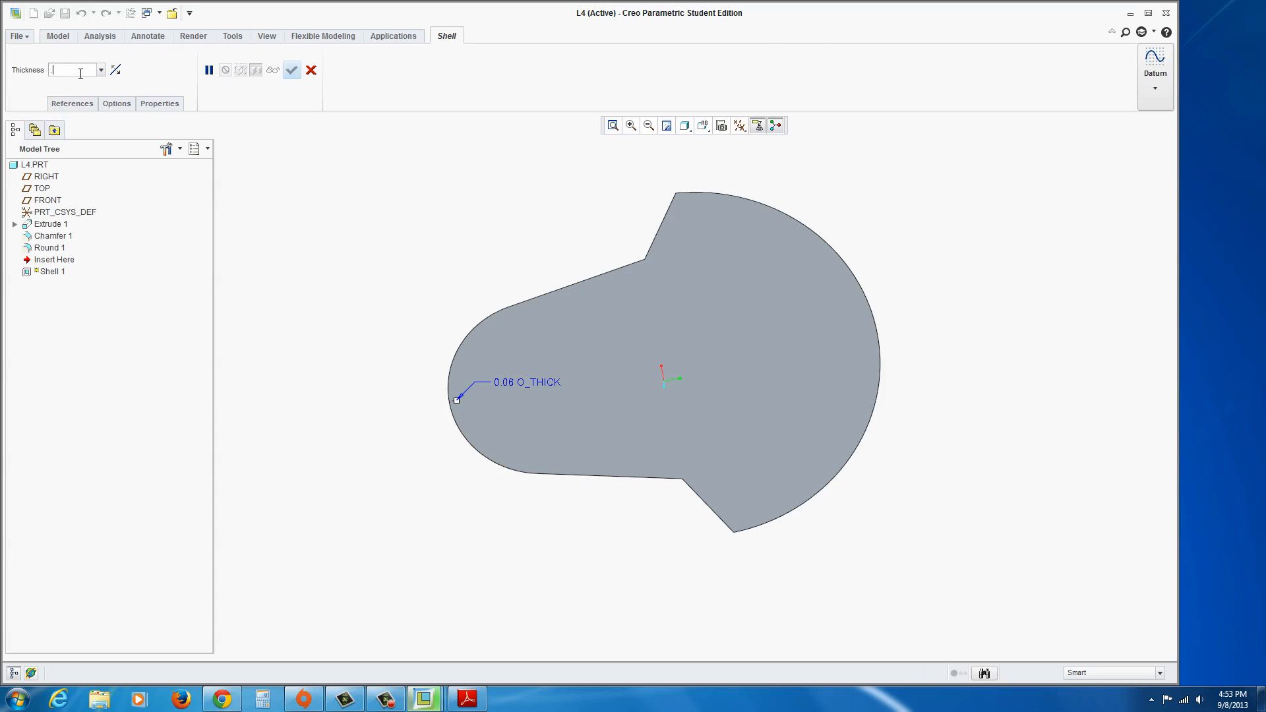
text(0.06)
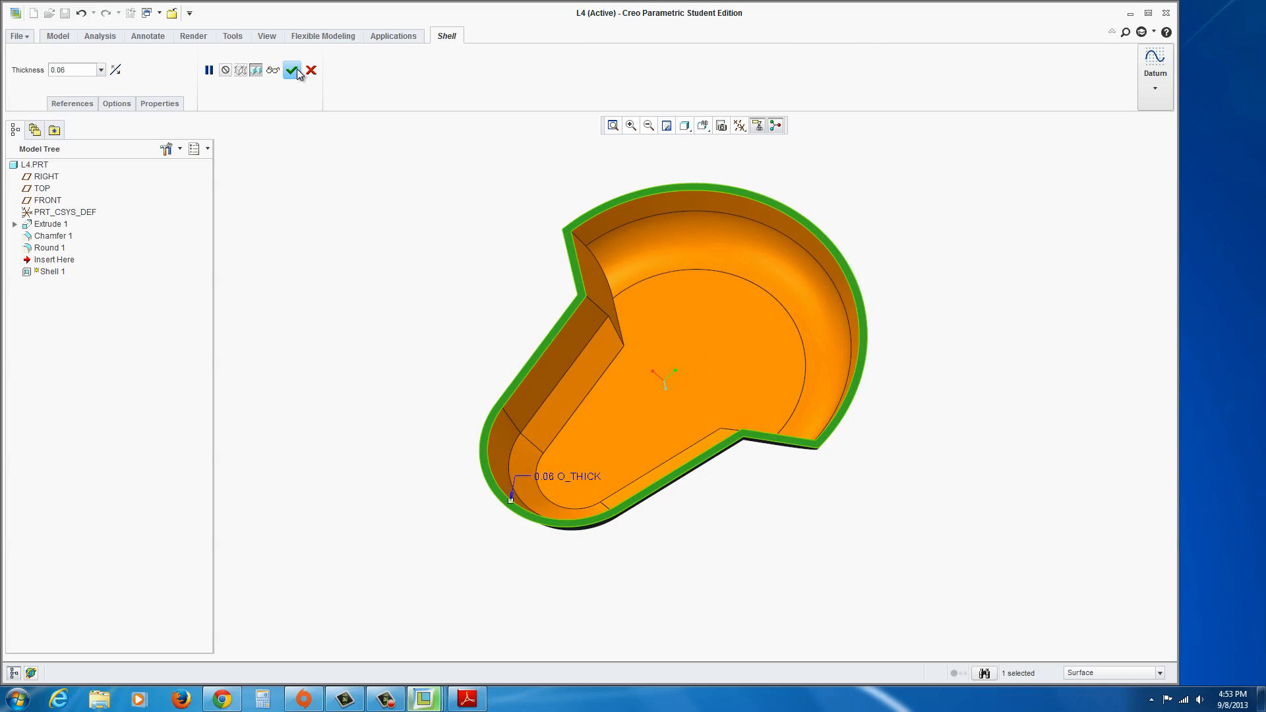
click(292, 70)
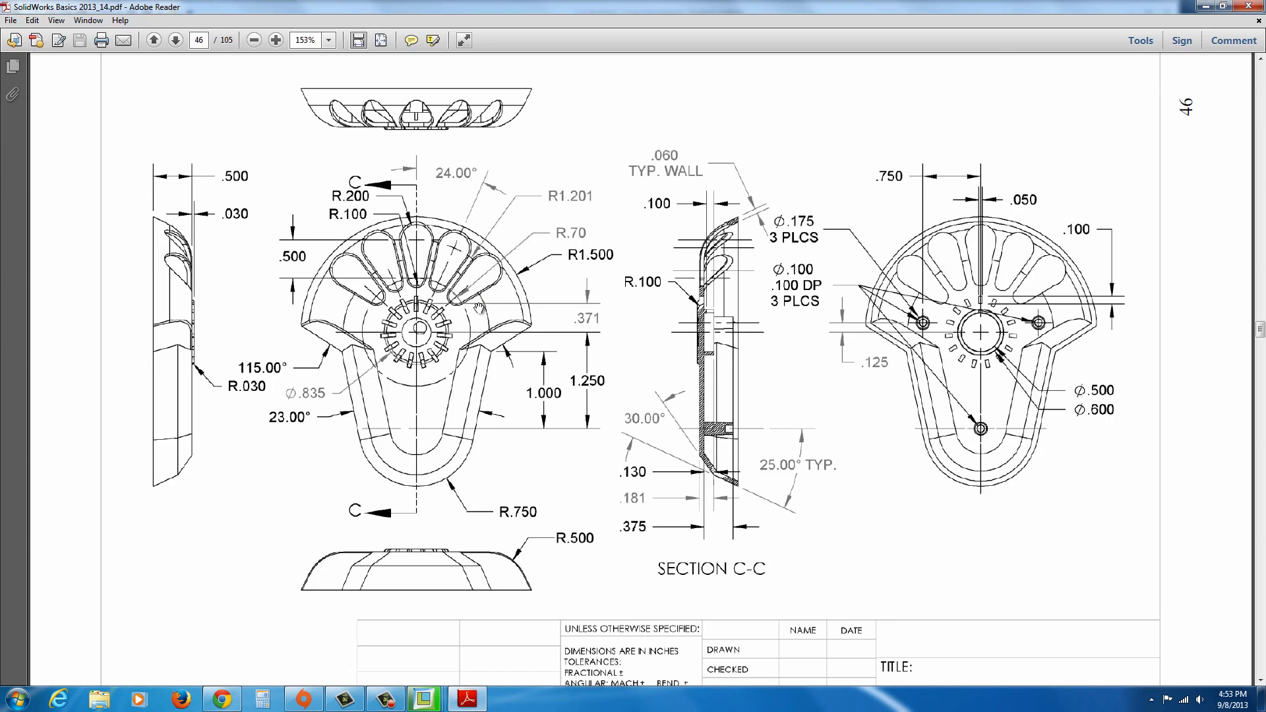
click(423, 698)
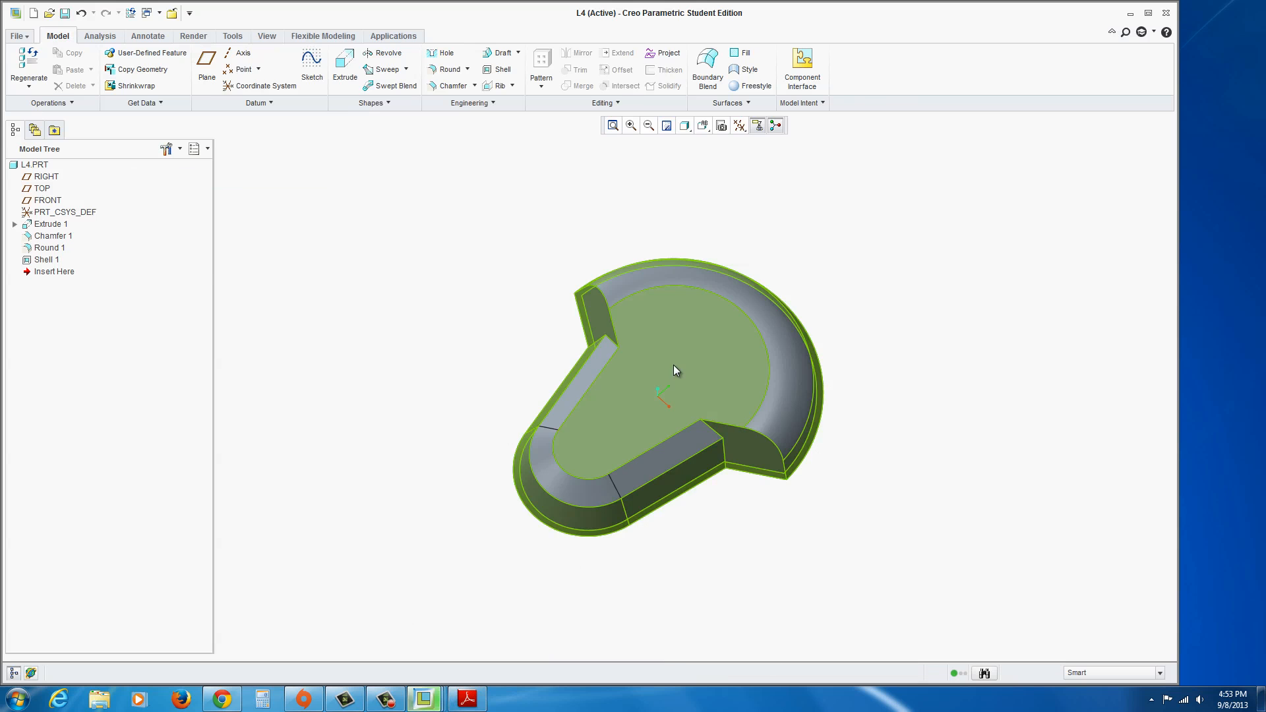
Step: Start a second extrusion sketch on the face in FRONT view and begin the slot lines
click(344, 65)
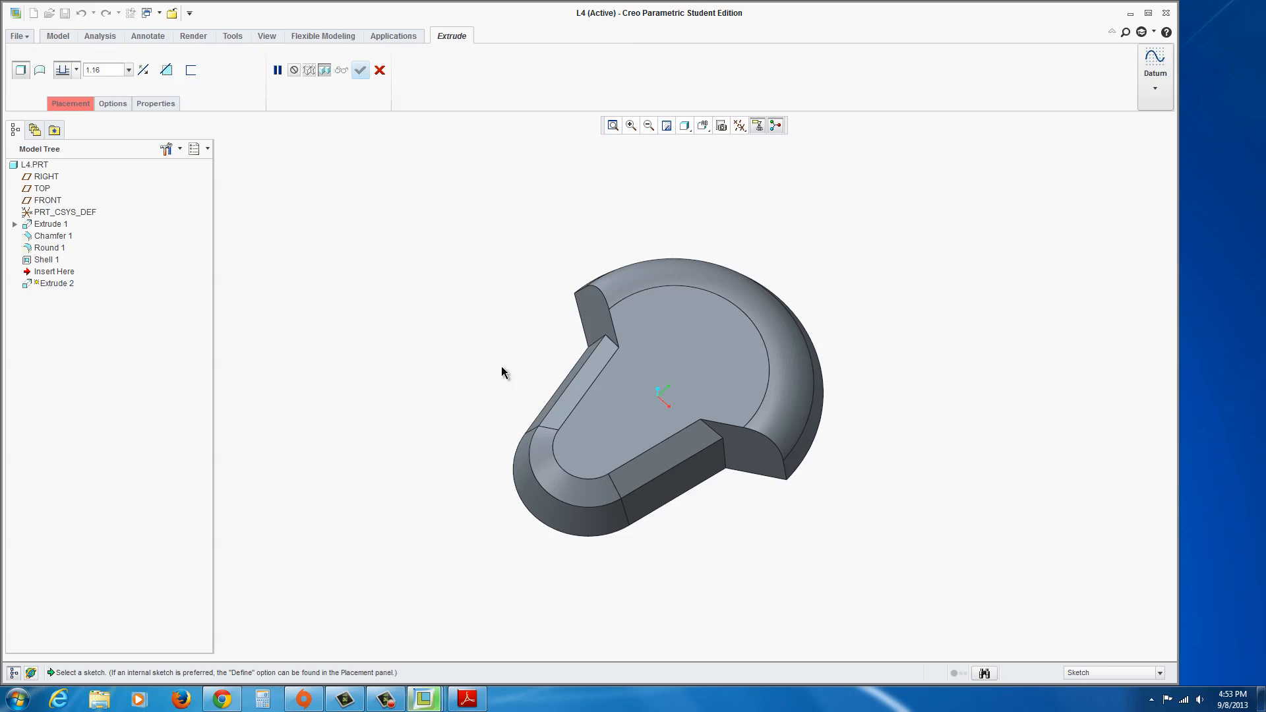
click(684, 355)
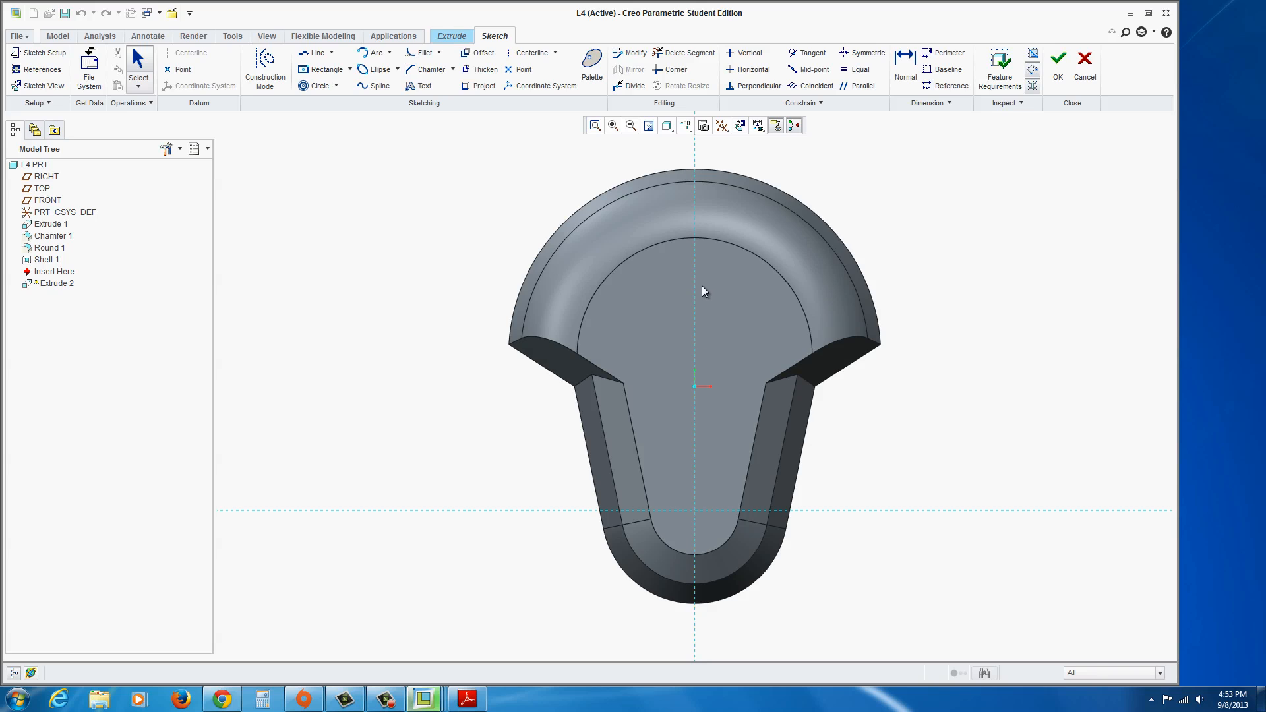
click(684, 125)
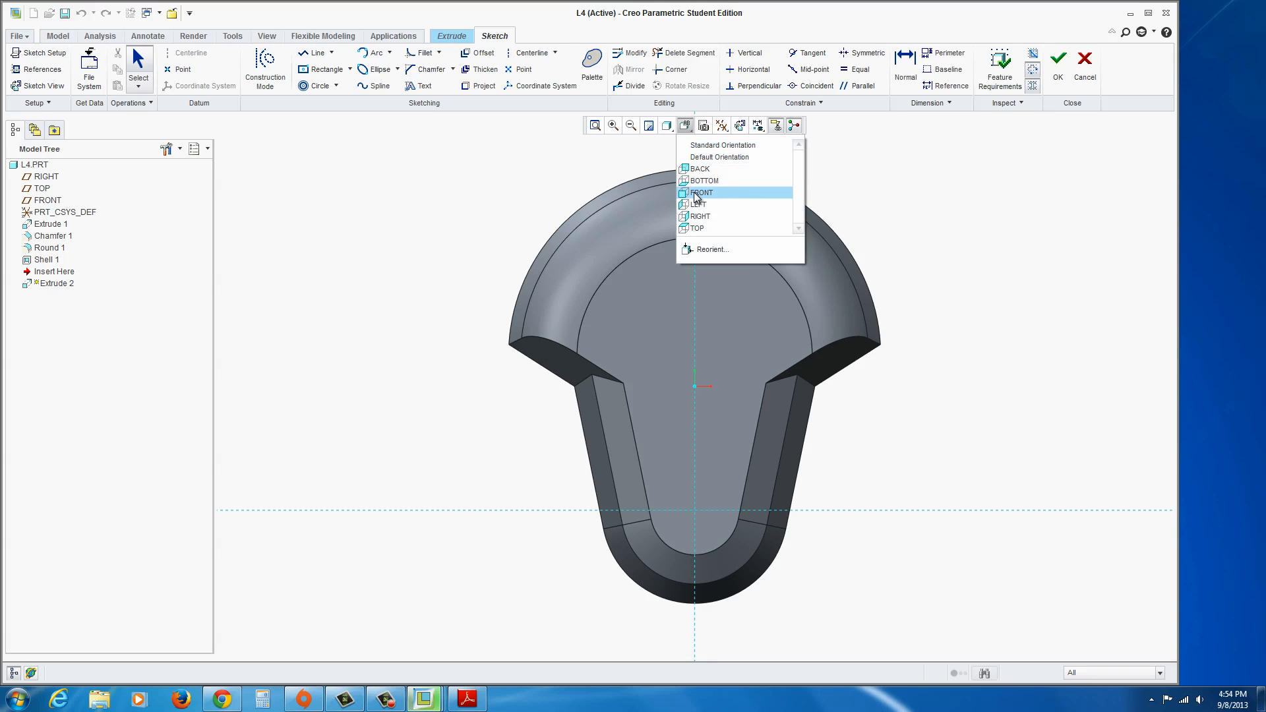
click(700, 192)
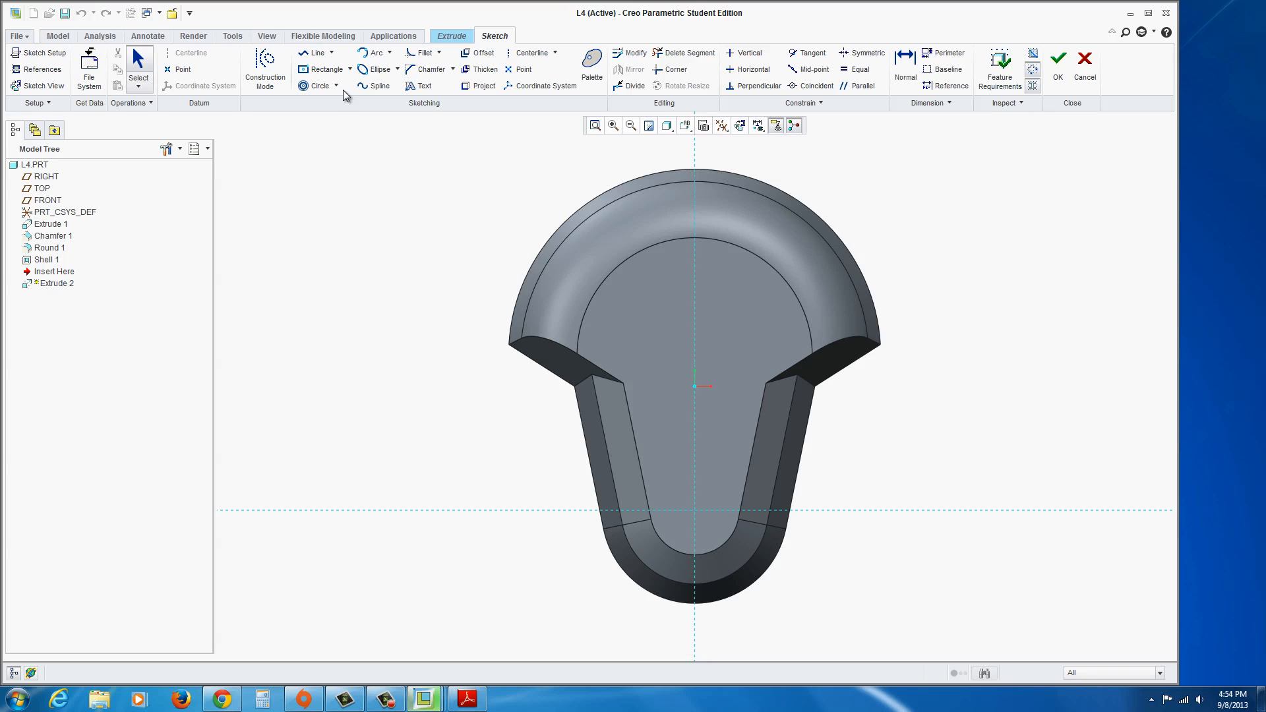
click(531, 53)
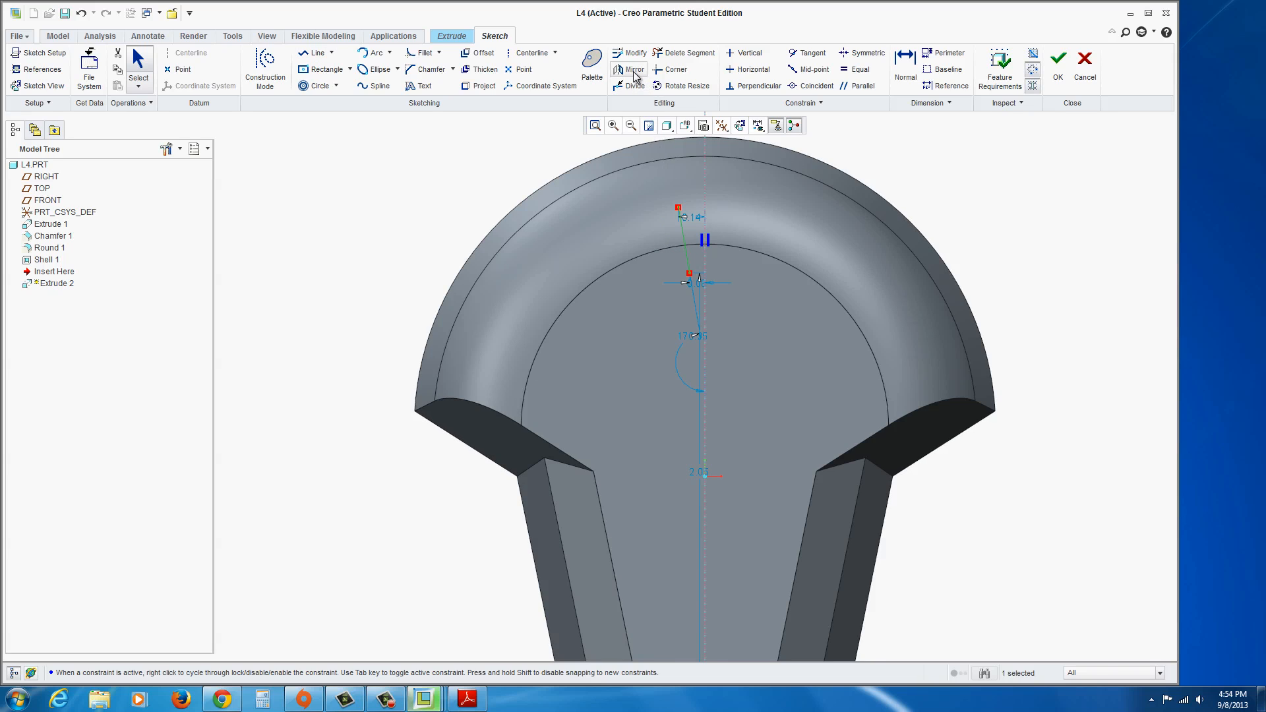
click(628, 70)
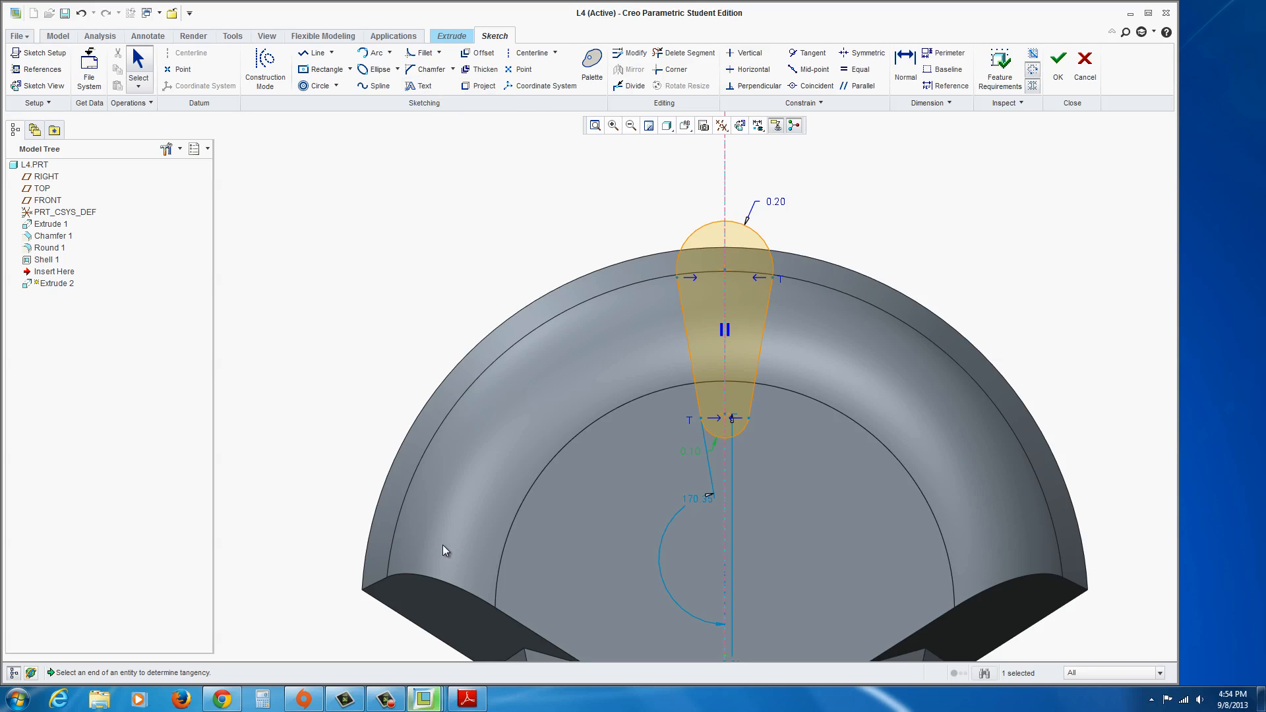
Step: Consult the reference drawing for the R.200 and R.100 slot-end radii
click(465, 699)
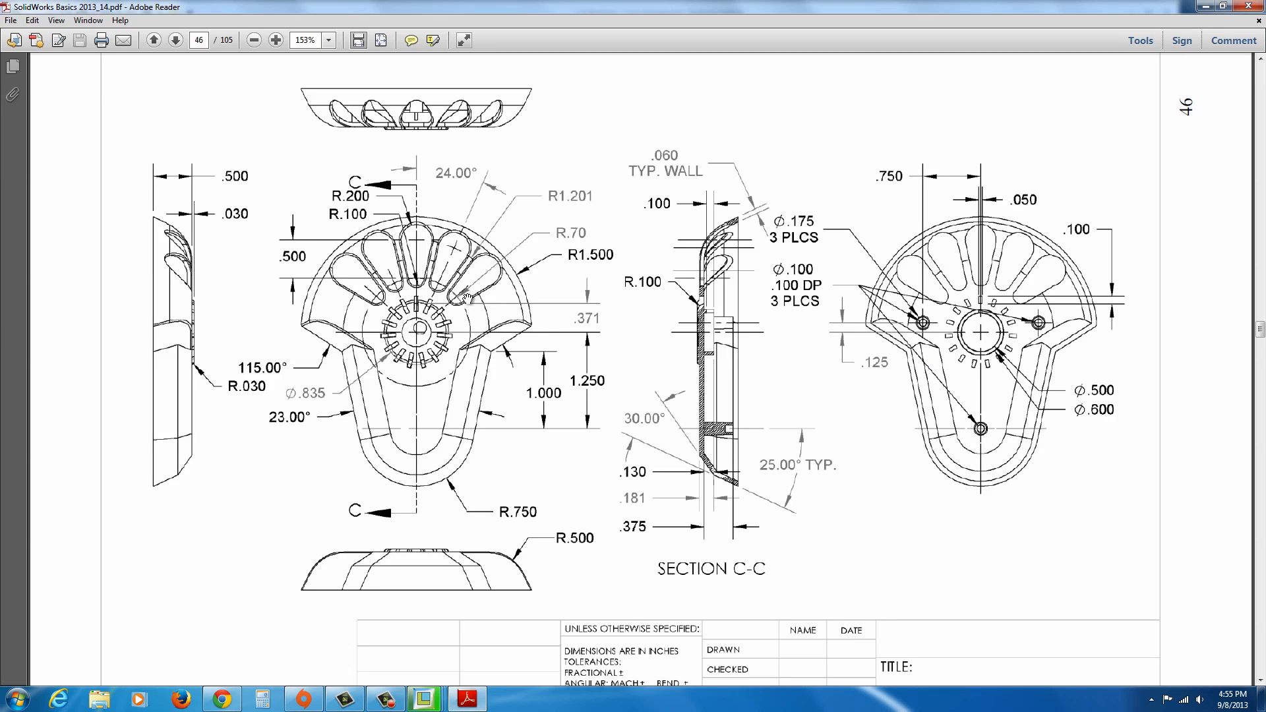
mouse_move(430, 388)
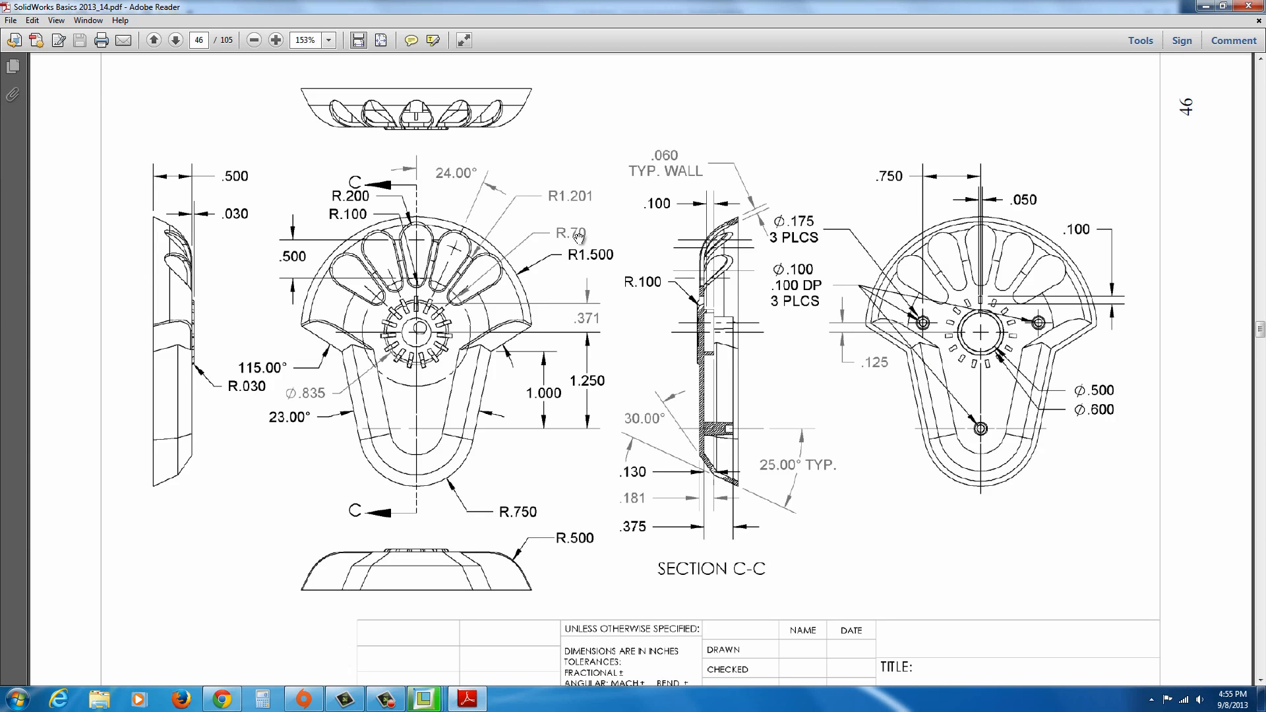
mouse_move(456, 309)
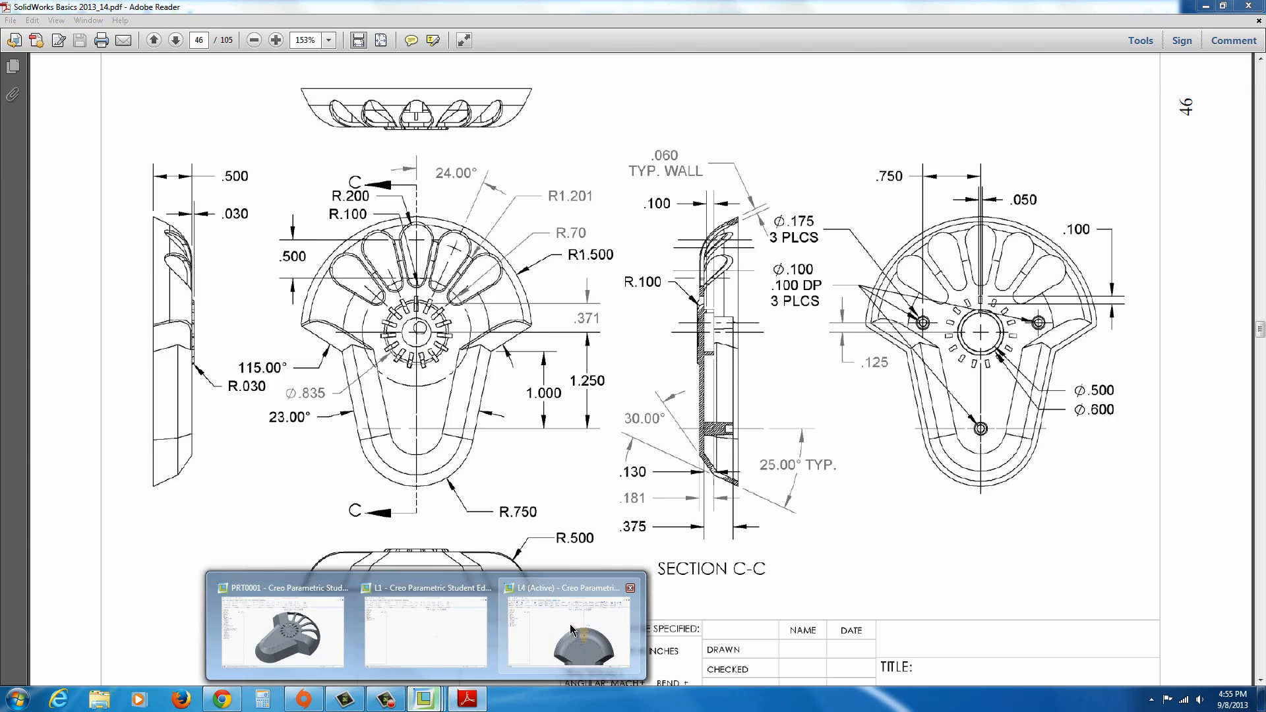
Step: Add the outer edge reference and locate the slot 0.70 toward the centre, accepting the sketch
click(566, 630)
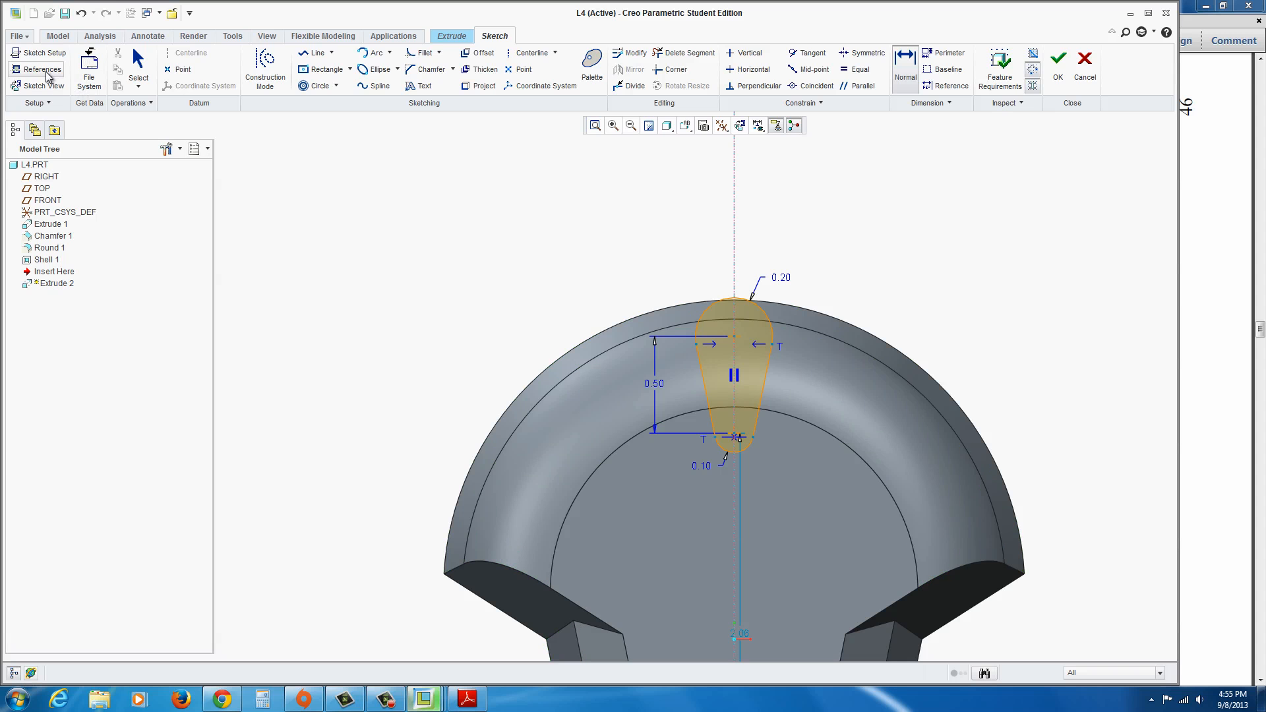
click(41, 70)
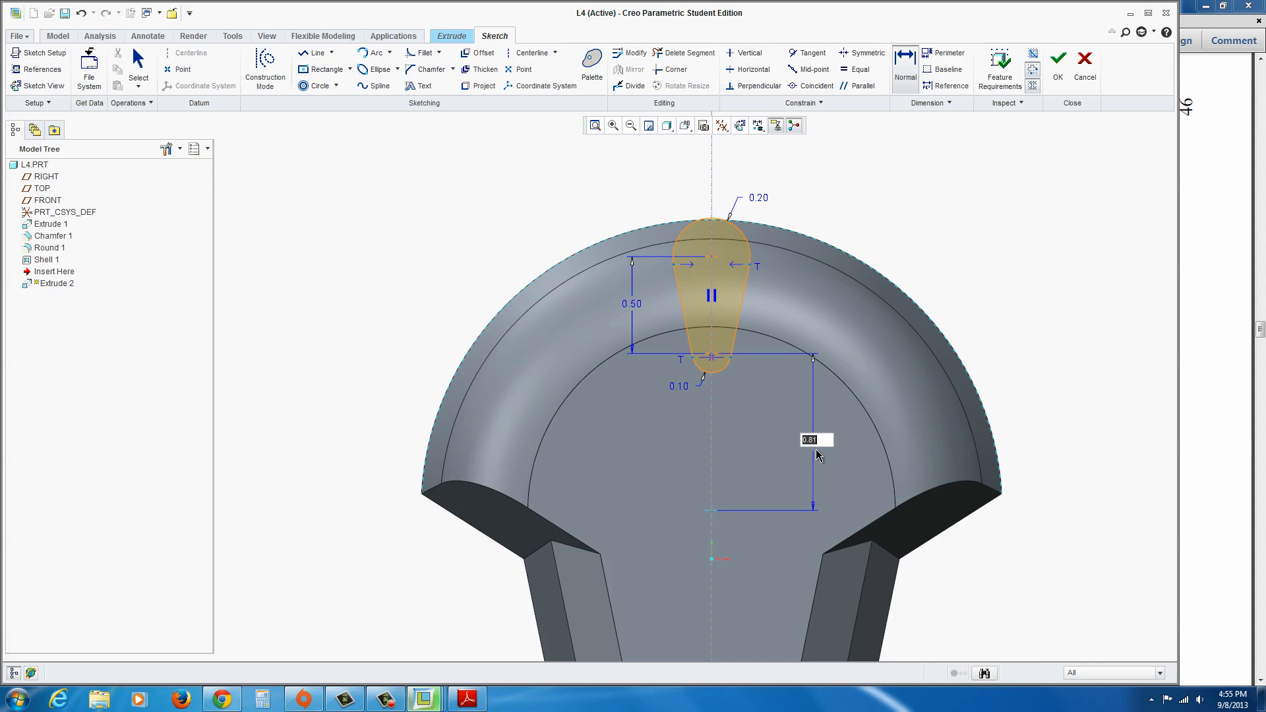
text(70)
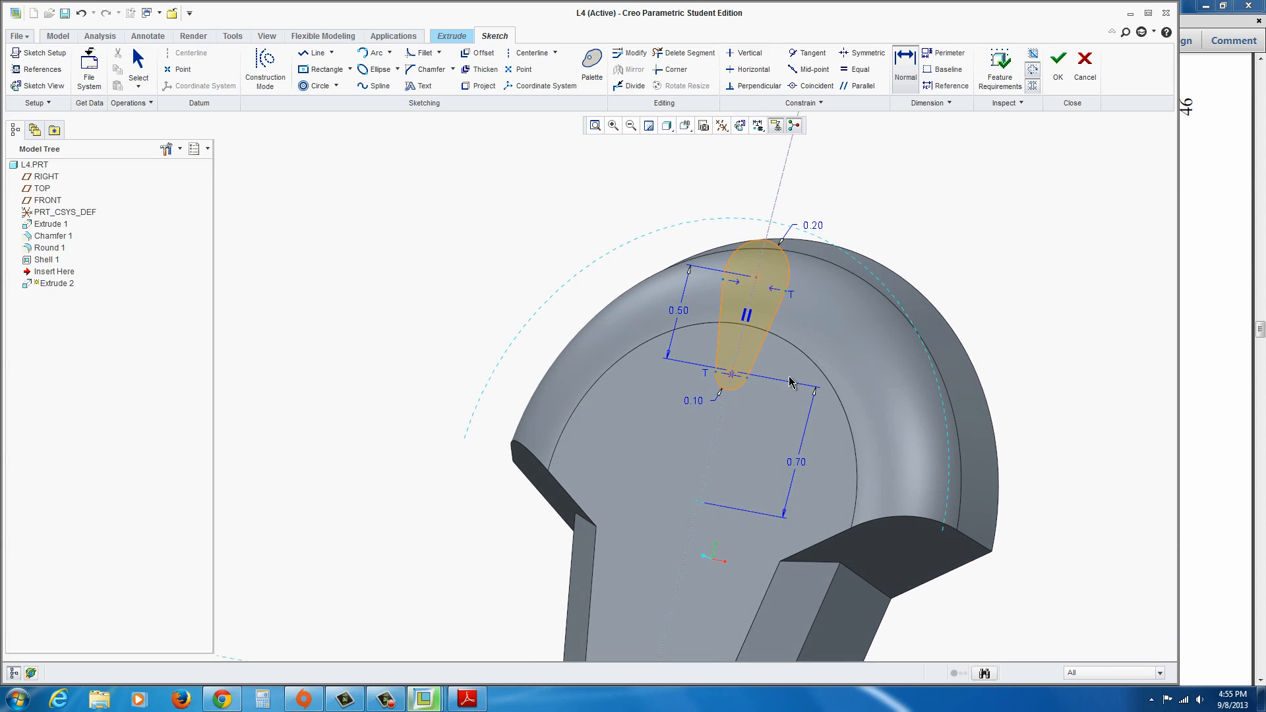
click(1058, 57)
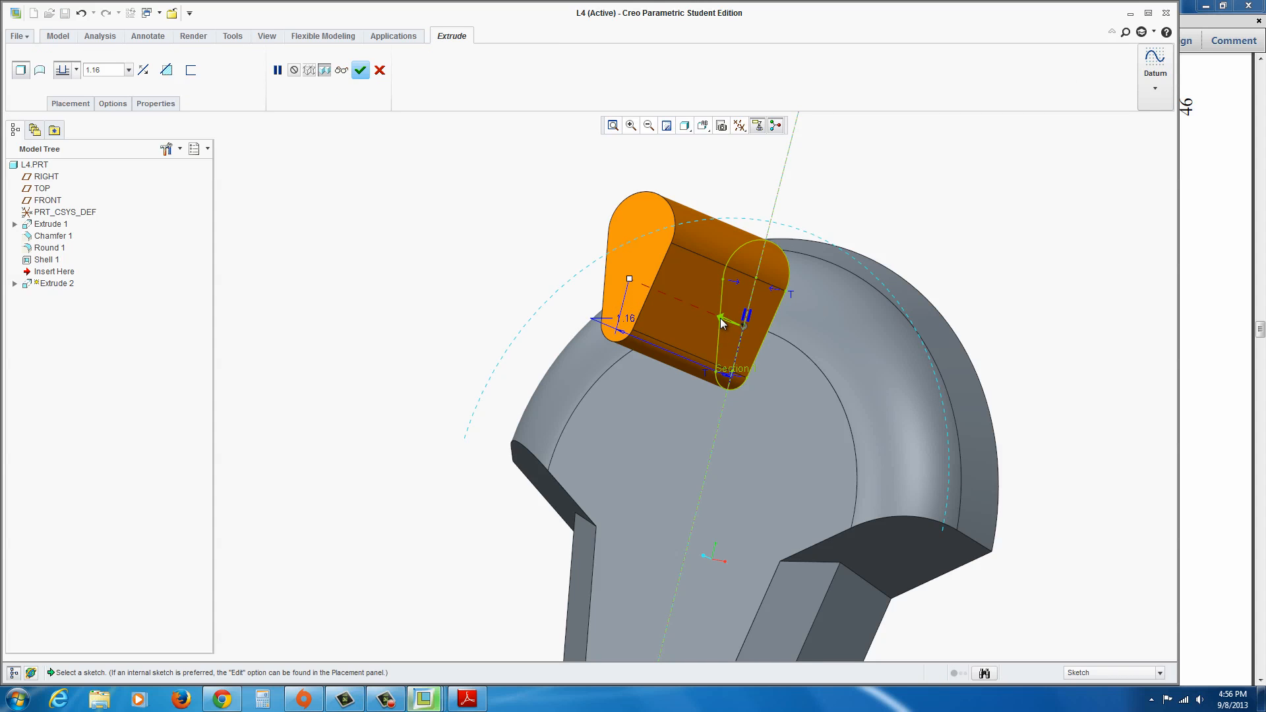
Step: Cut the teardrop slot through all as a remove-material Extrude 2
click(166, 70)
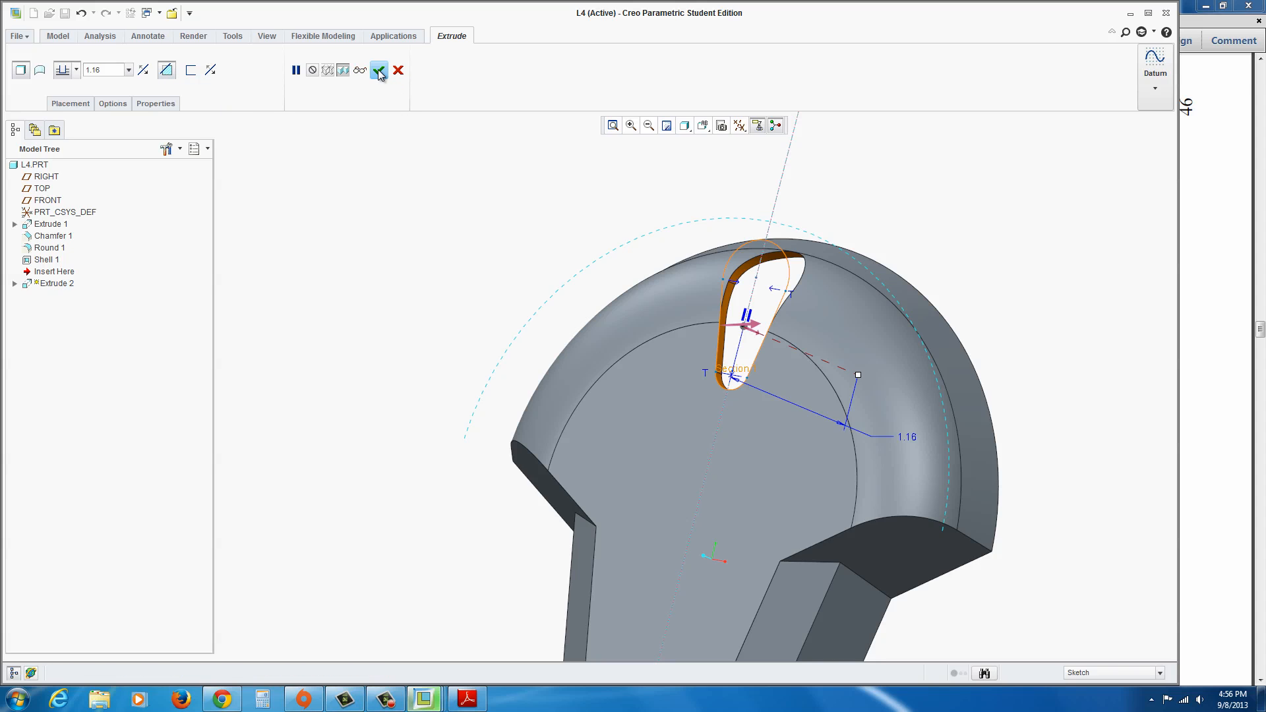
click(77, 70)
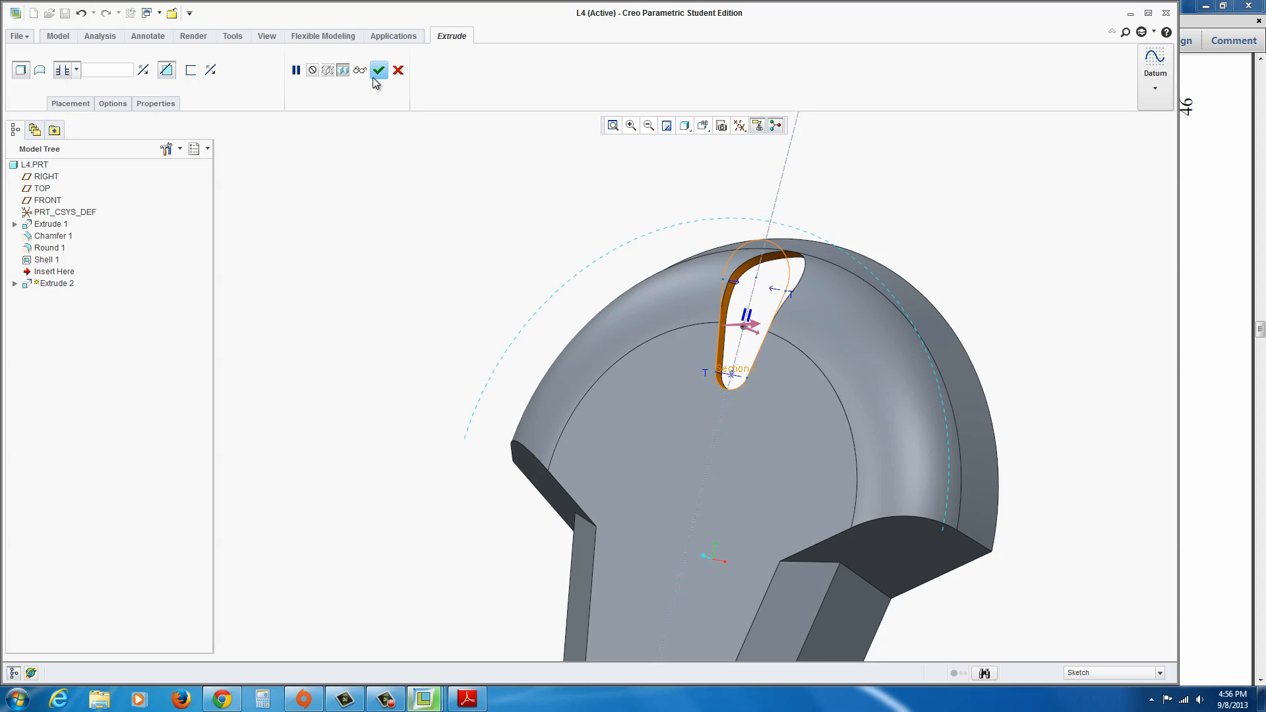
click(378, 70)
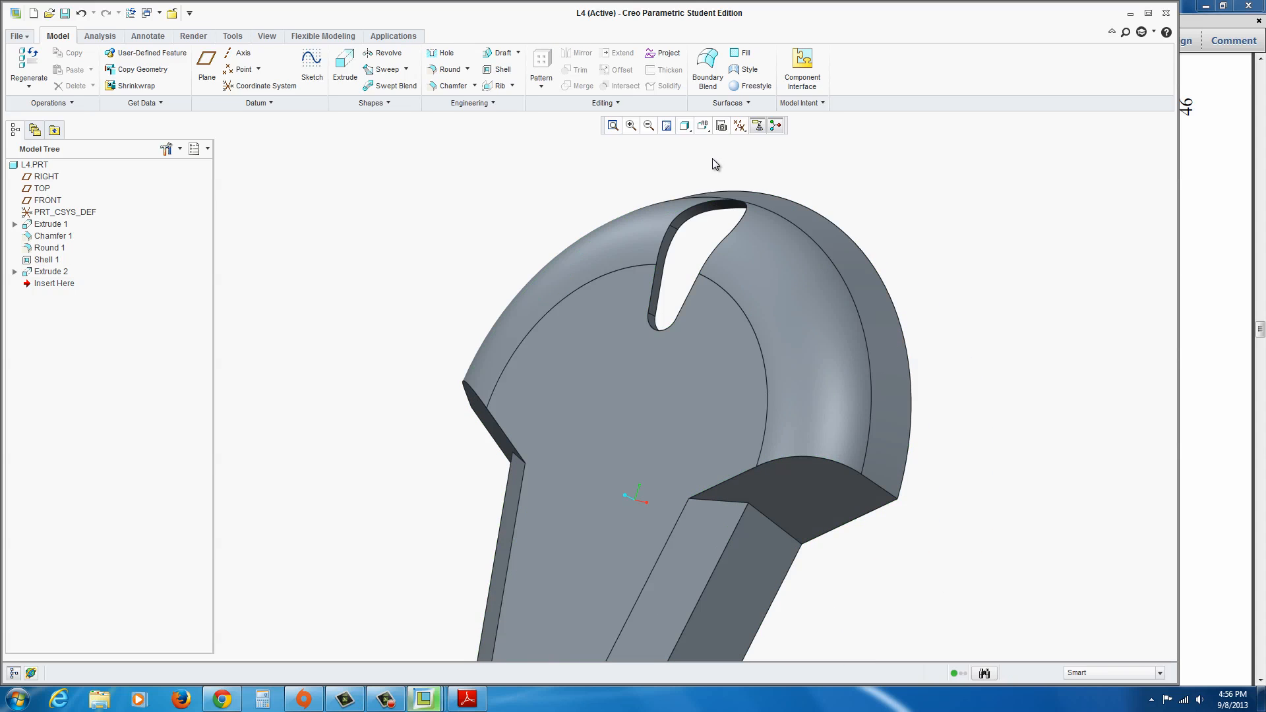
Step: Switch on datum axis display from the datum display filters
click(742, 126)
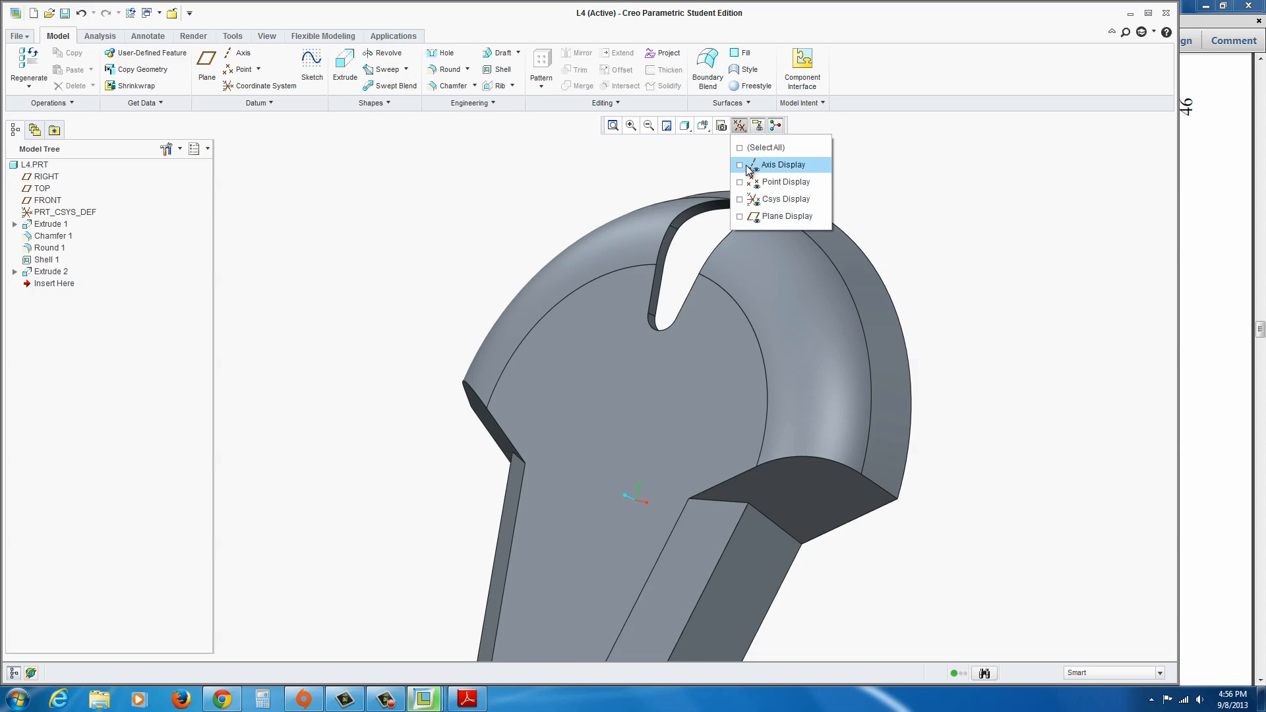
click(739, 165)
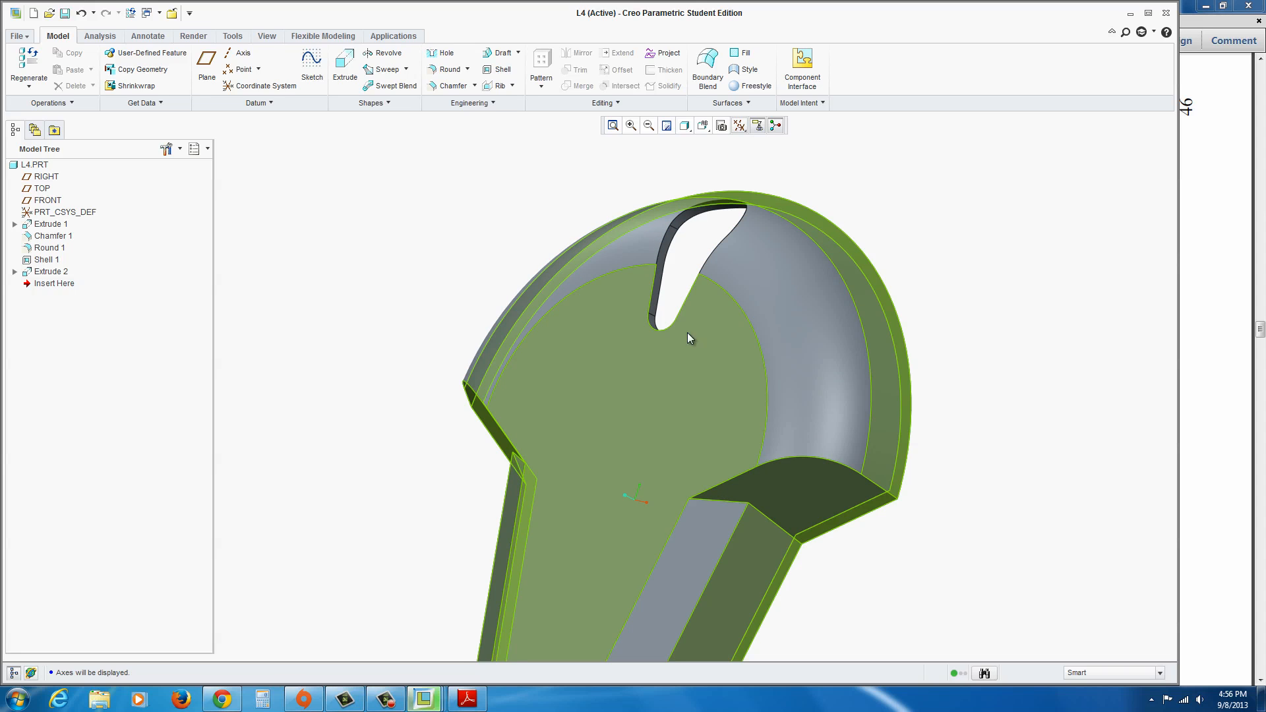
mouse_move(753, 384)
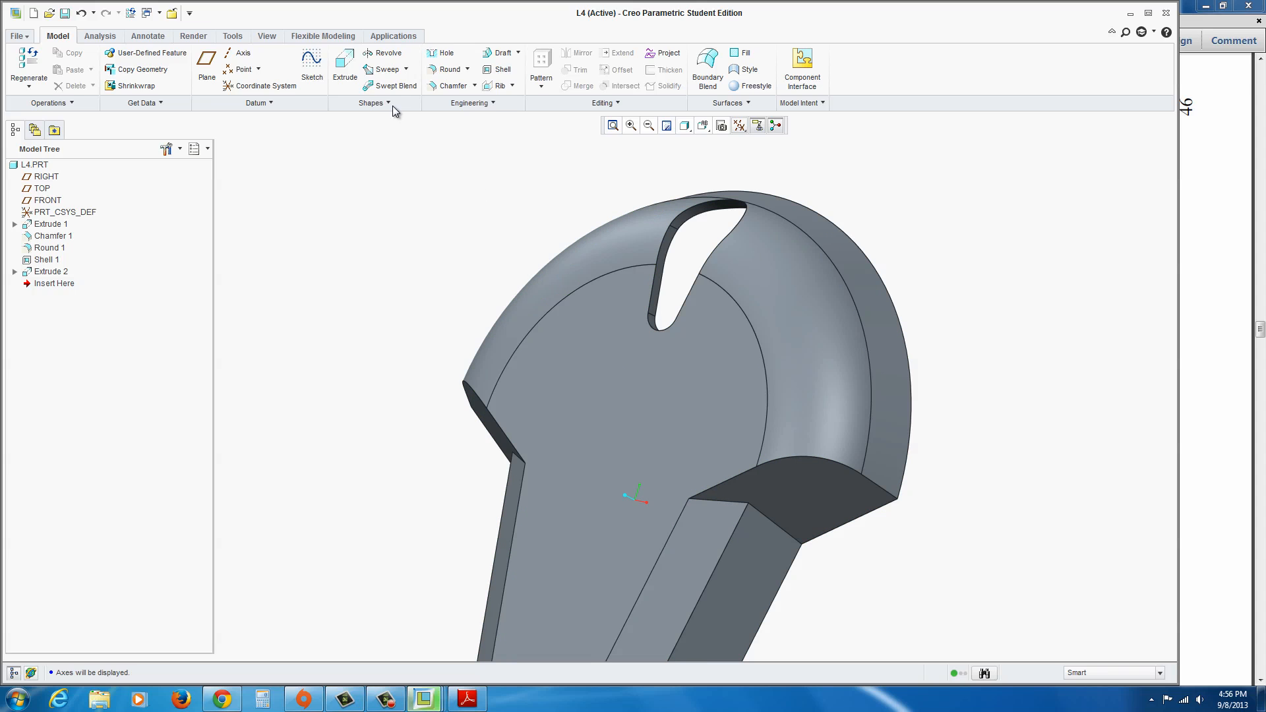
Step: Create Extrude 3 from a centred circle sketch at 0.03 depth
click(344, 68)
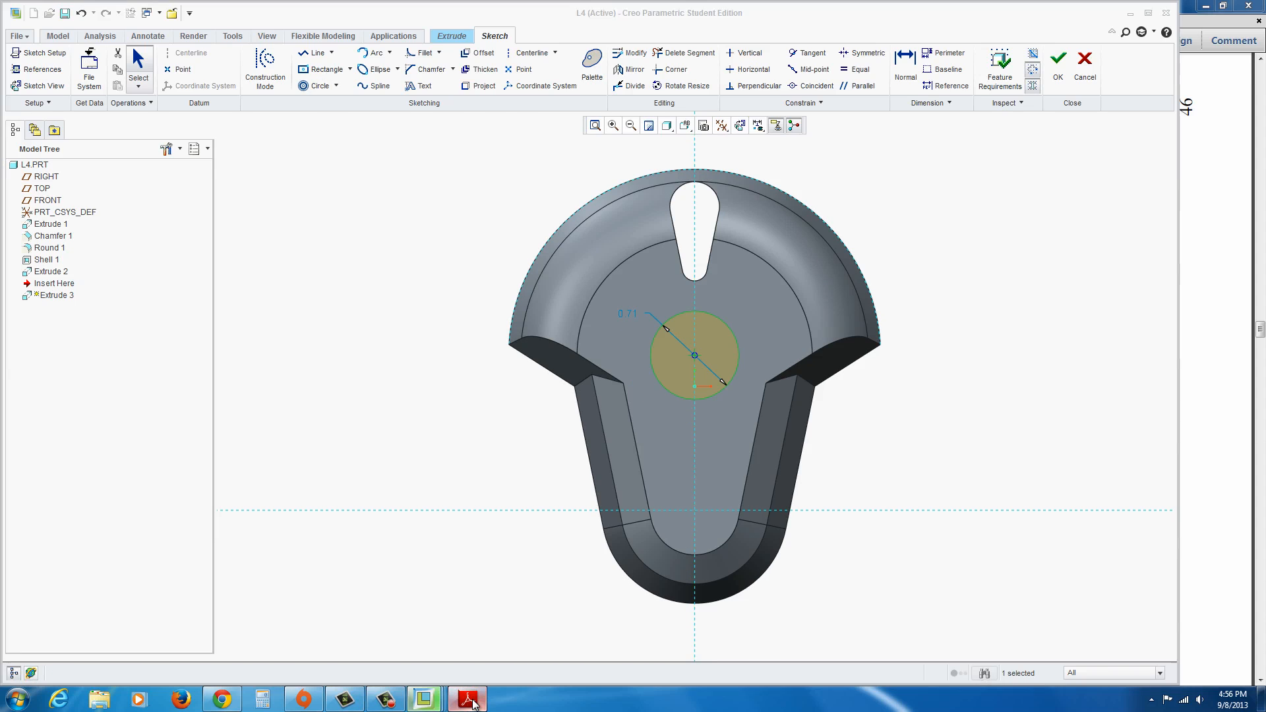
click(467, 699)
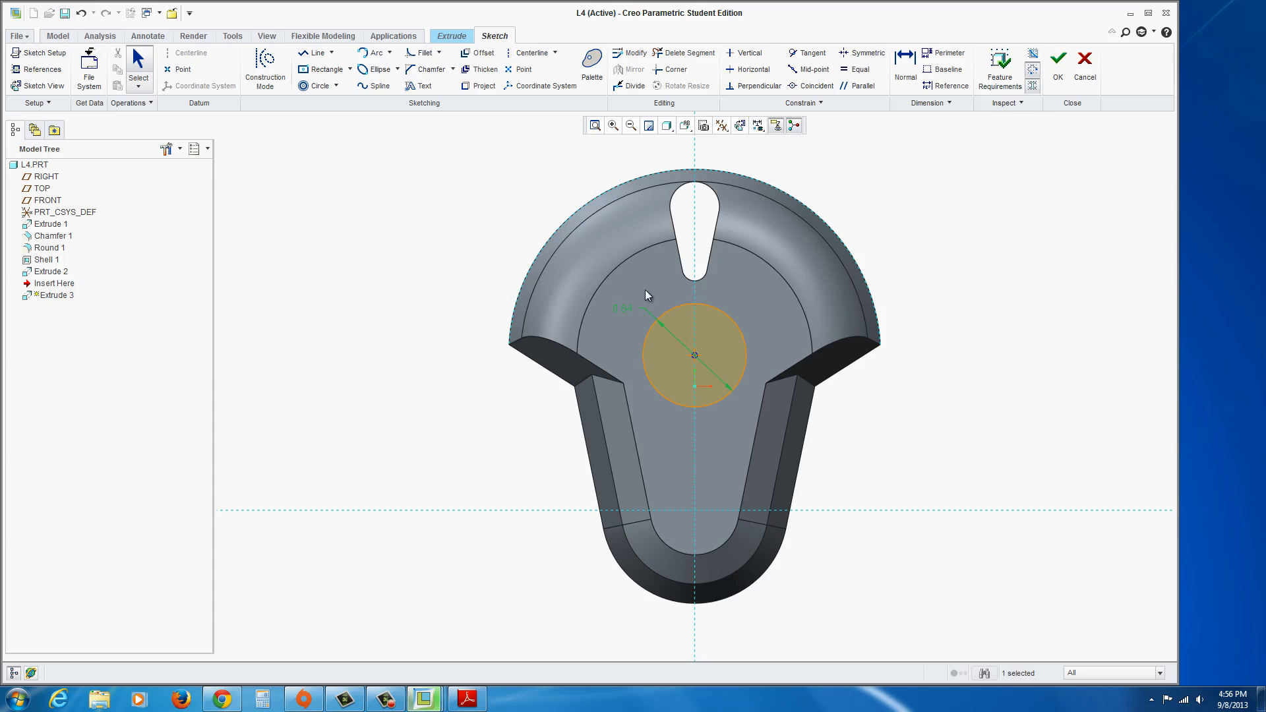
click(1056, 57)
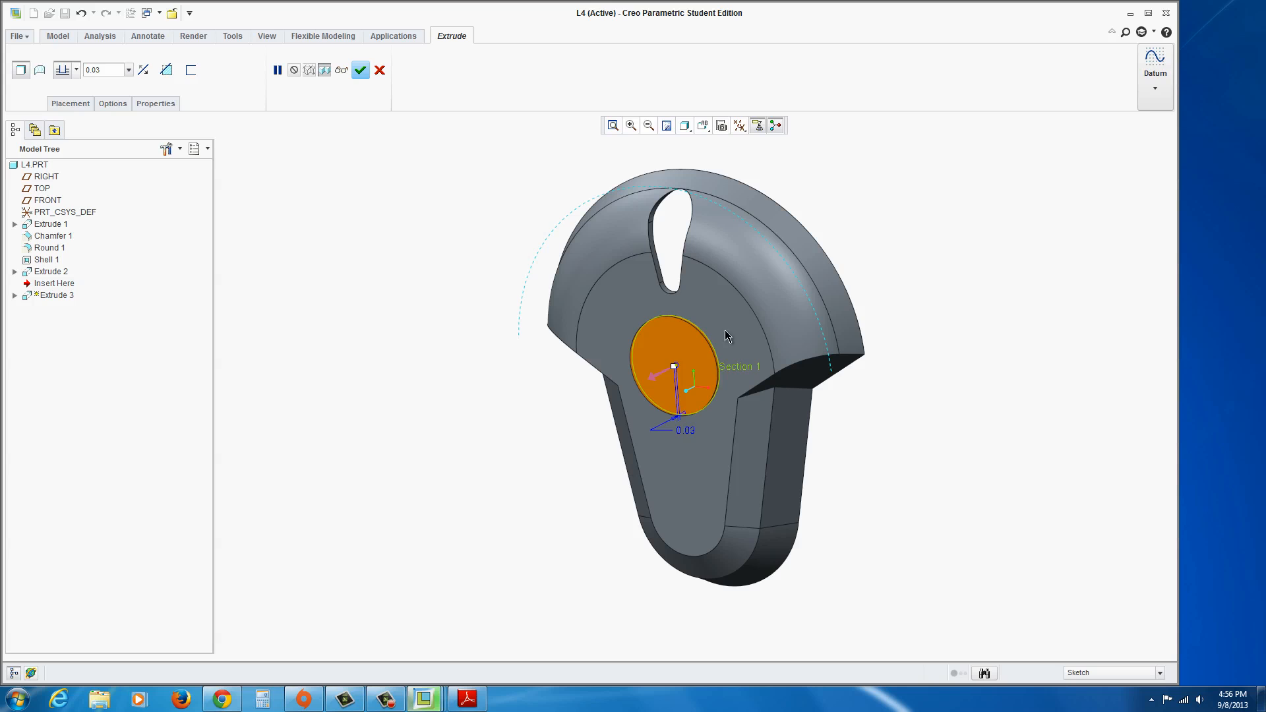
click(359, 70)
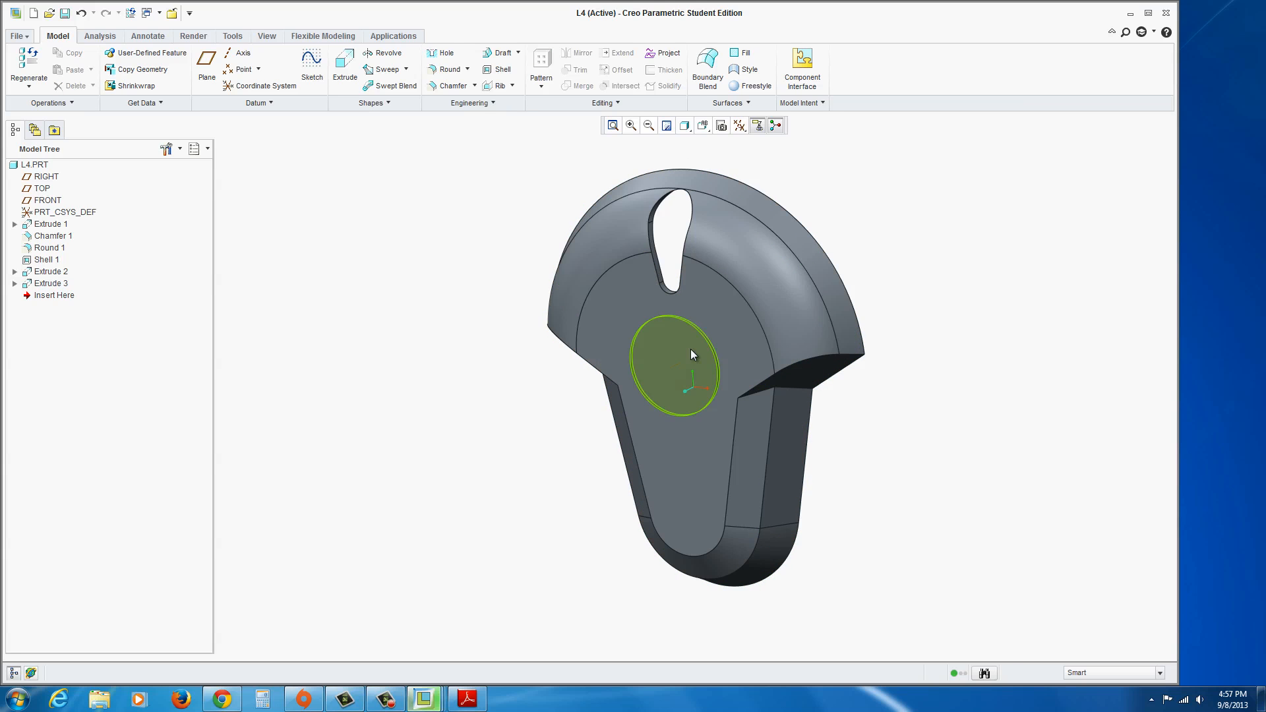
scroll(up, 3)
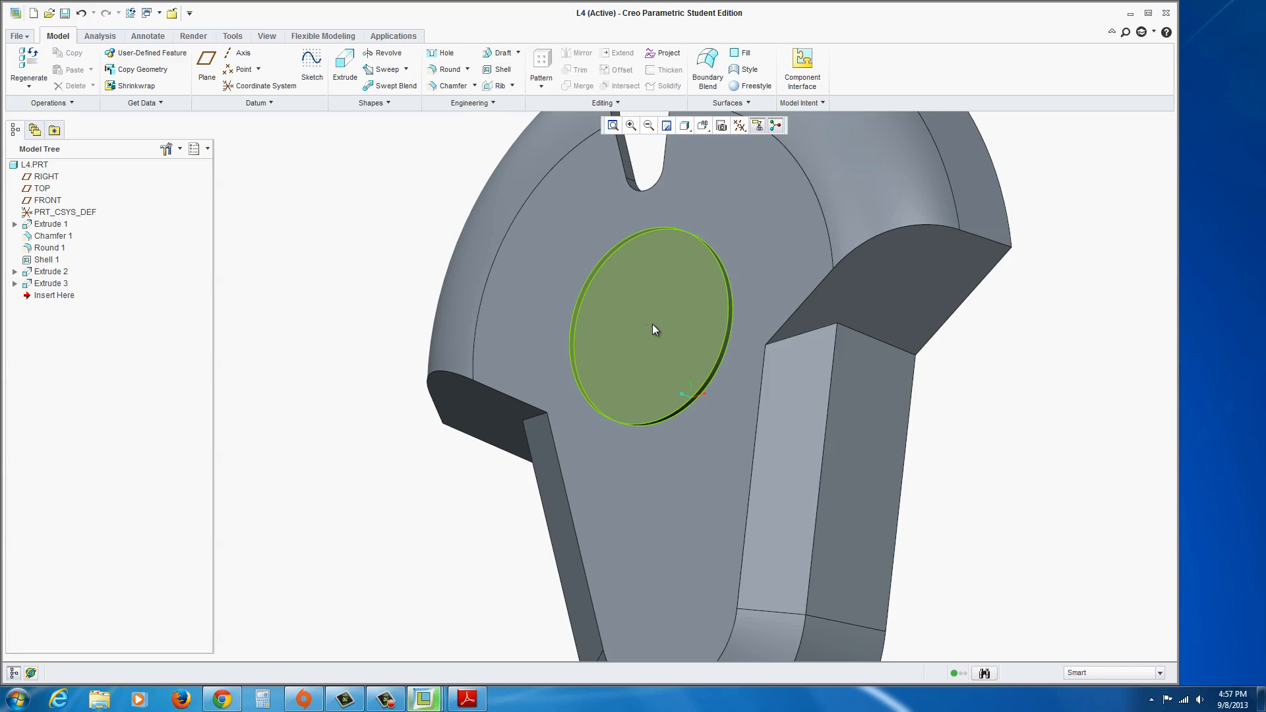
drag(654, 329, 668, 359)
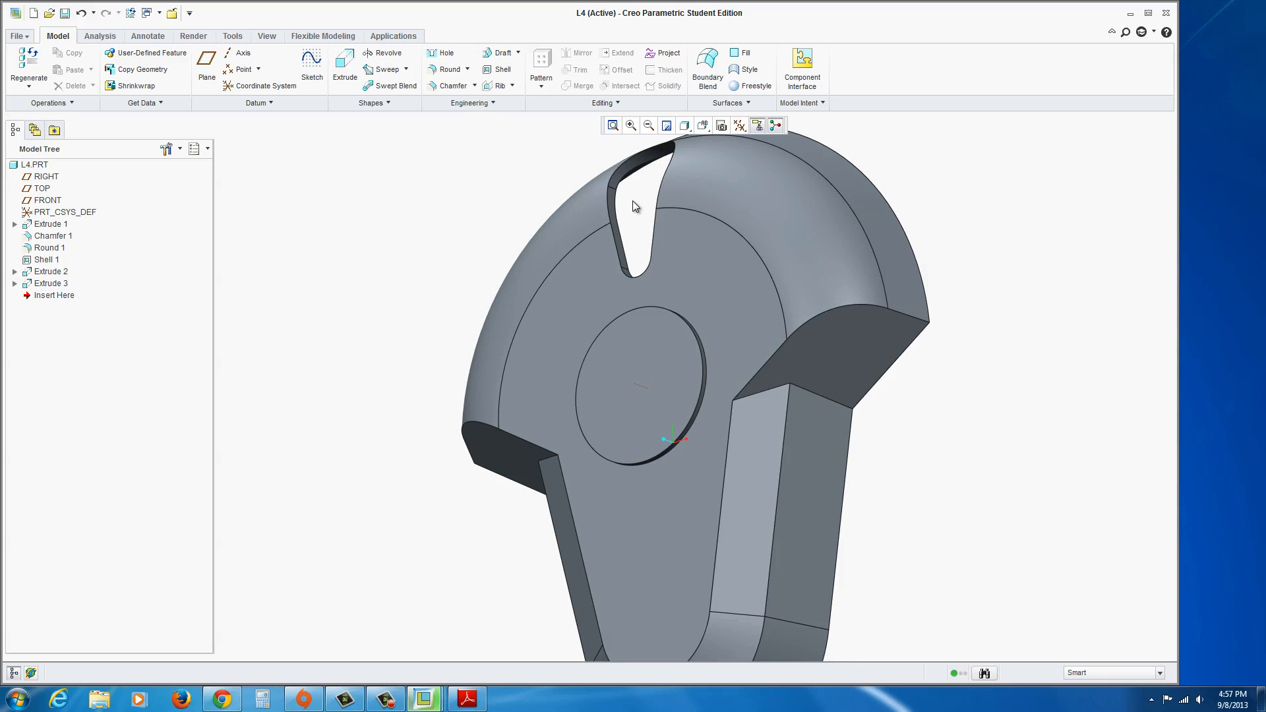
mouse_move(634, 206)
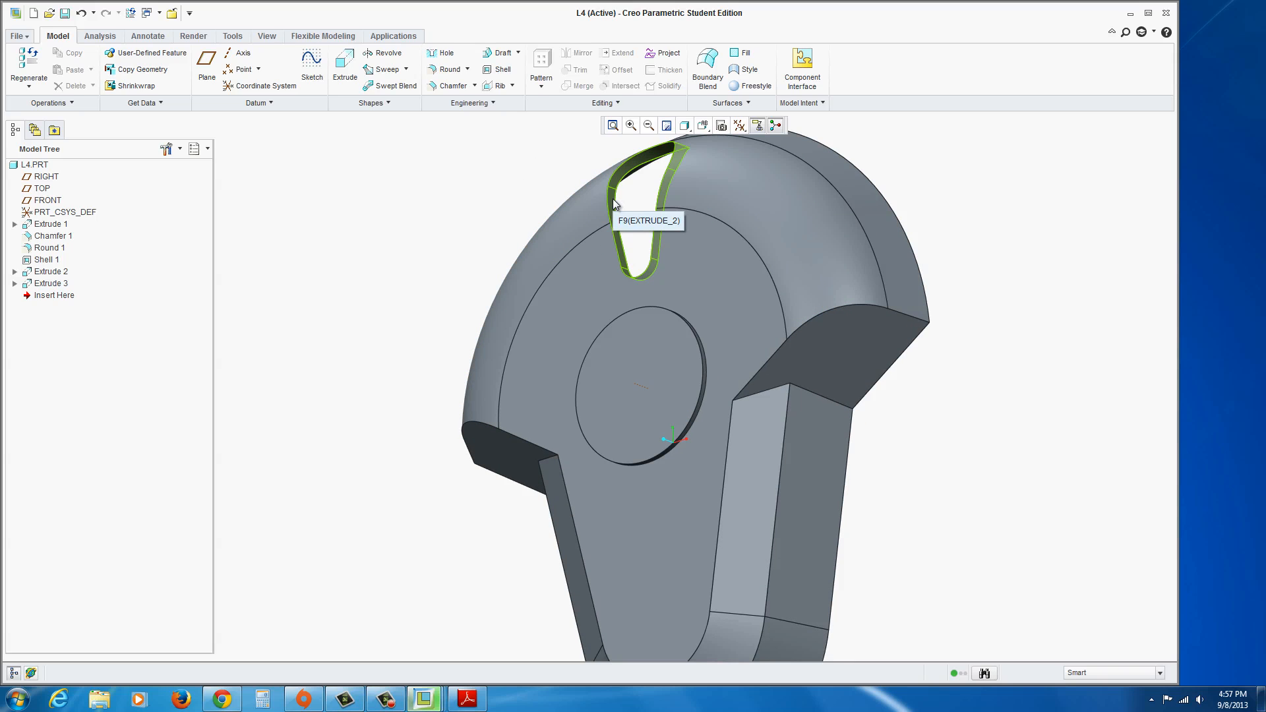
click(50, 271)
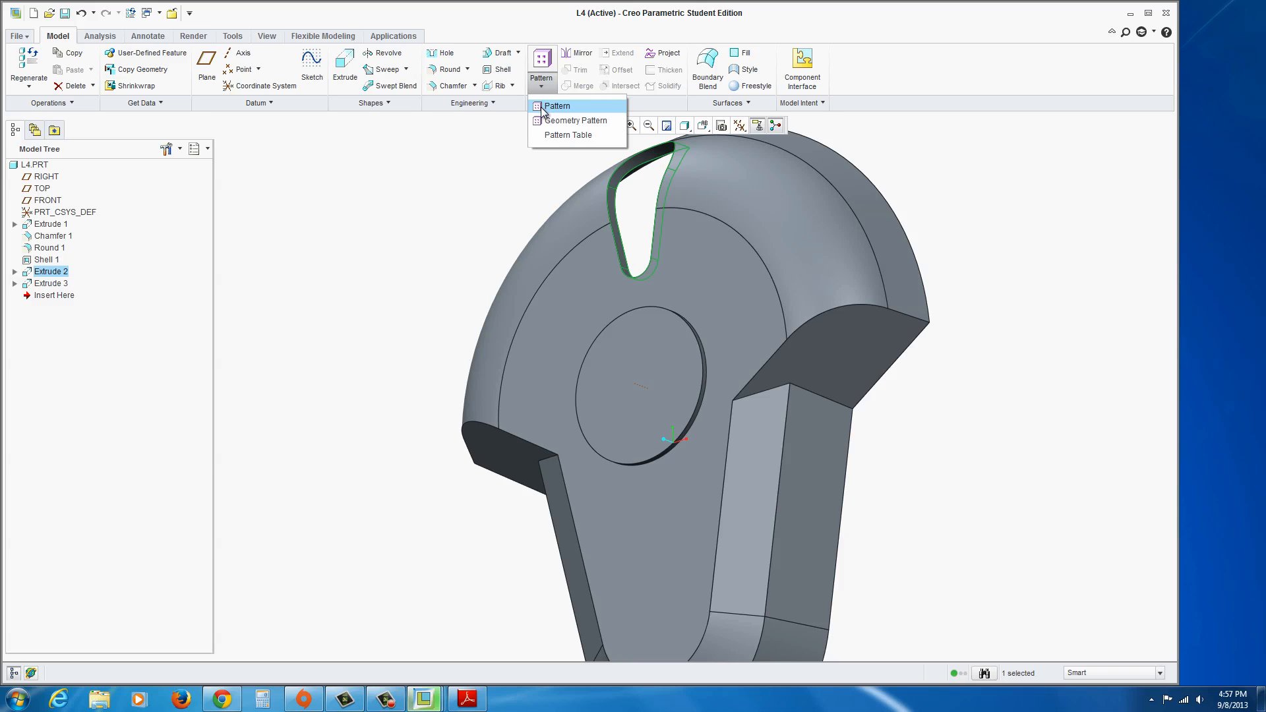
click(557, 106)
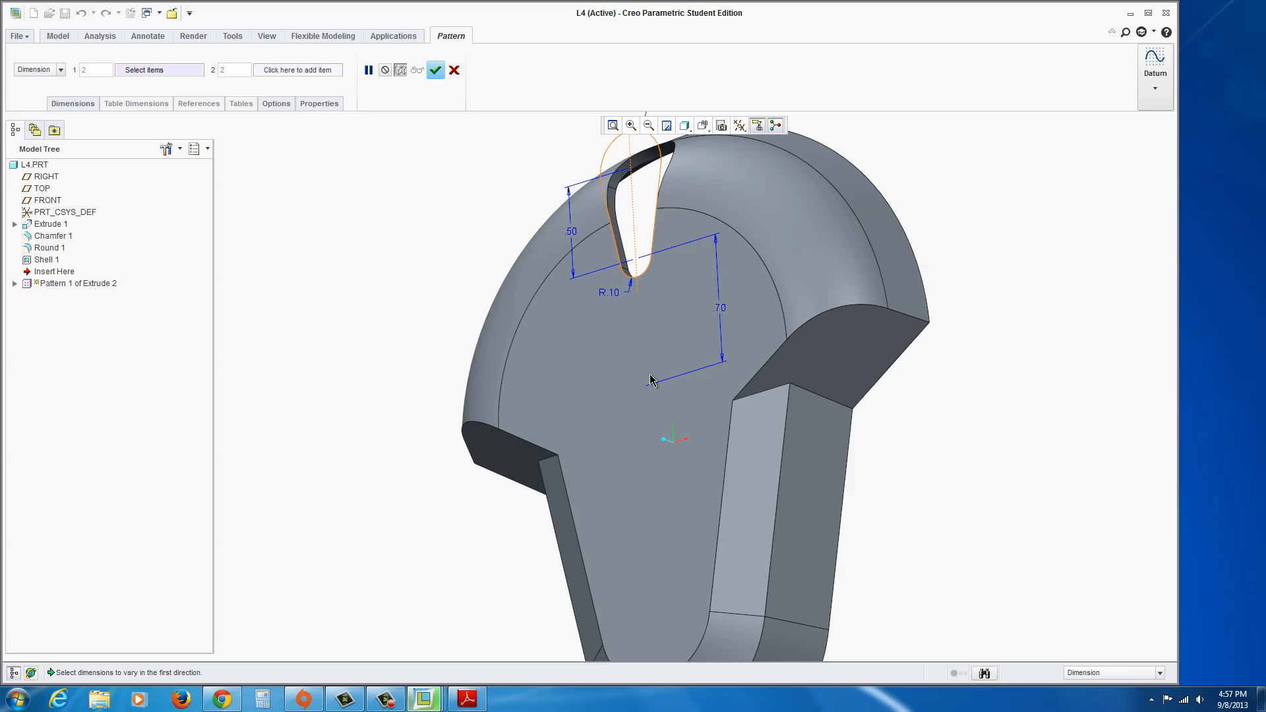
mouse_move(641, 386)
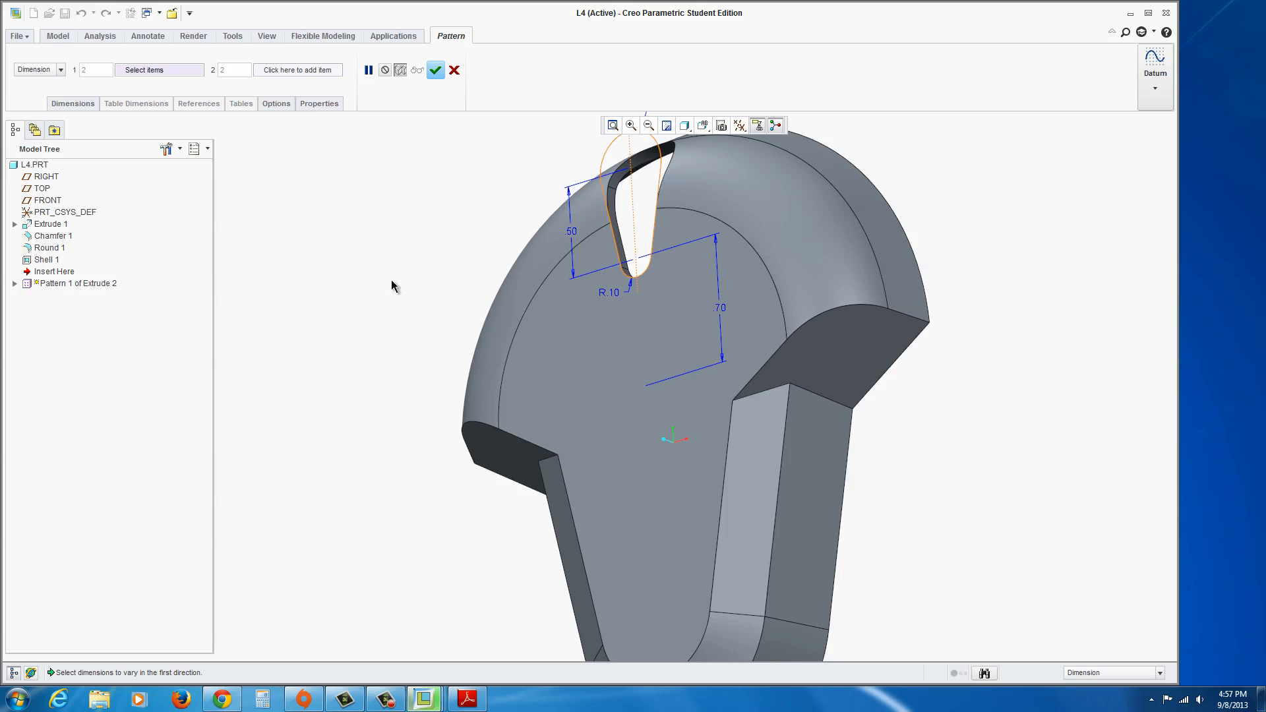
mouse_move(49, 282)
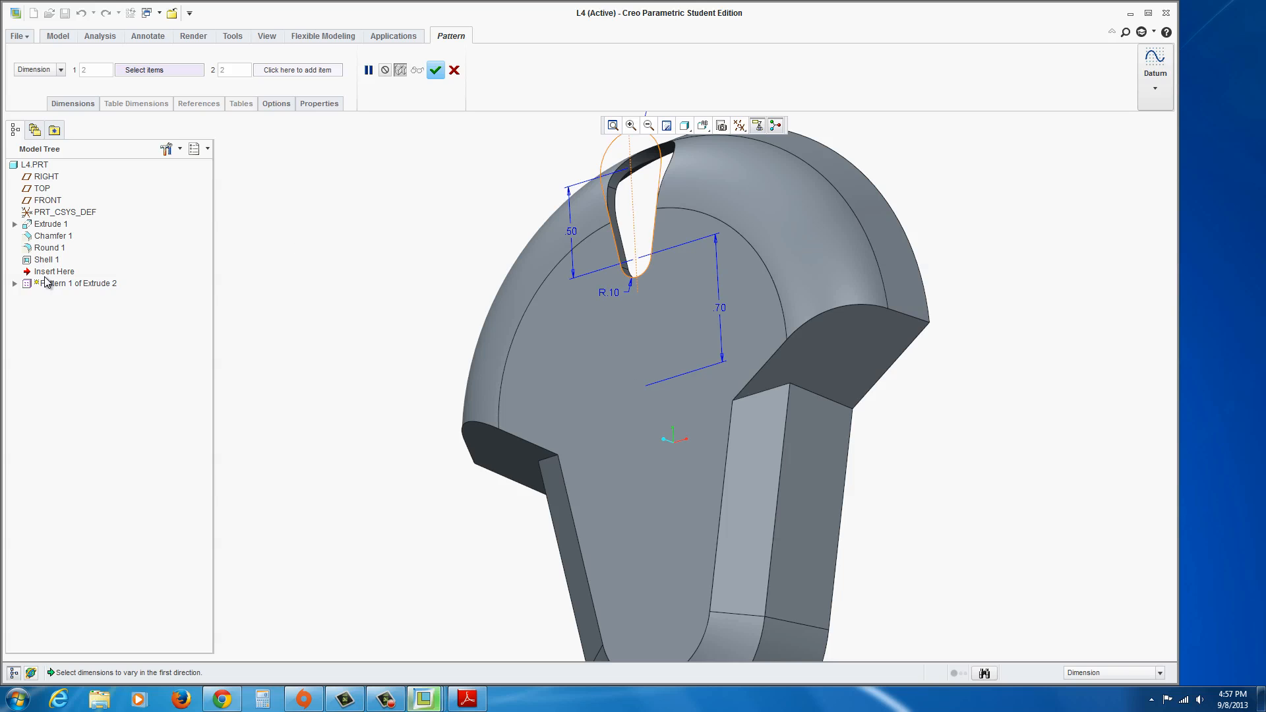
mouse_move(356, 206)
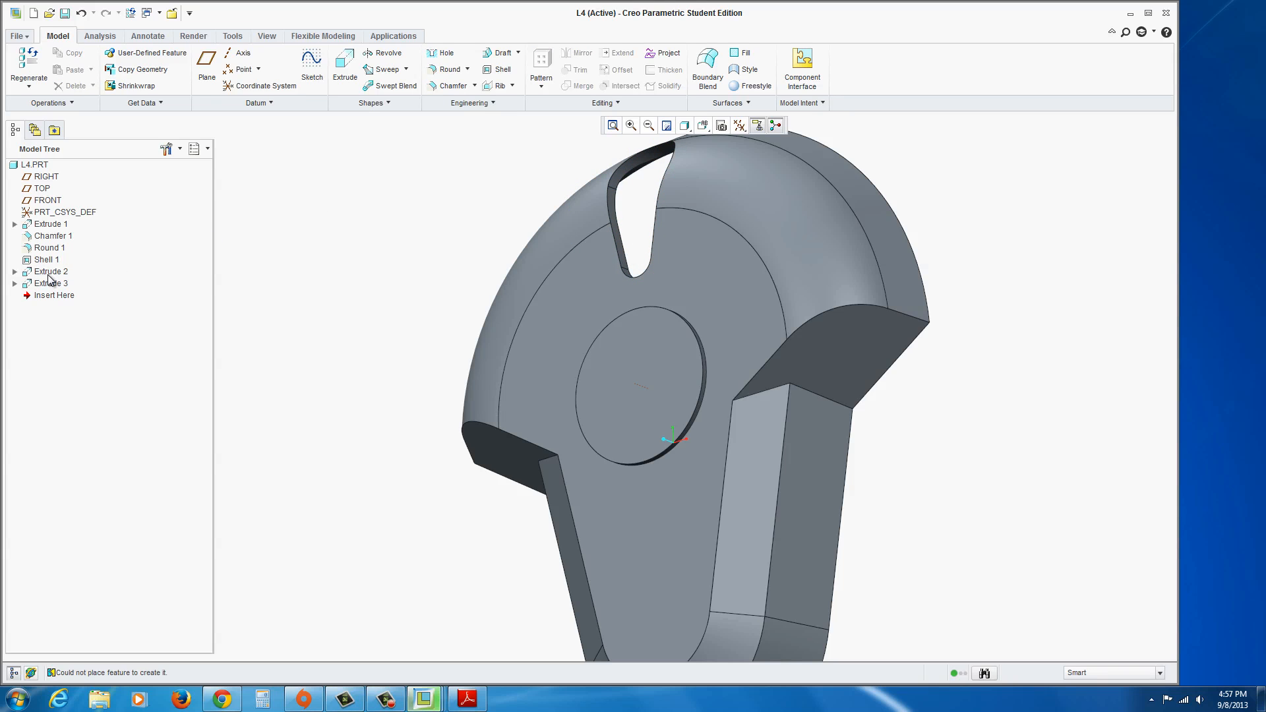
mouse_move(72, 294)
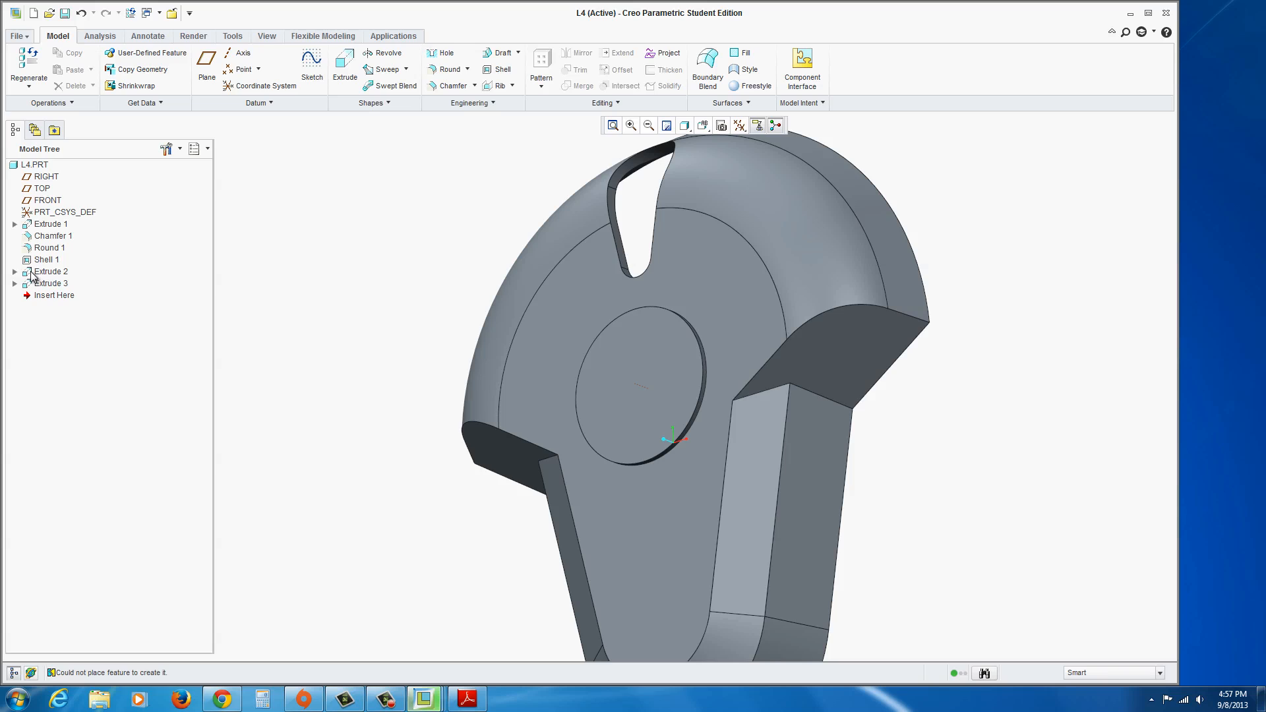
Step: Axis-pattern Extrude 2 into three slots spaced 24.0° apart
click(51, 272)
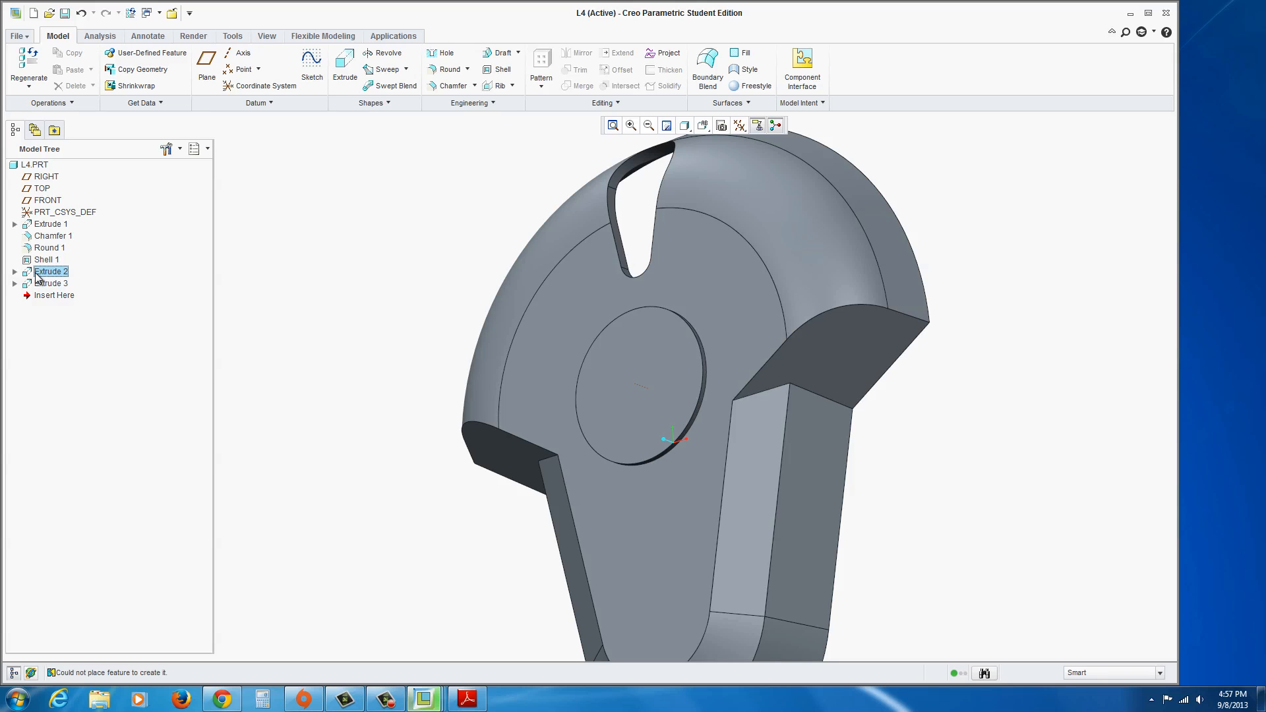
click(51, 271)
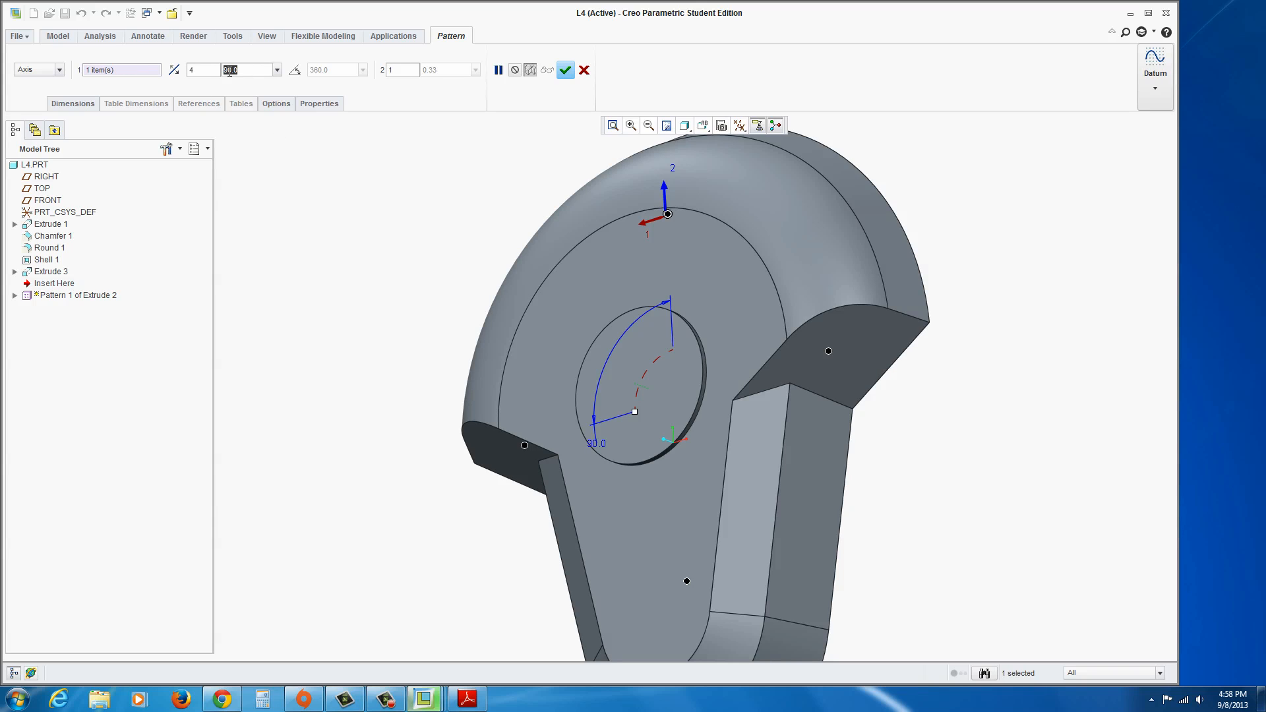
text(24.0)
click(203, 70)
text(3)
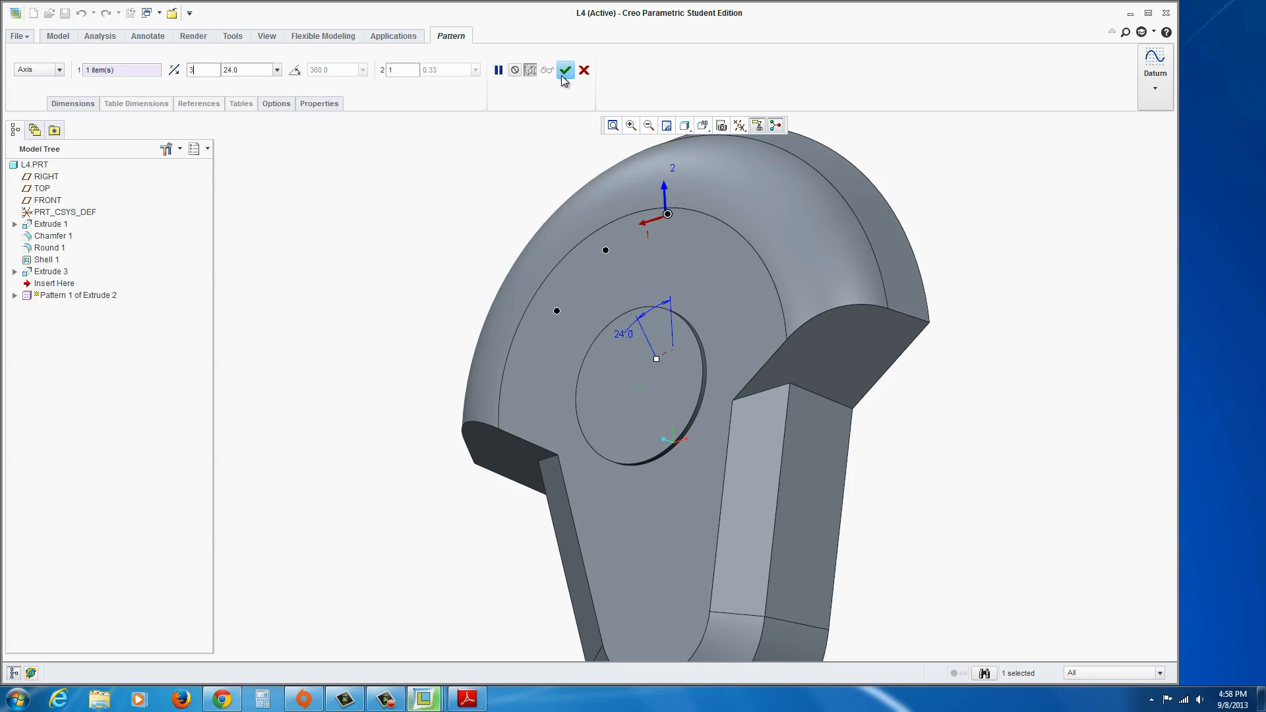
click(565, 70)
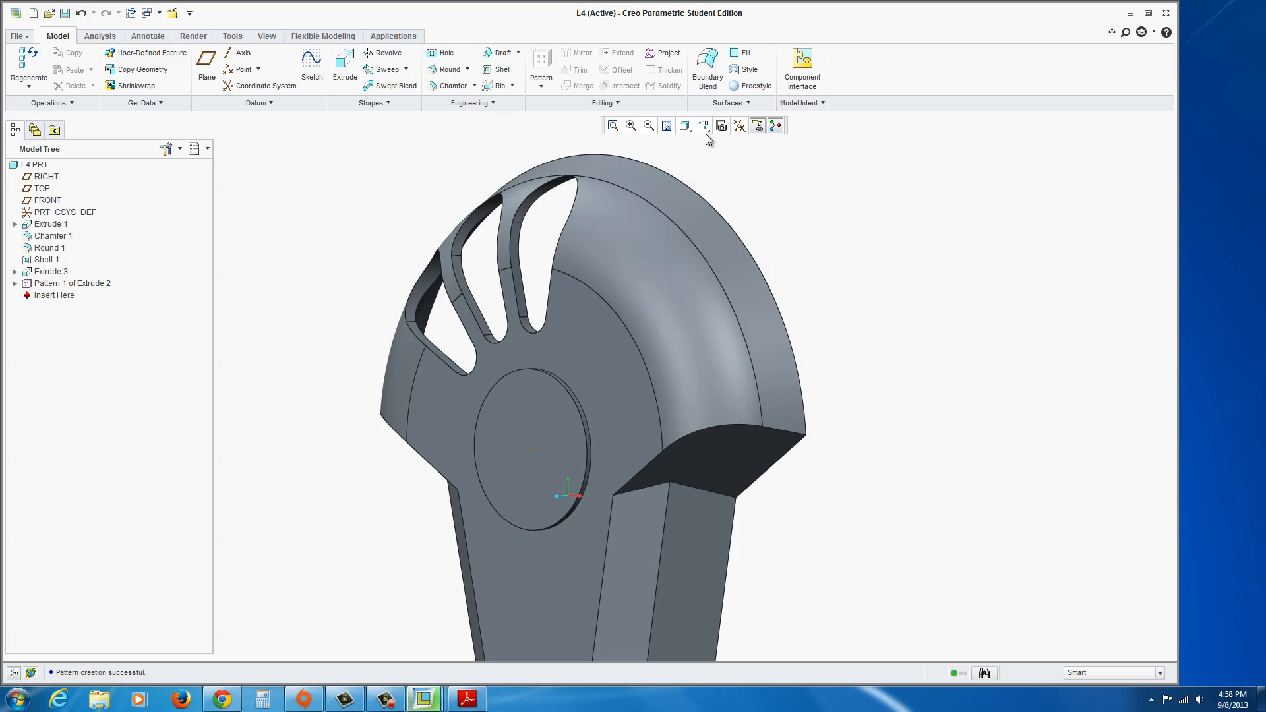
Step: Show datum planes and mirror the slot Pattern 1 across the RIGHT plane for six slots
click(739, 125)
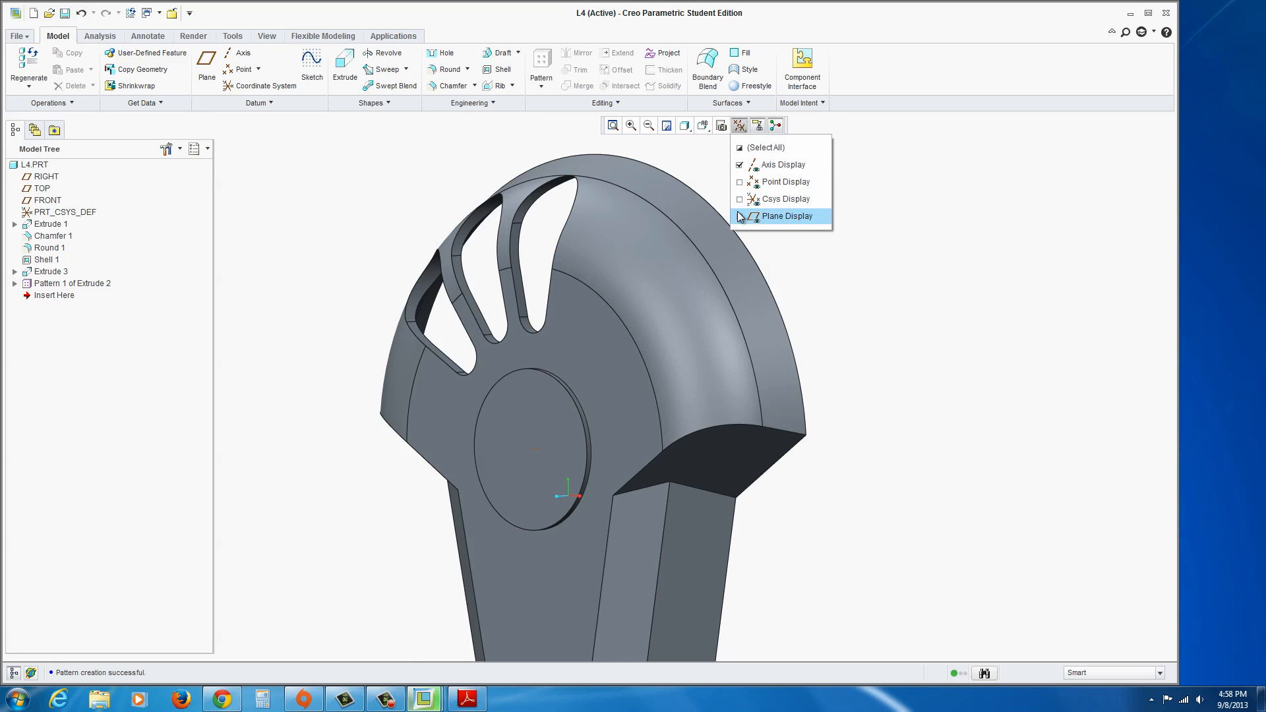
click(784, 215)
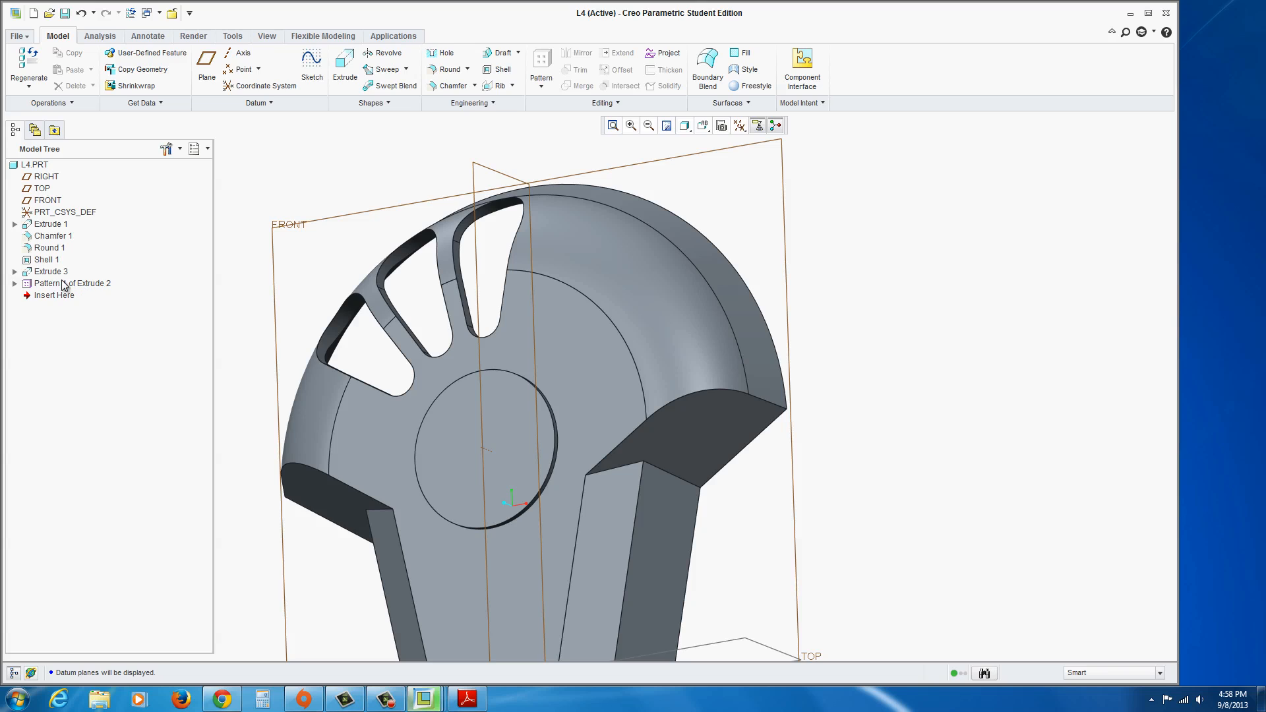
click(71, 283)
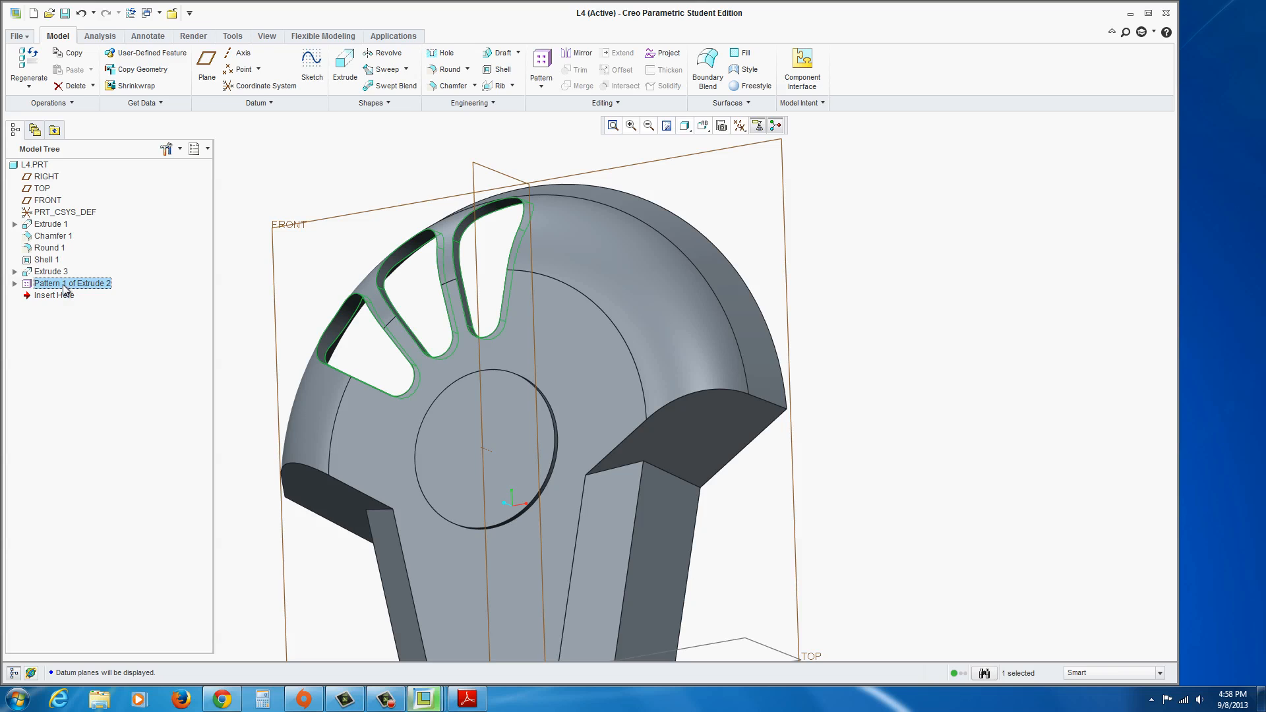
click(578, 53)
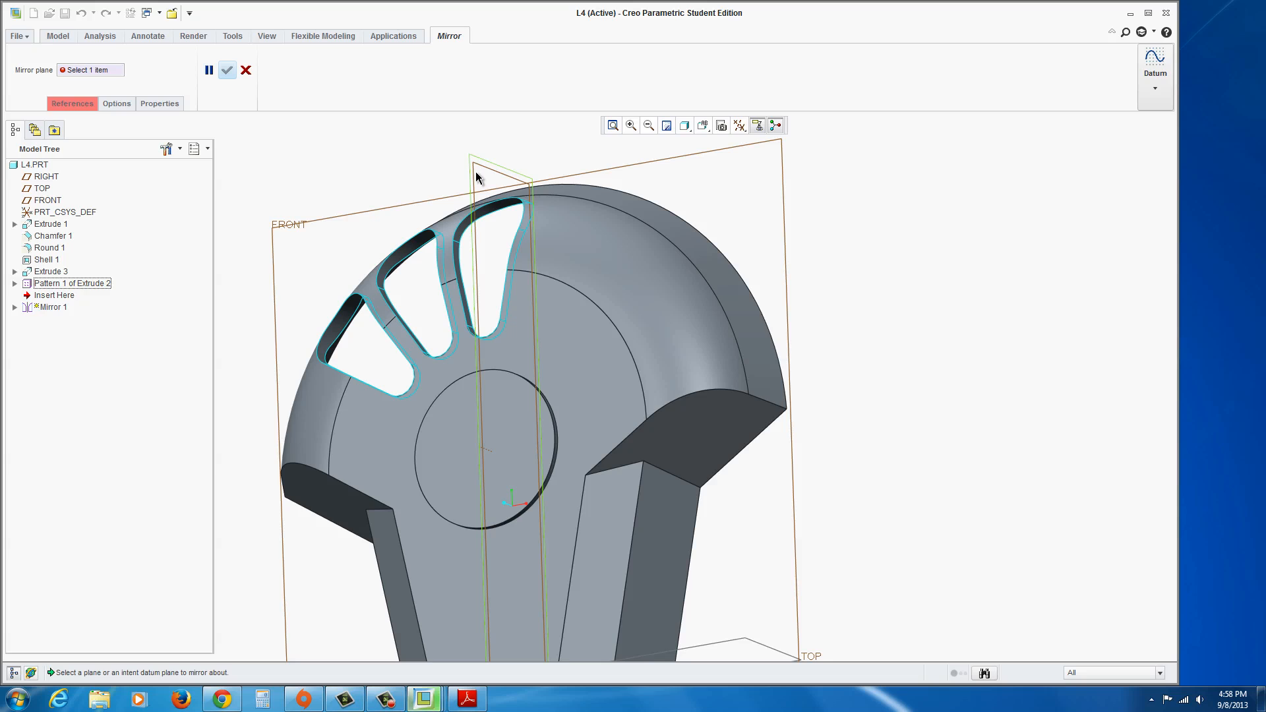
mouse_move(476, 175)
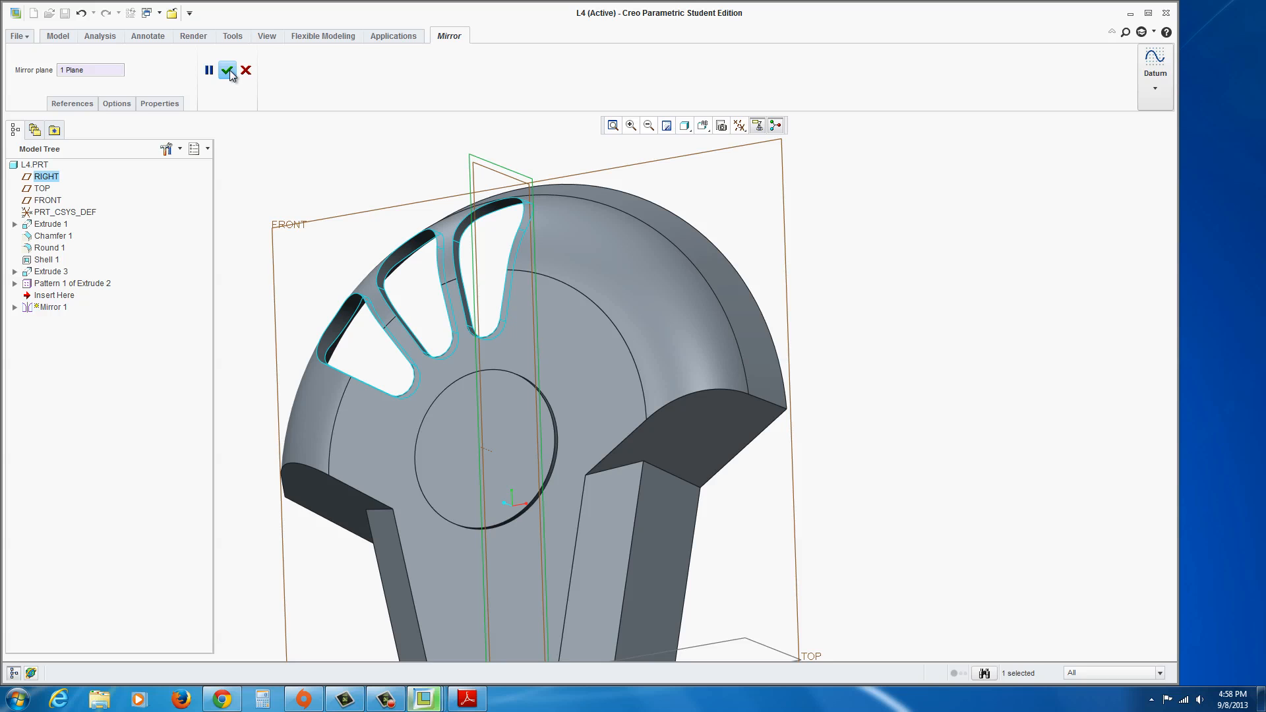
click(226, 70)
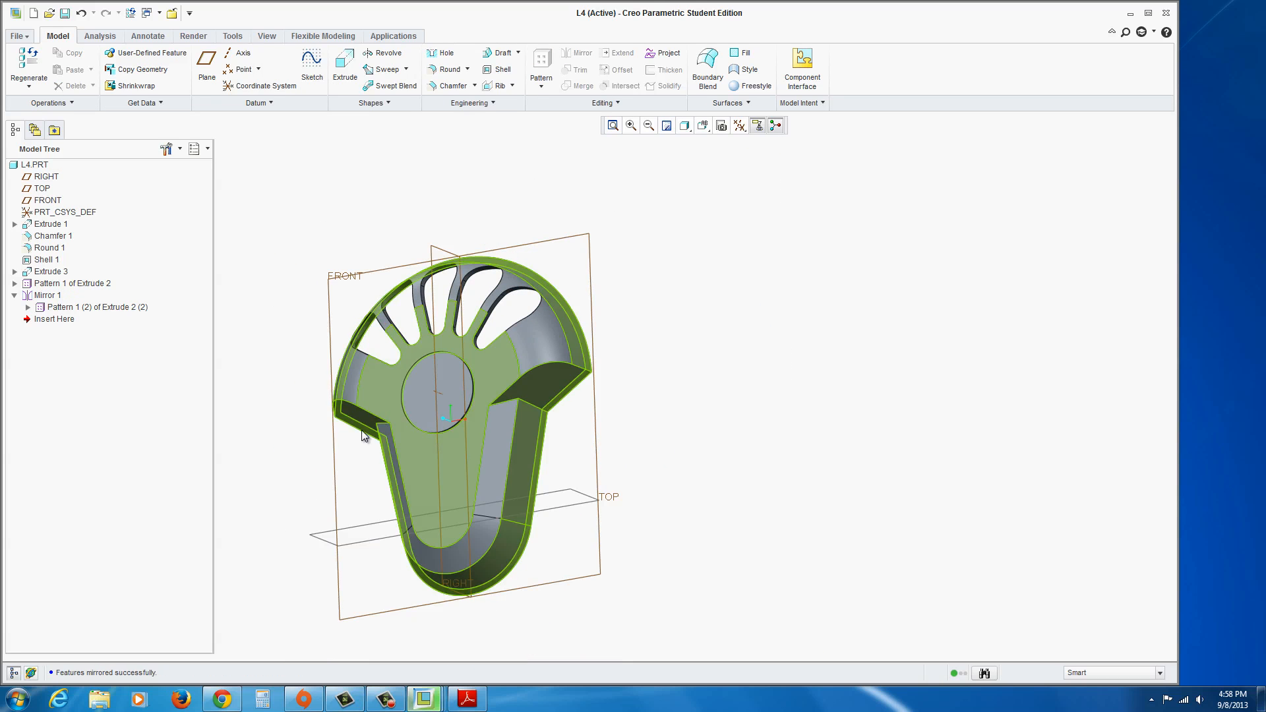
drag(364, 434, 294, 423)
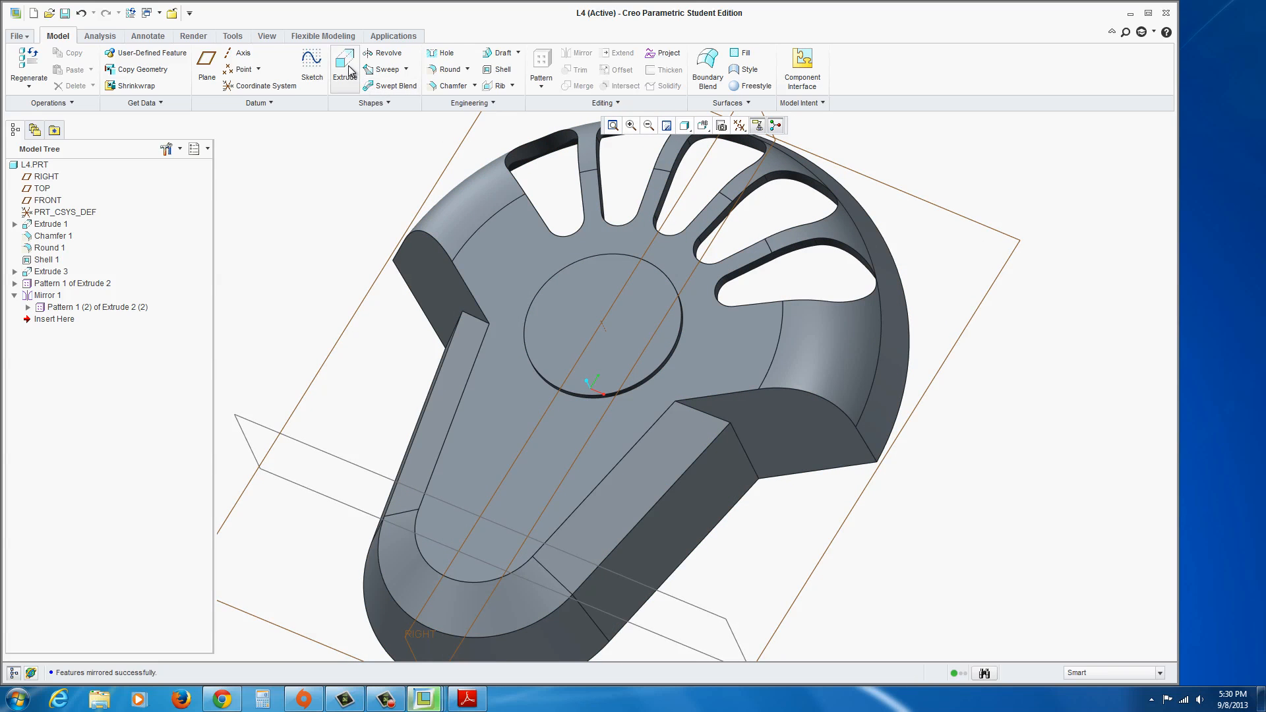
Step: Start Extrude 4 and sketch a small rectangle on the centreline atop the central circle
click(344, 69)
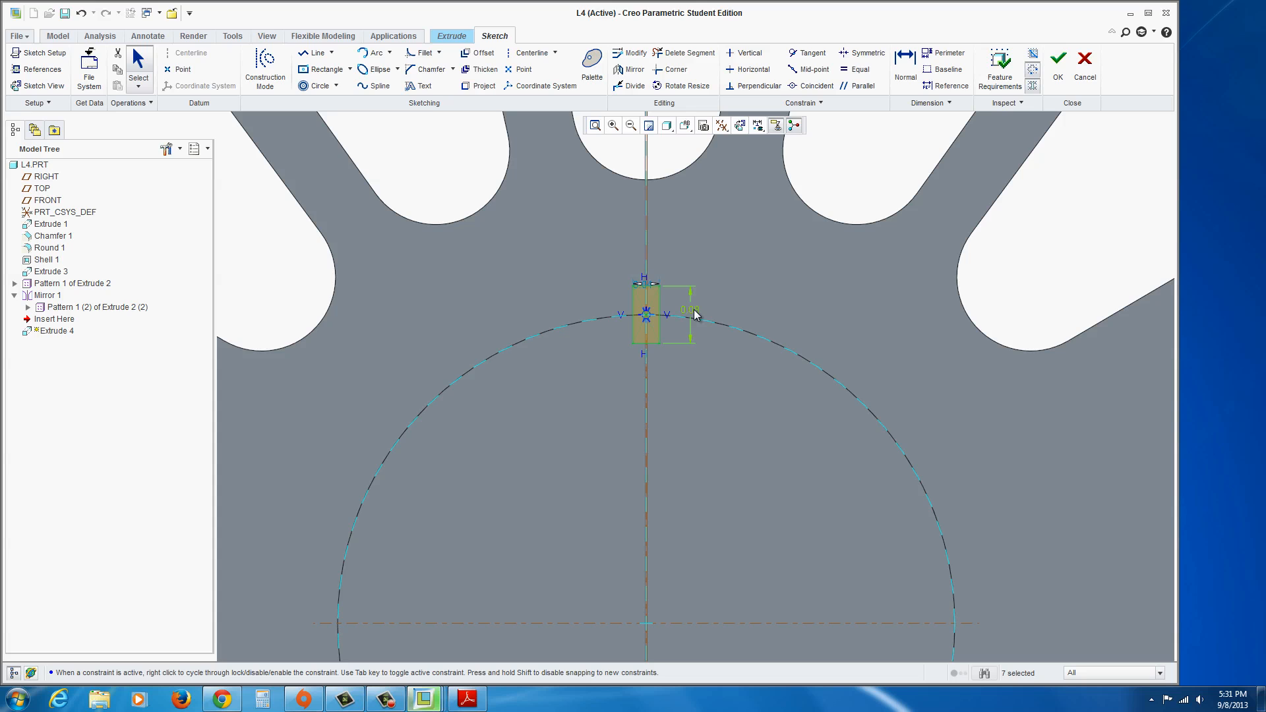
Step: Switch to Adobe Reader to review the reference drawing on page 46
click(466, 697)
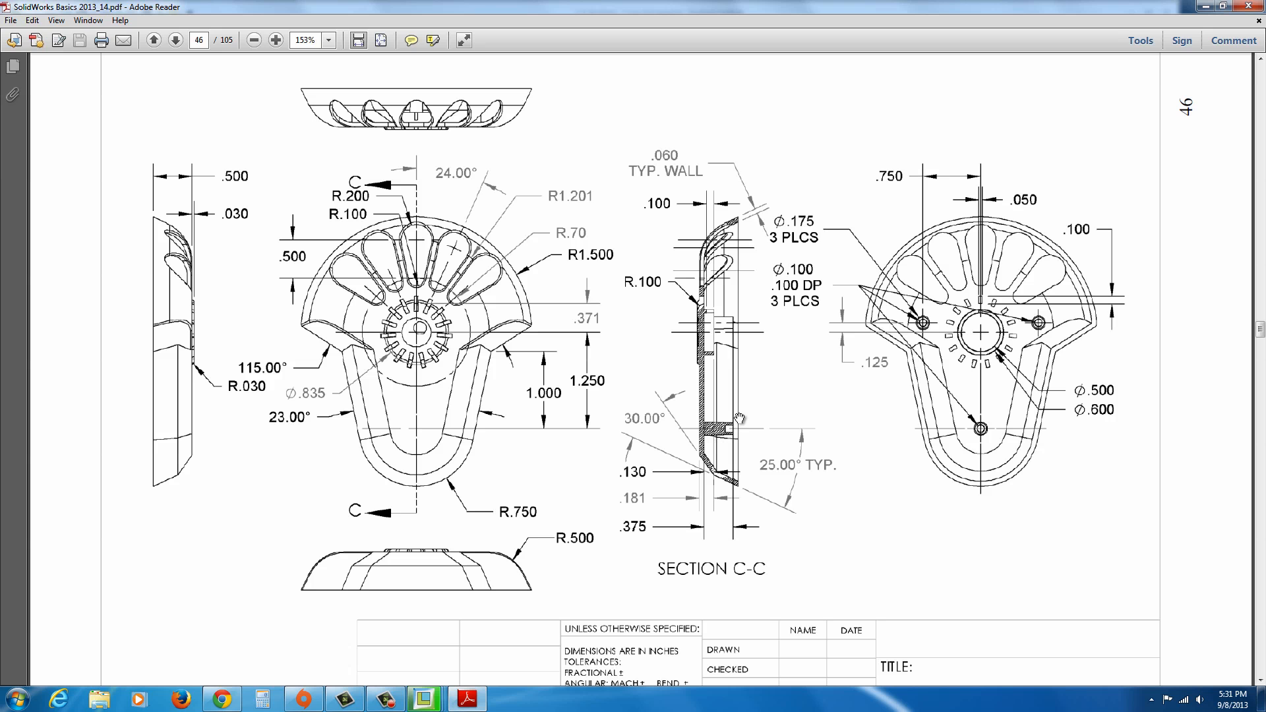
mouse_move(1085, 266)
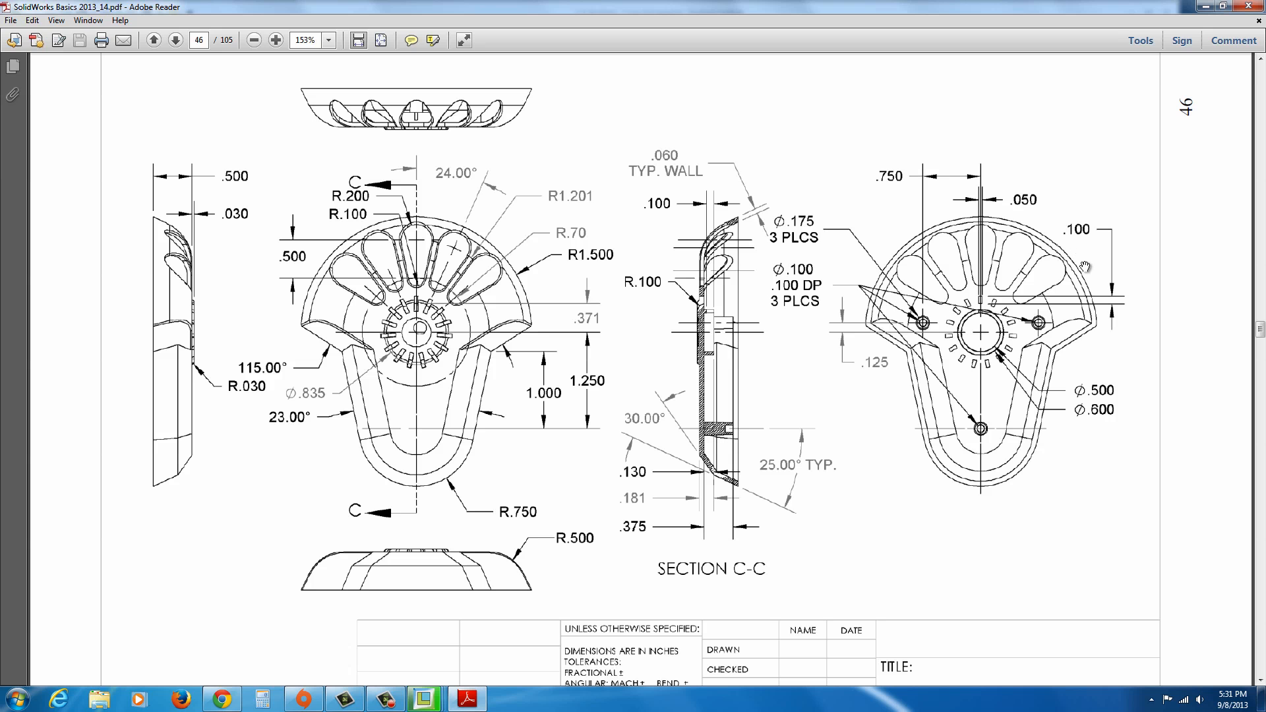
mouse_move(436, 676)
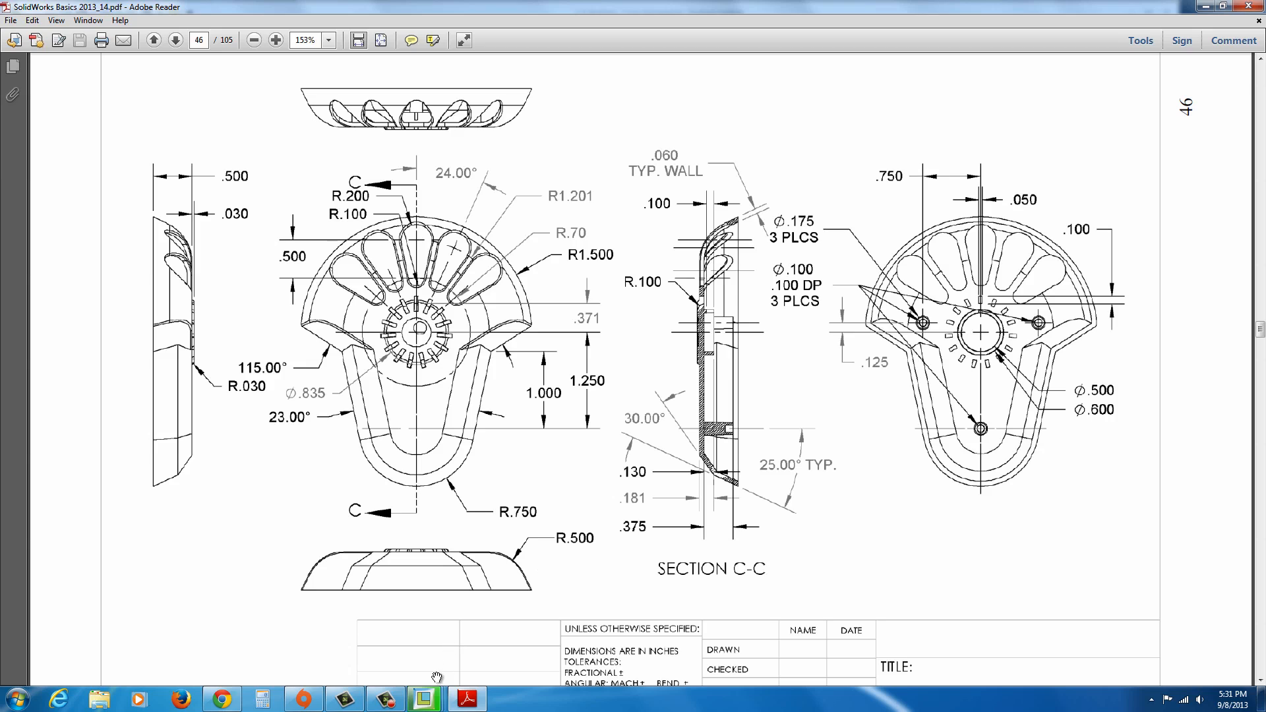
mouse_move(463, 698)
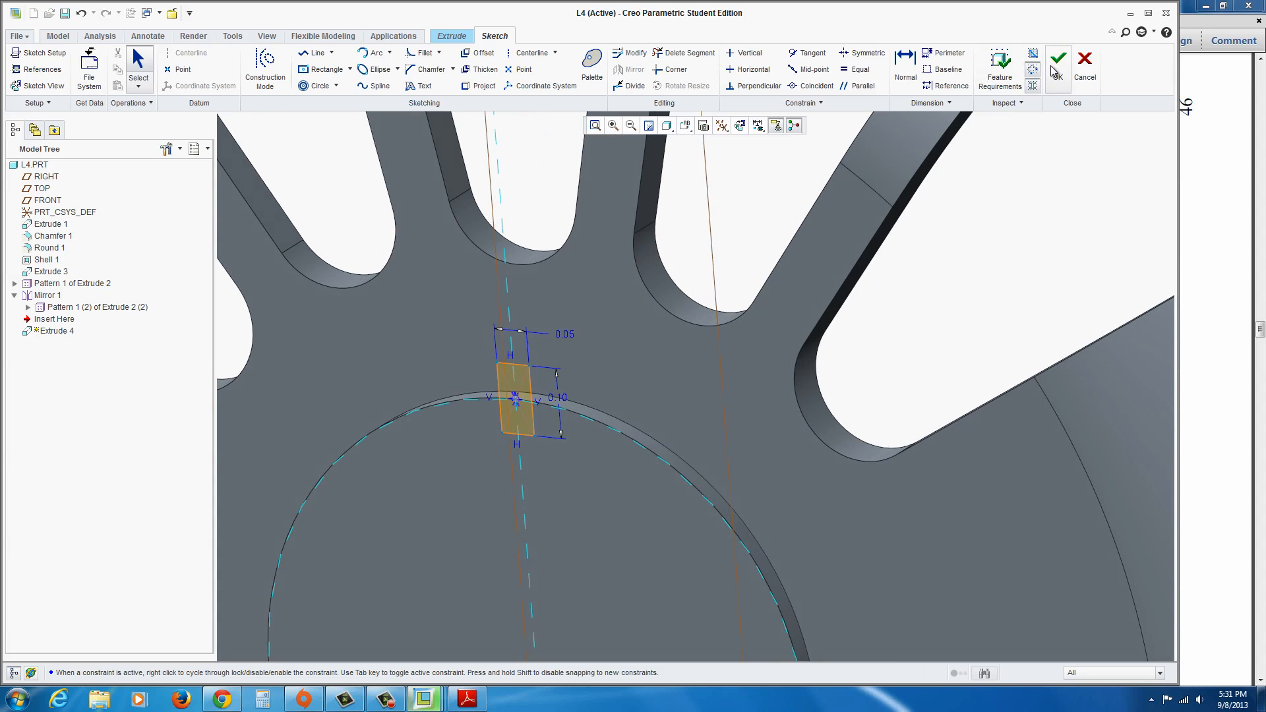
Step: Finish the rectangle sketch and complete Extrude 4 as a material-removing notch cut
click(1057, 57)
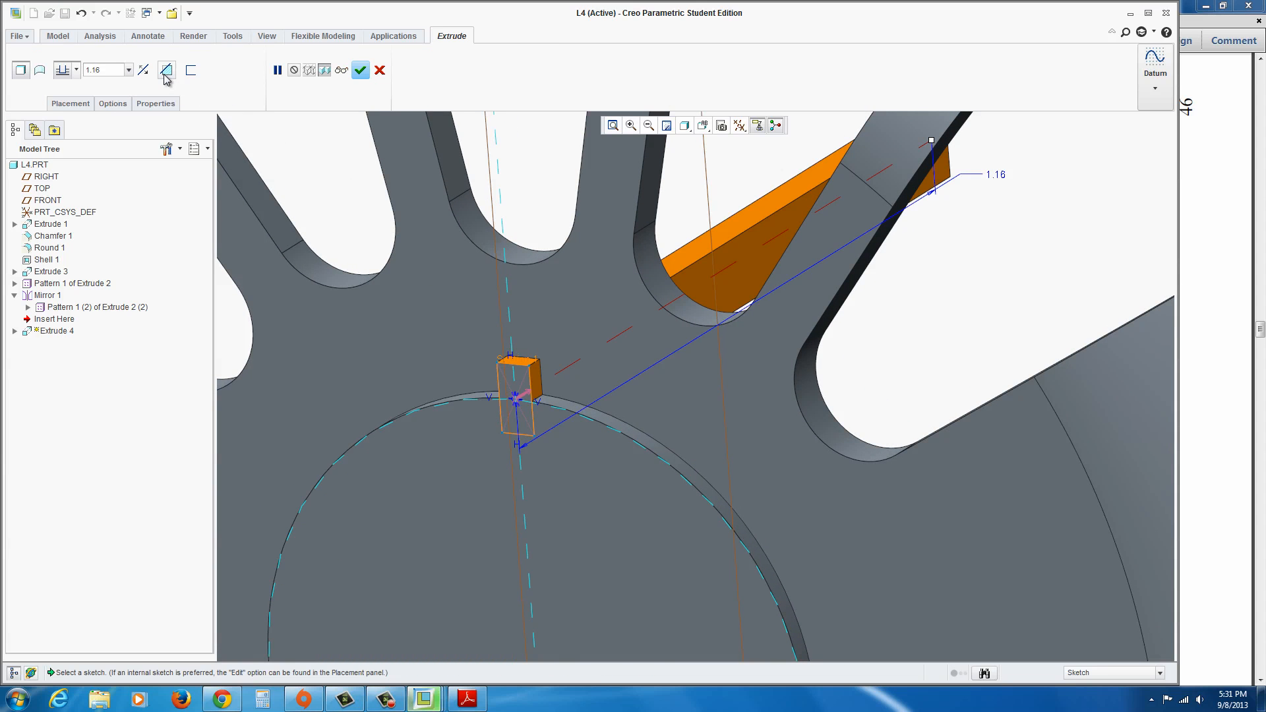
click(166, 70)
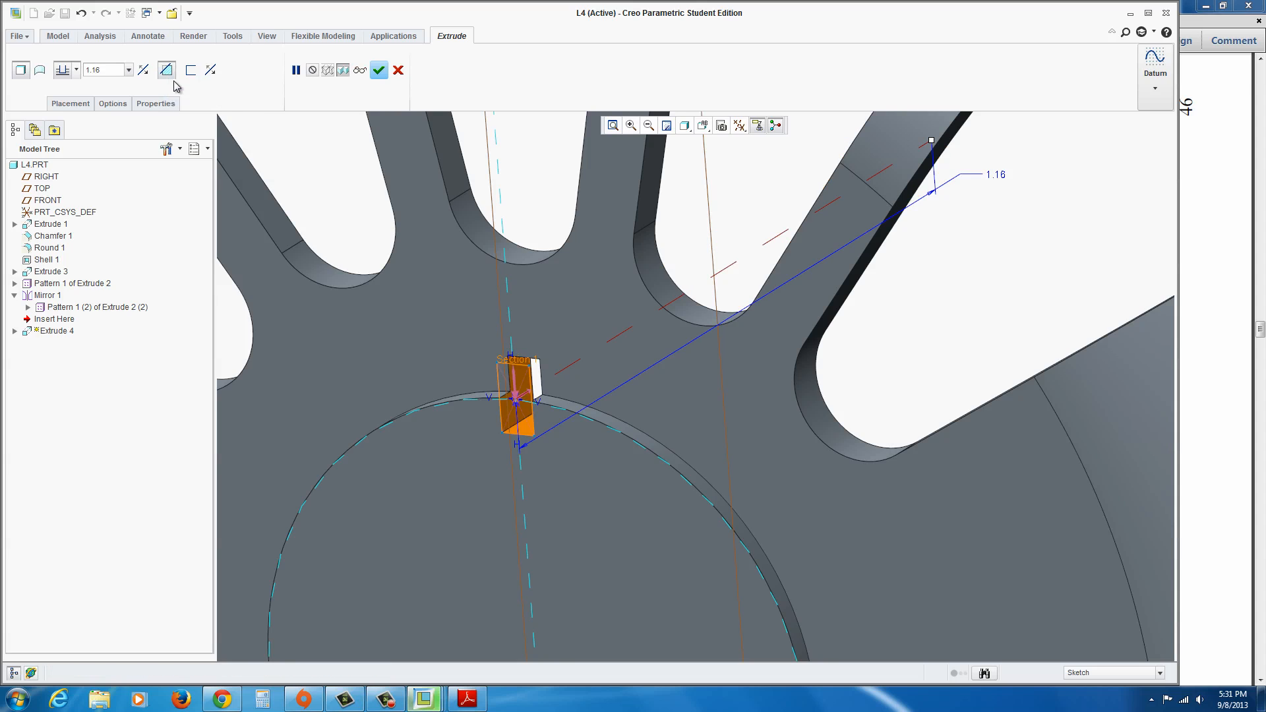
click(75, 69)
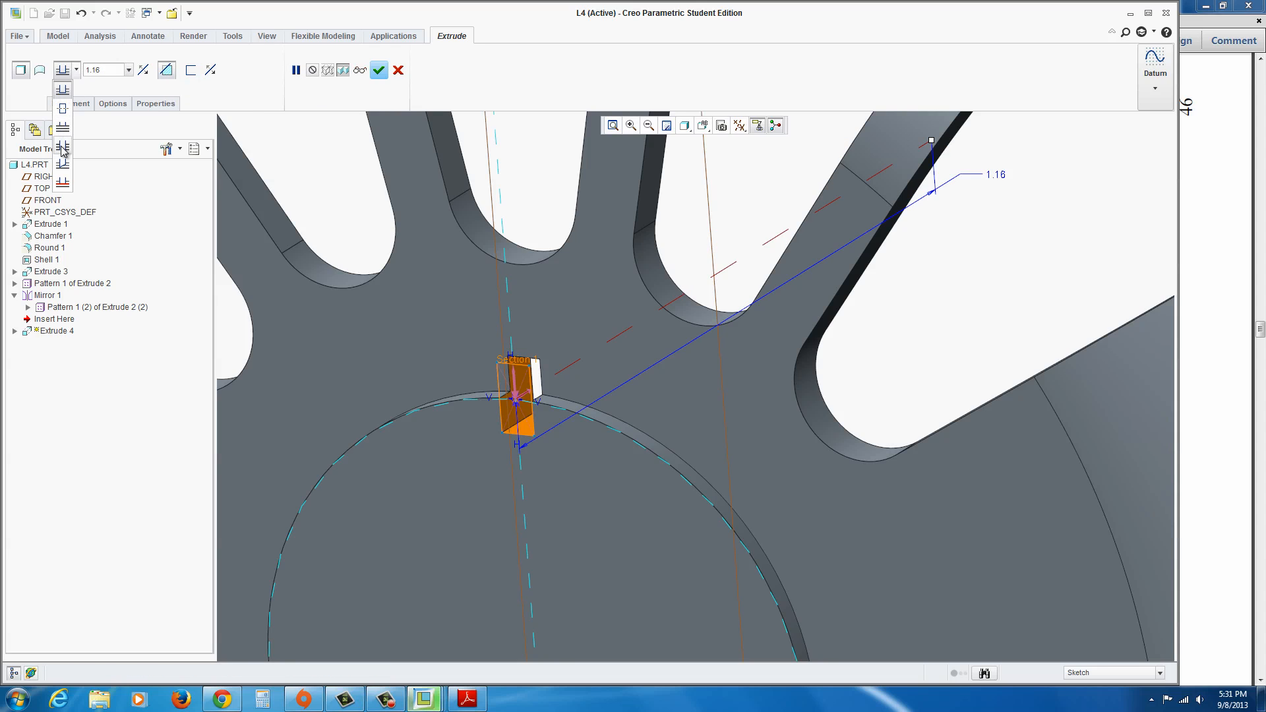
click(378, 70)
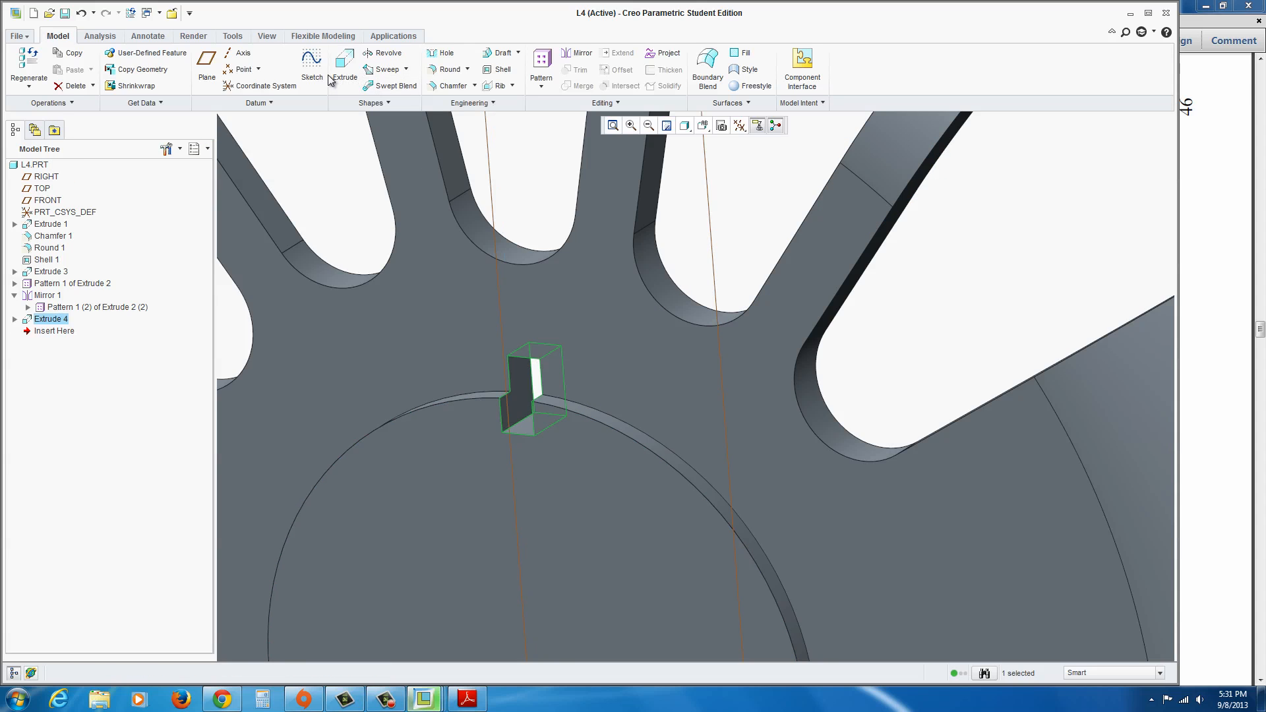
Step: Add Round 2, a 0.10 radius round on the notch's lower edge
click(451, 70)
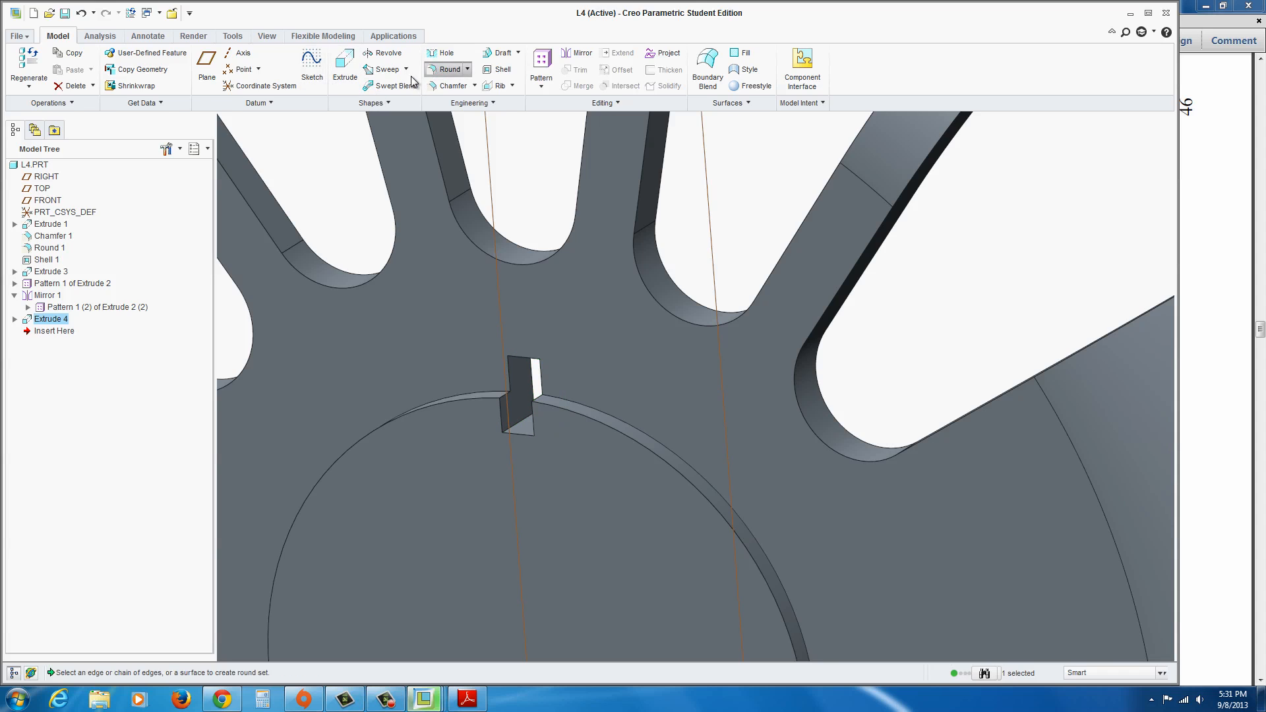
click(448, 68)
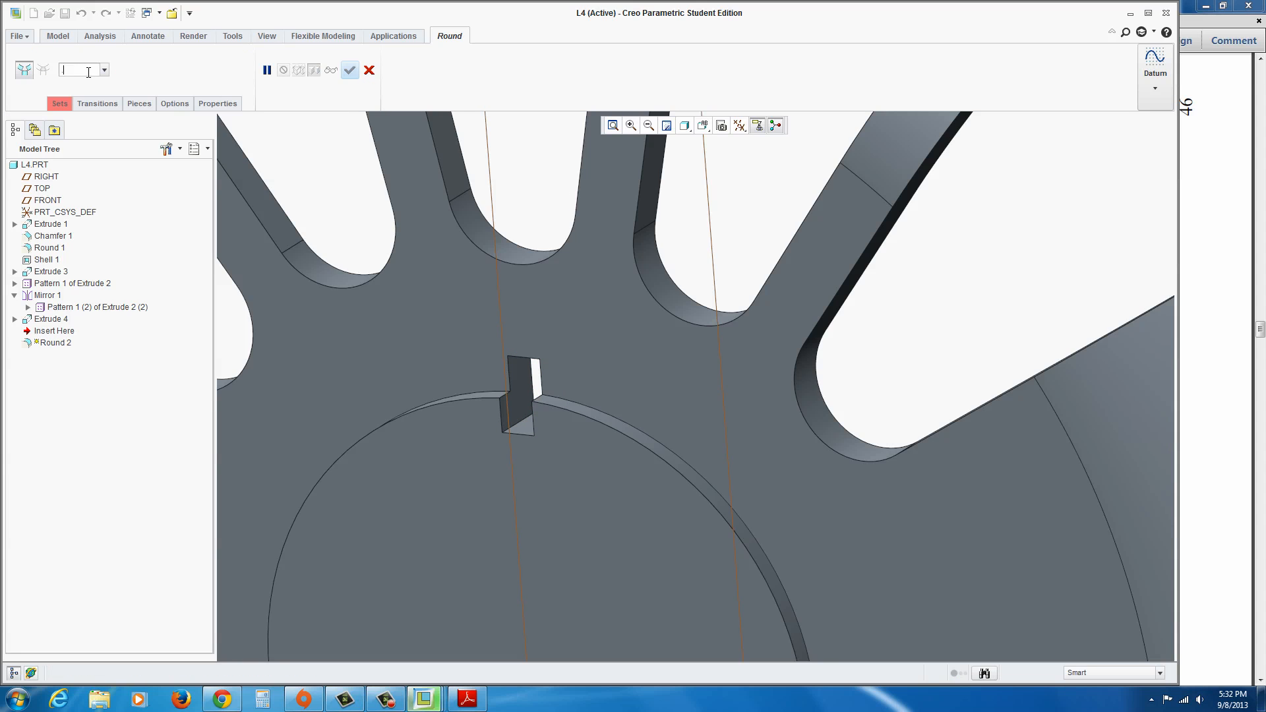
click(517, 436)
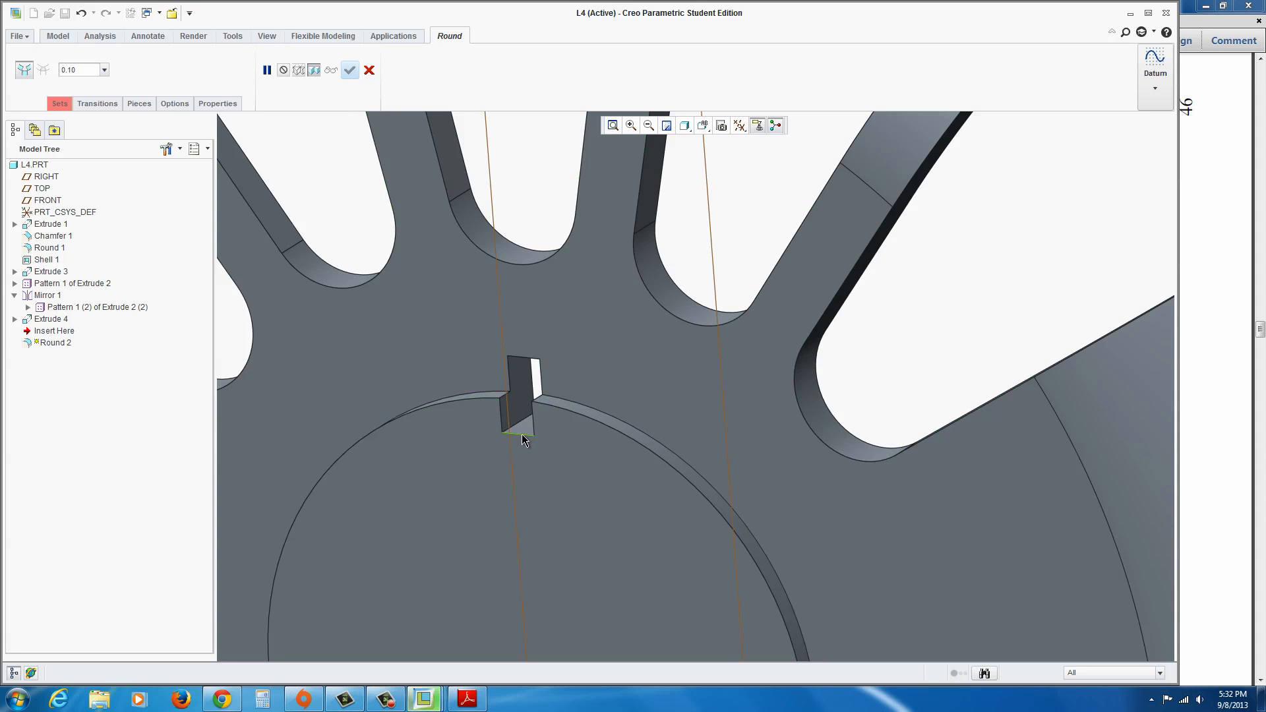
click(515, 412)
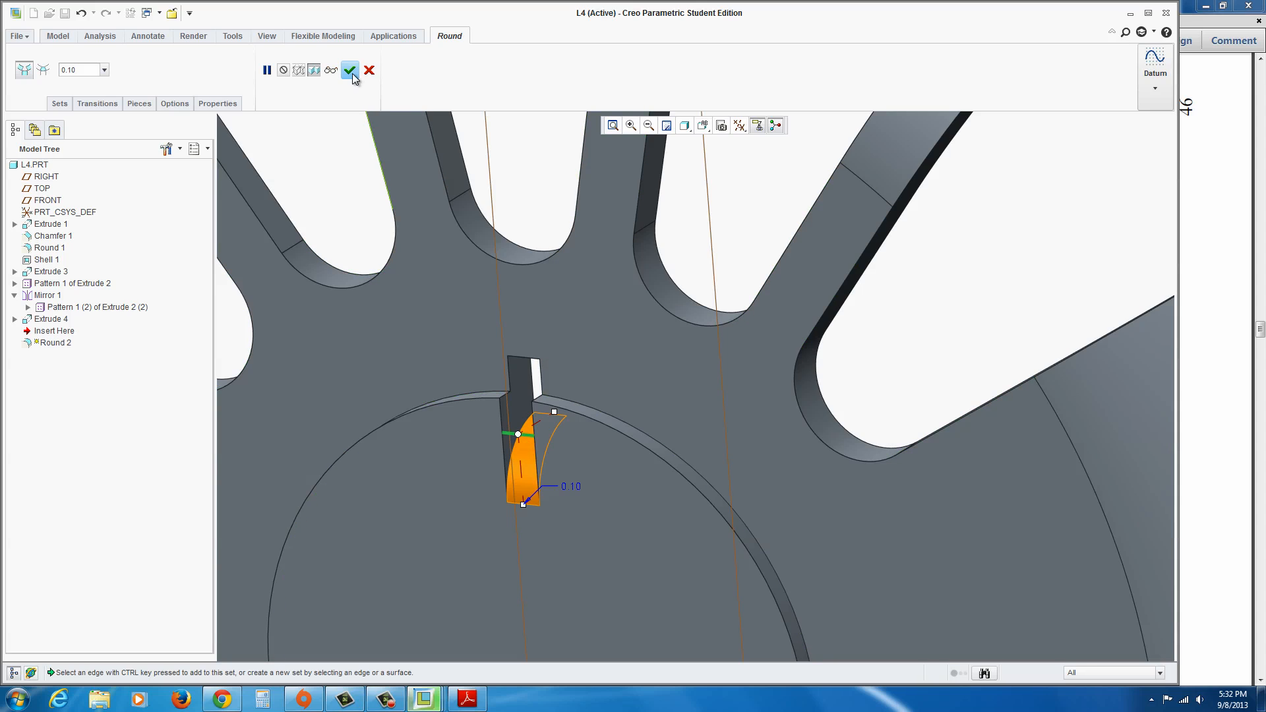
click(348, 70)
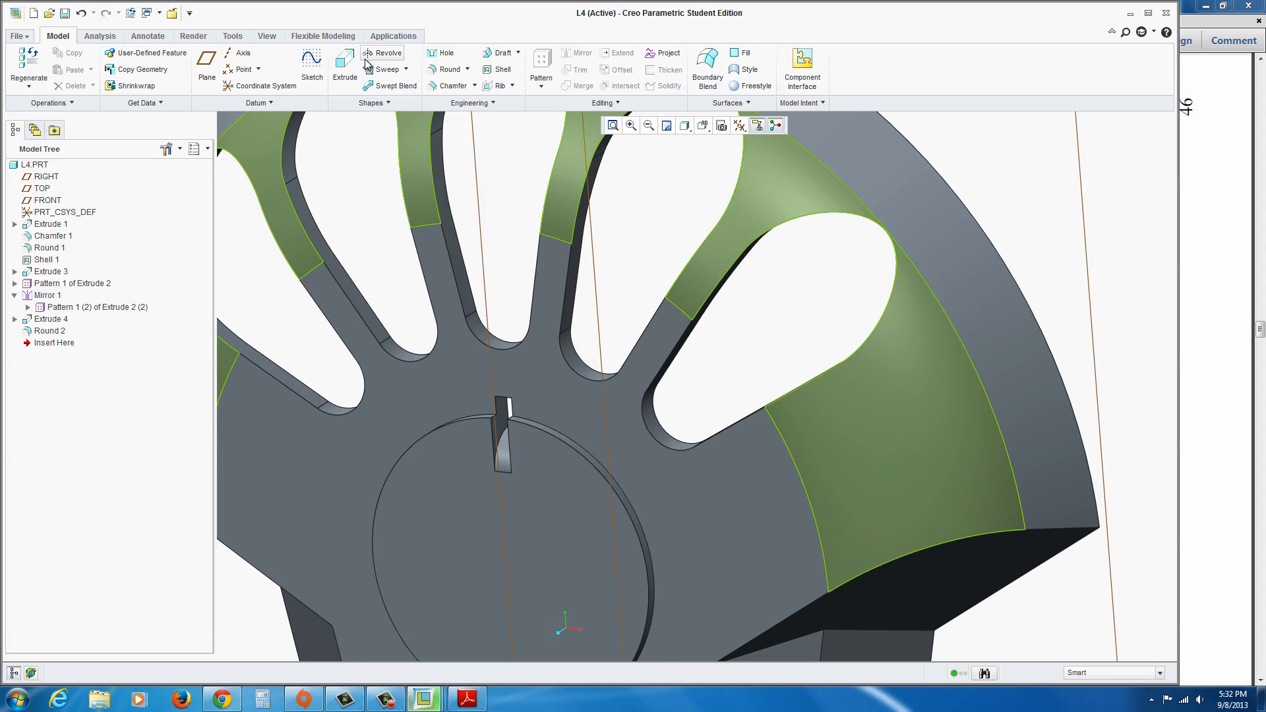
Step: Add Round 3 on the boss's circular rim edge
click(448, 70)
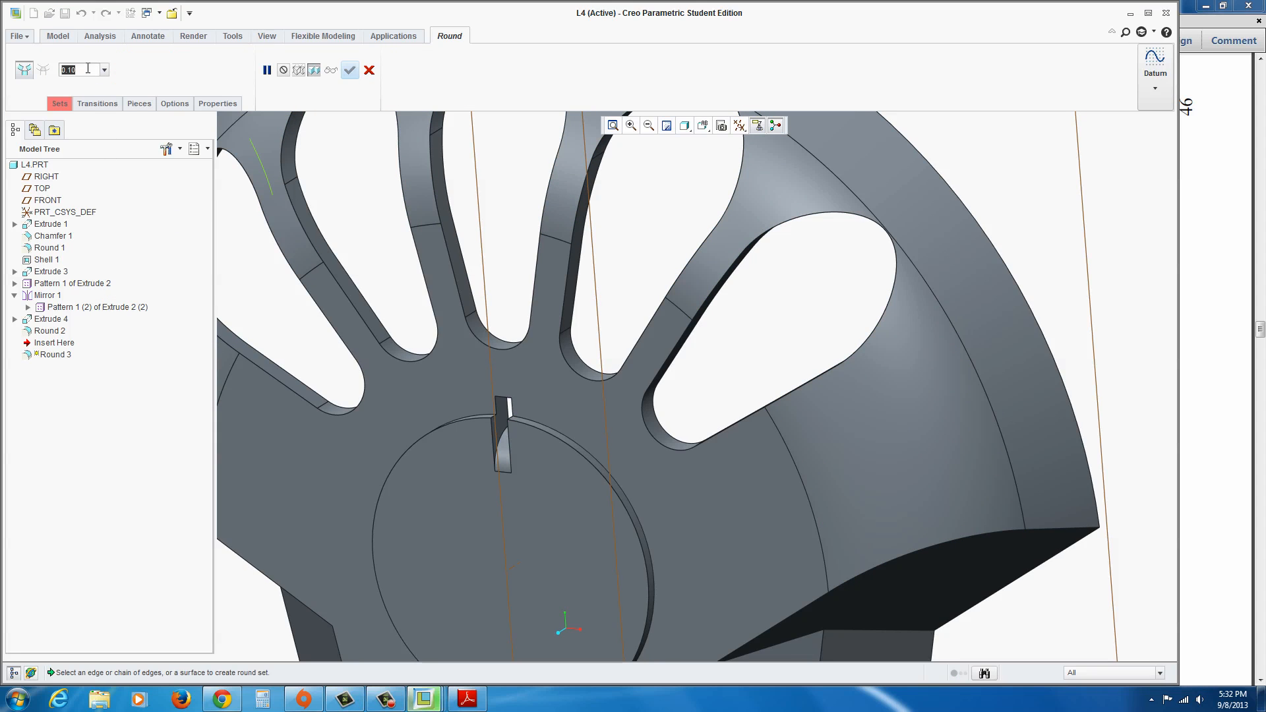
click(553, 423)
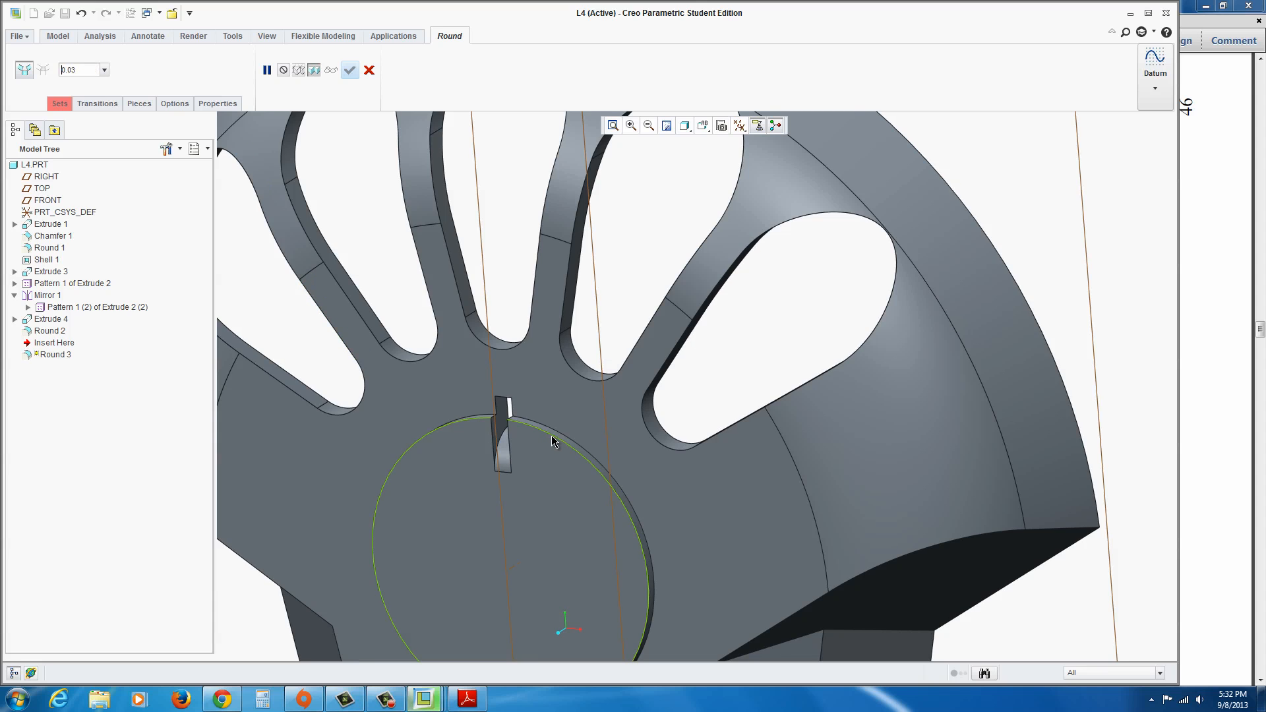
click(348, 69)
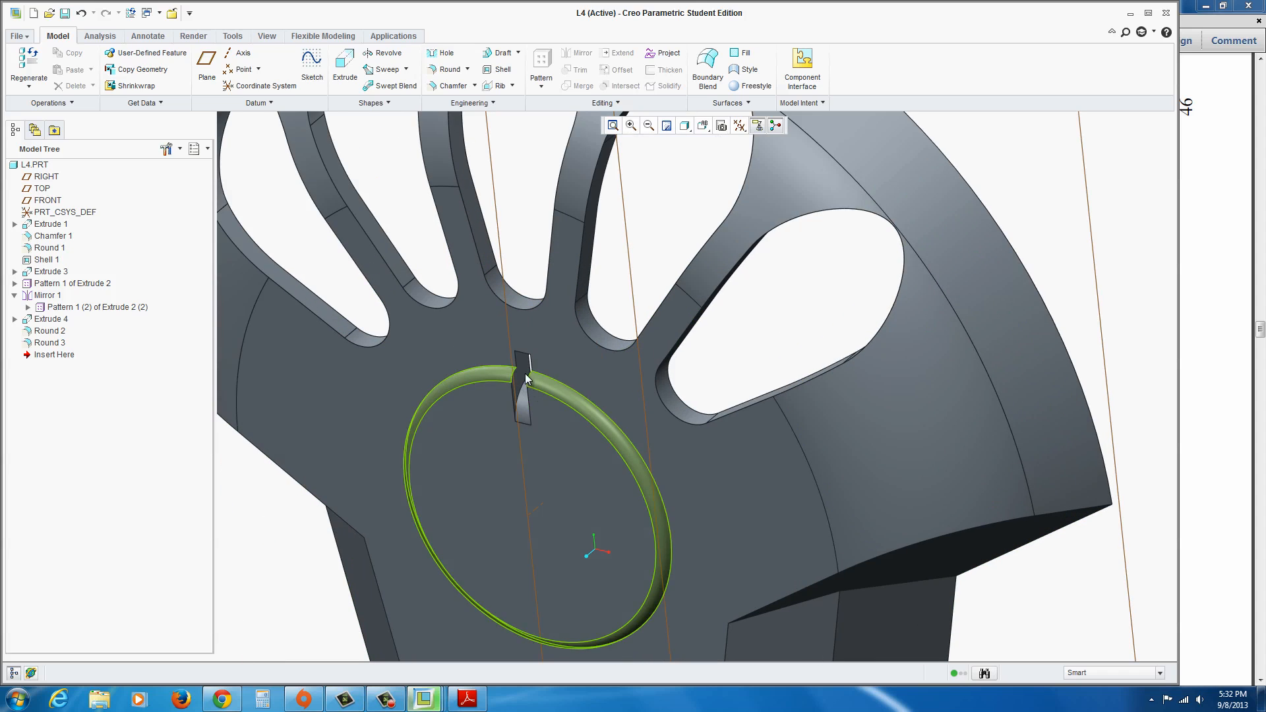
Step: Group Extrude 4 and Round 2 into a single local group
click(51, 318)
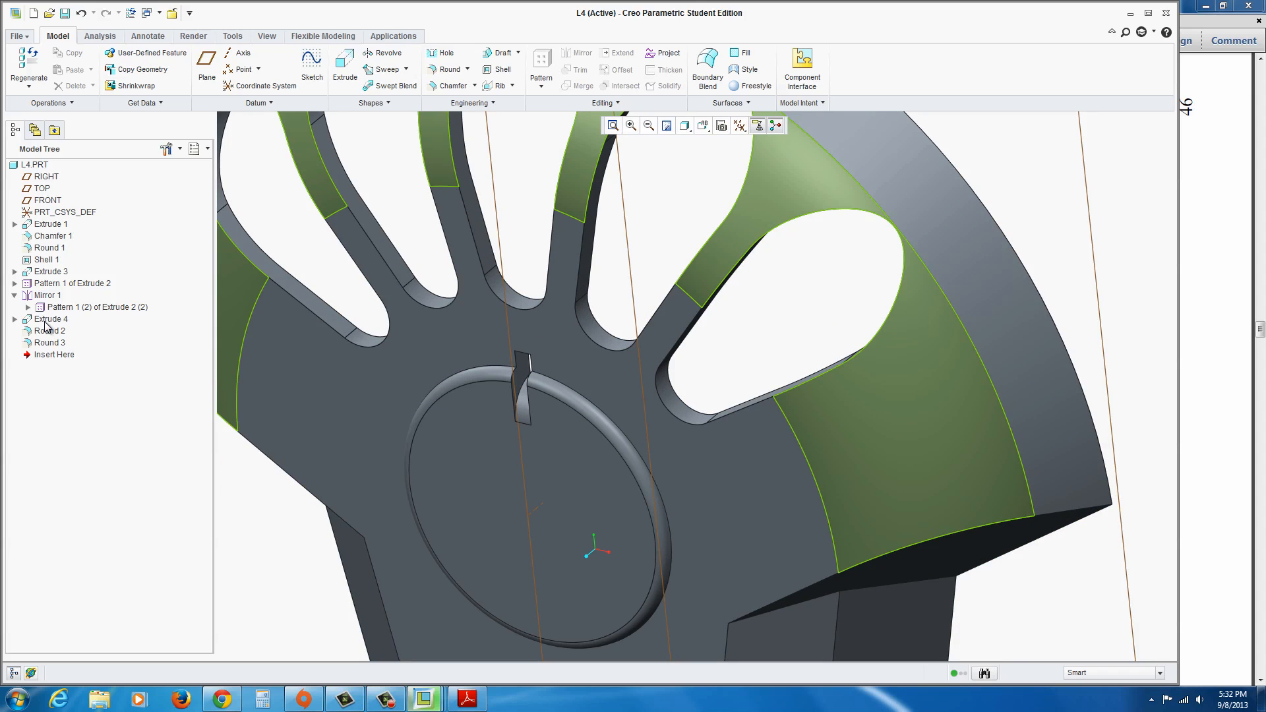
click(51, 319)
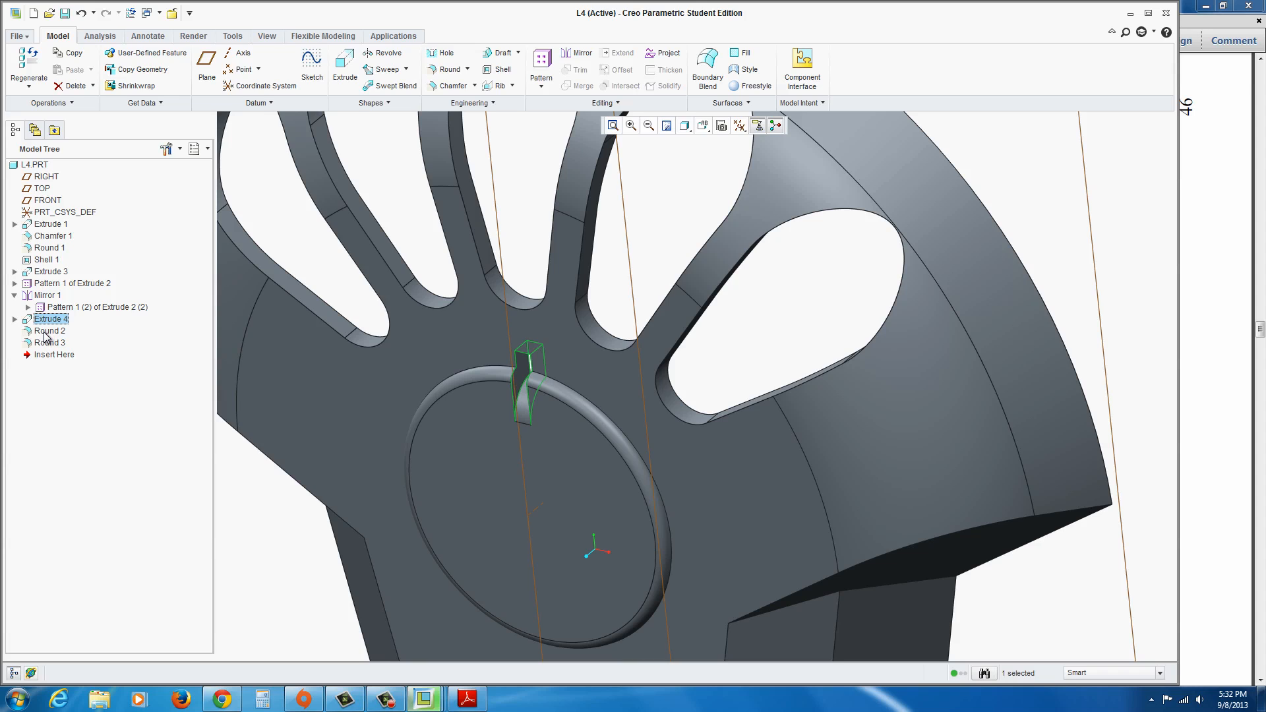
click(48, 331)
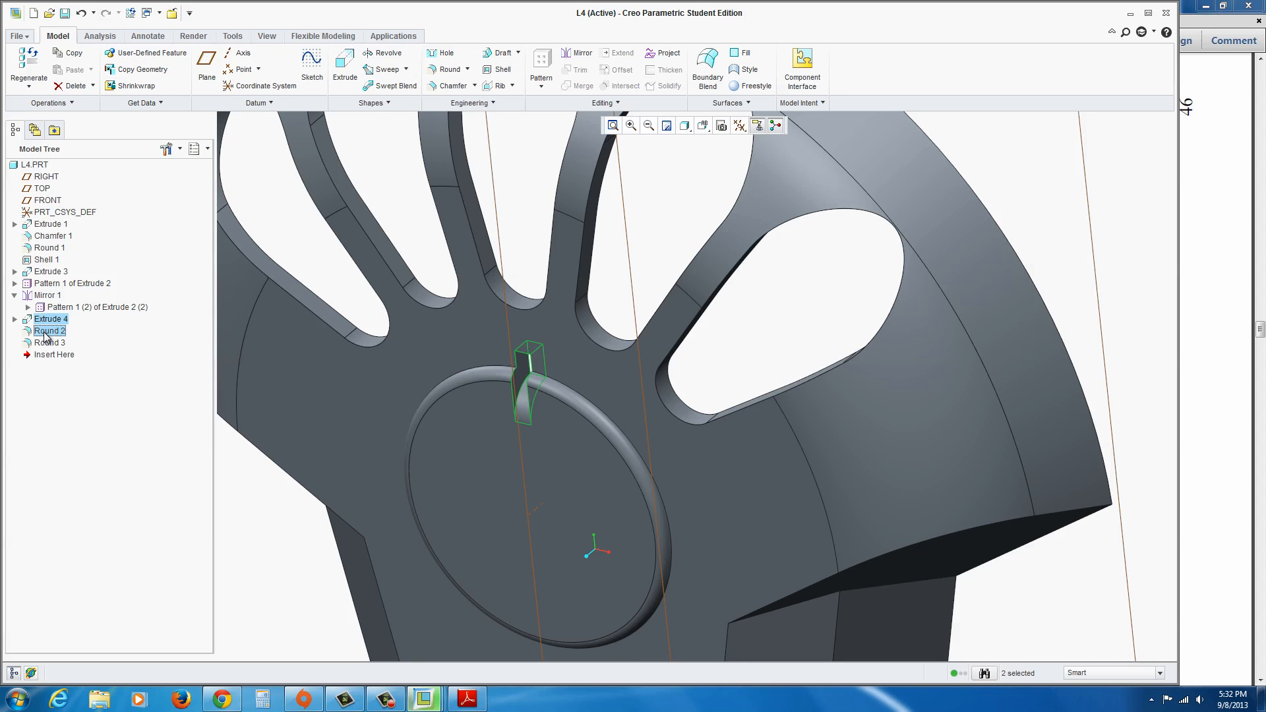
right_click(49, 330)
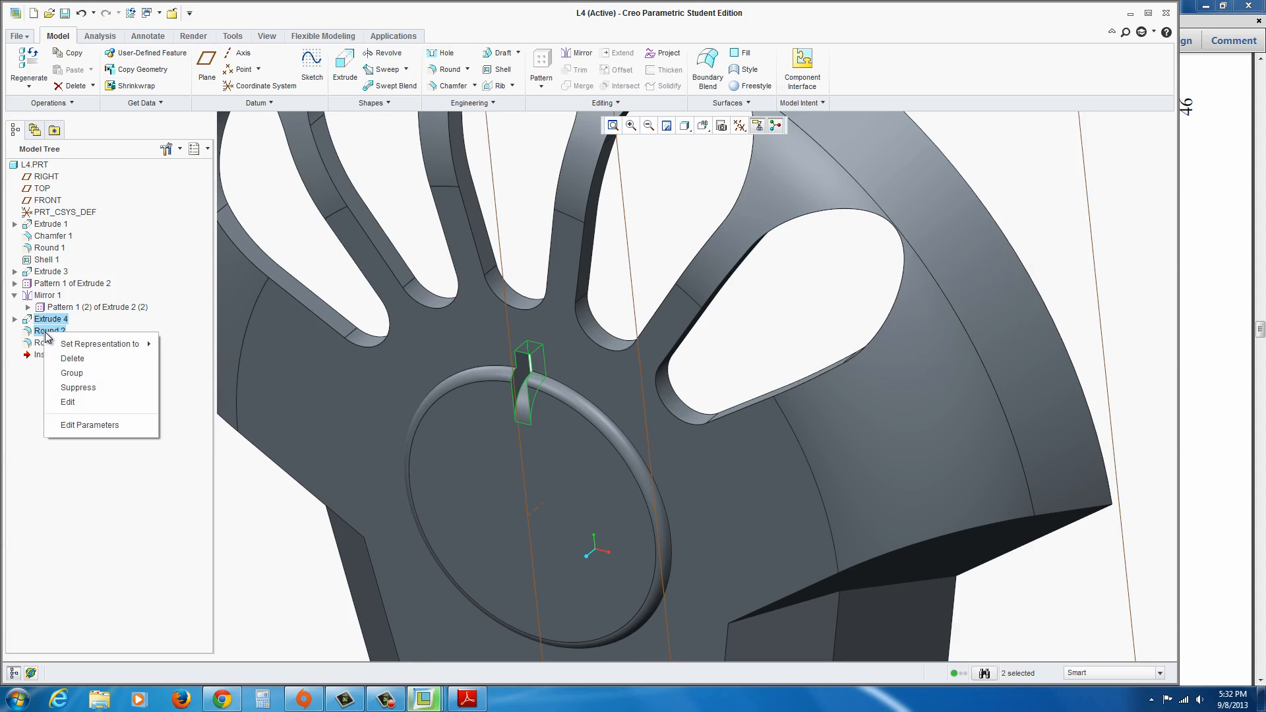
mouse_move(87, 373)
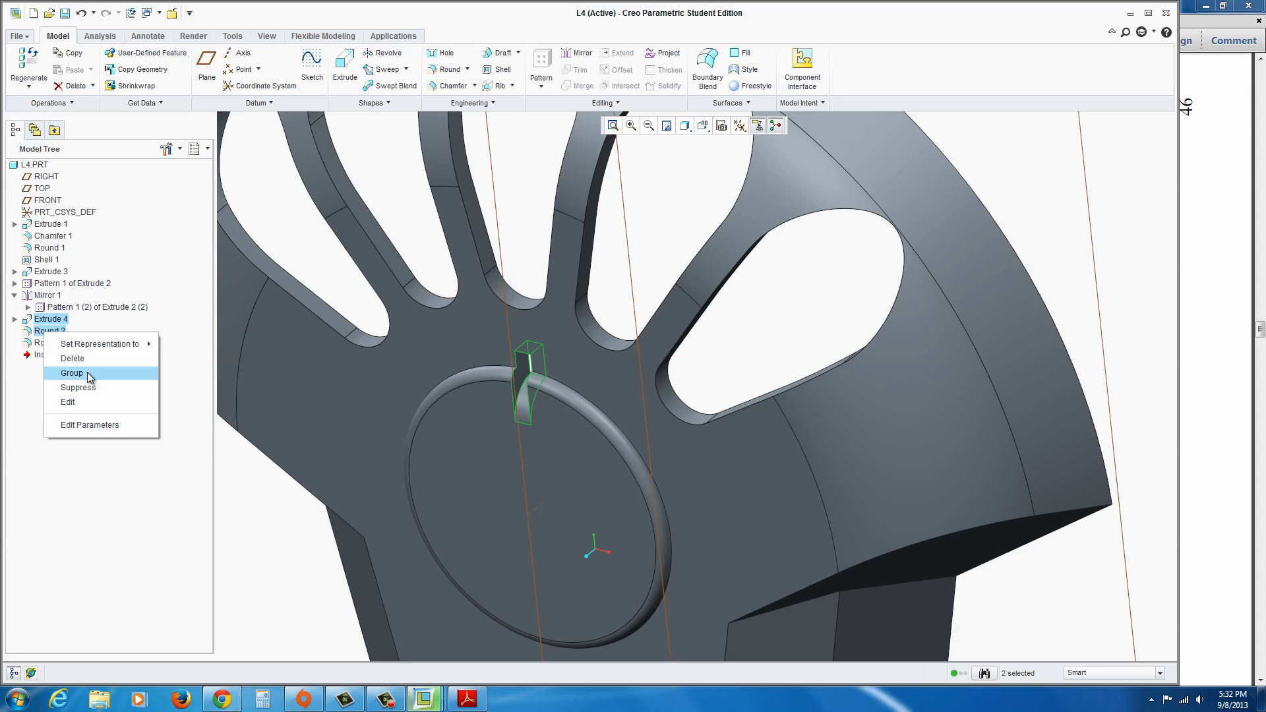
click(71, 373)
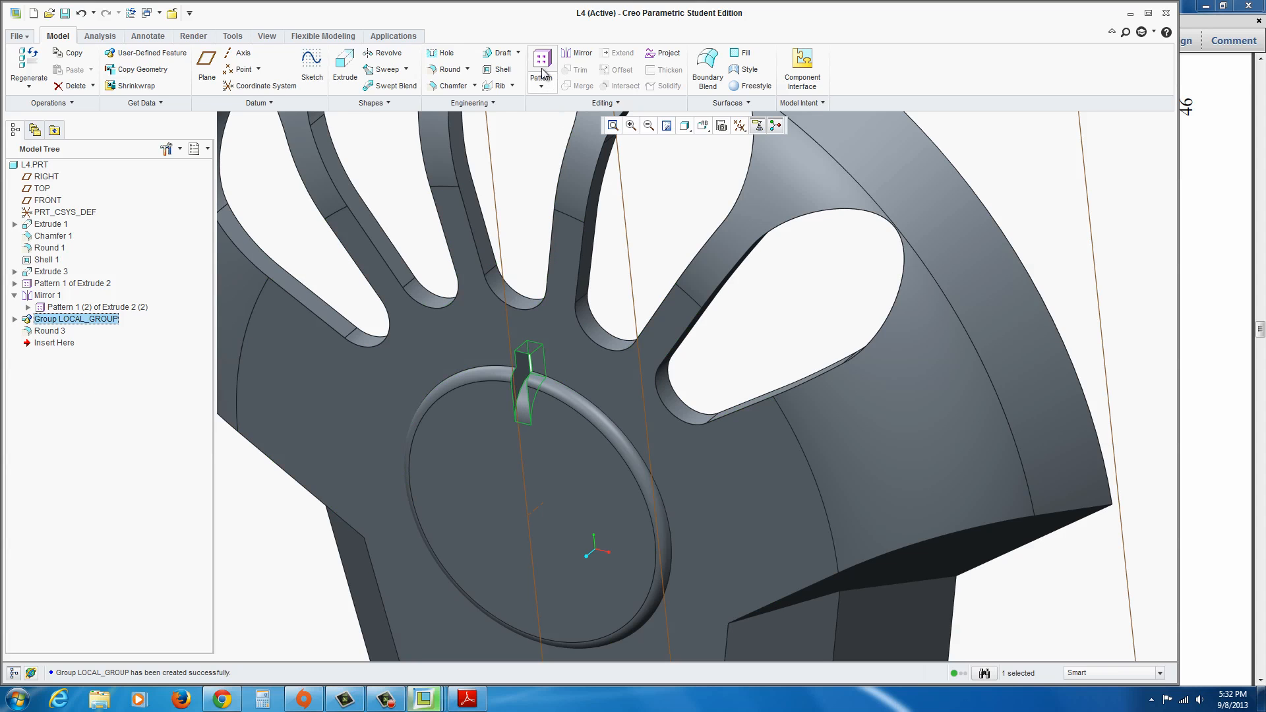
Step: Pattern the group around the boss's central axis: 15 members spaced 24° apart
click(541, 61)
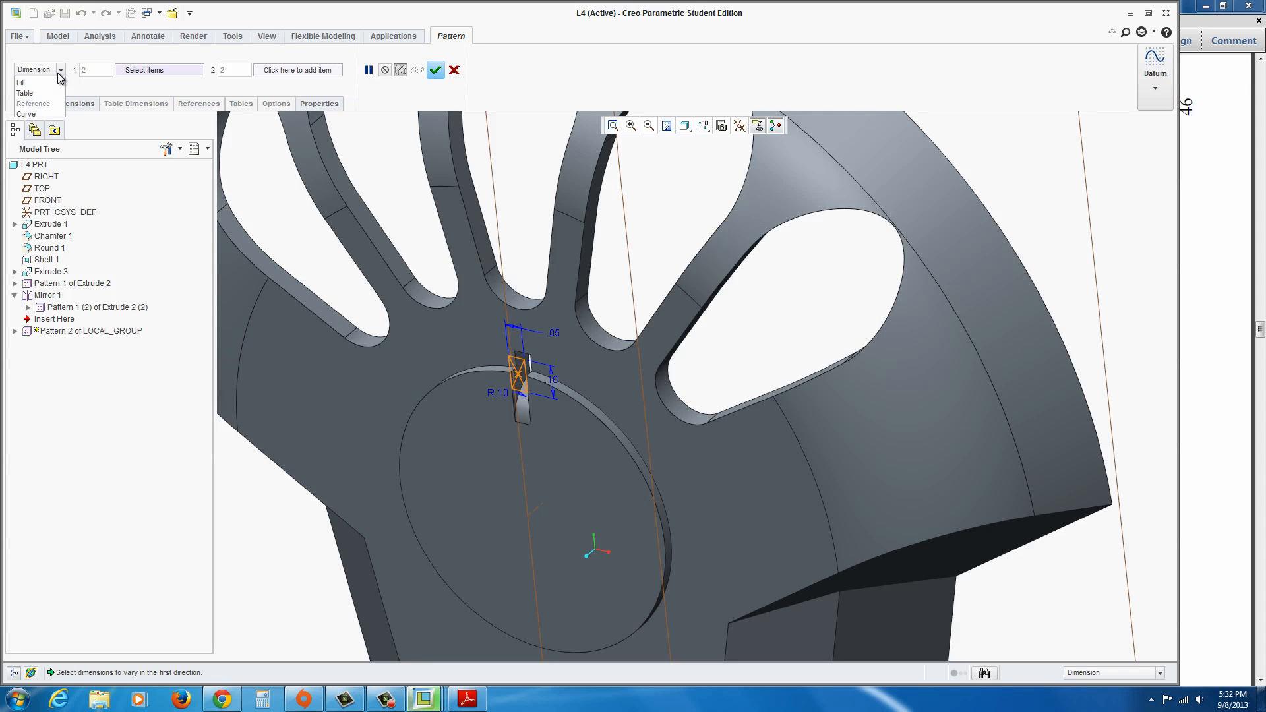
click(34, 70)
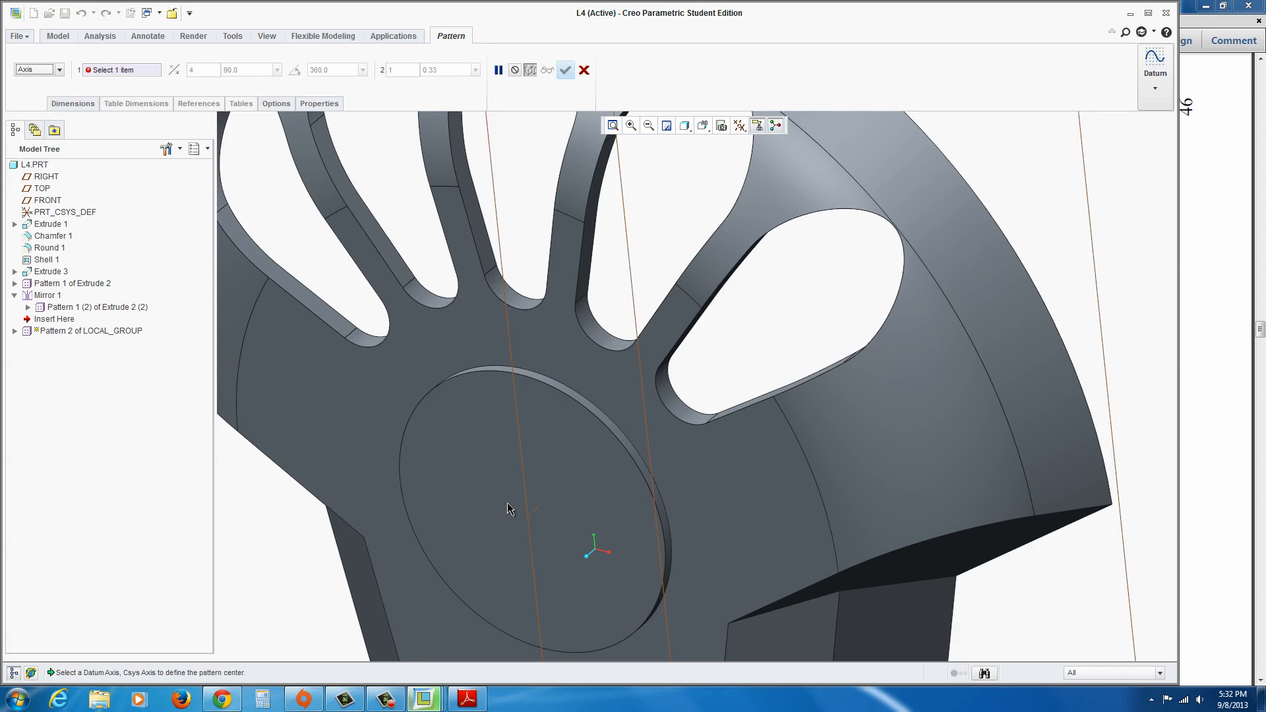
click(581, 337)
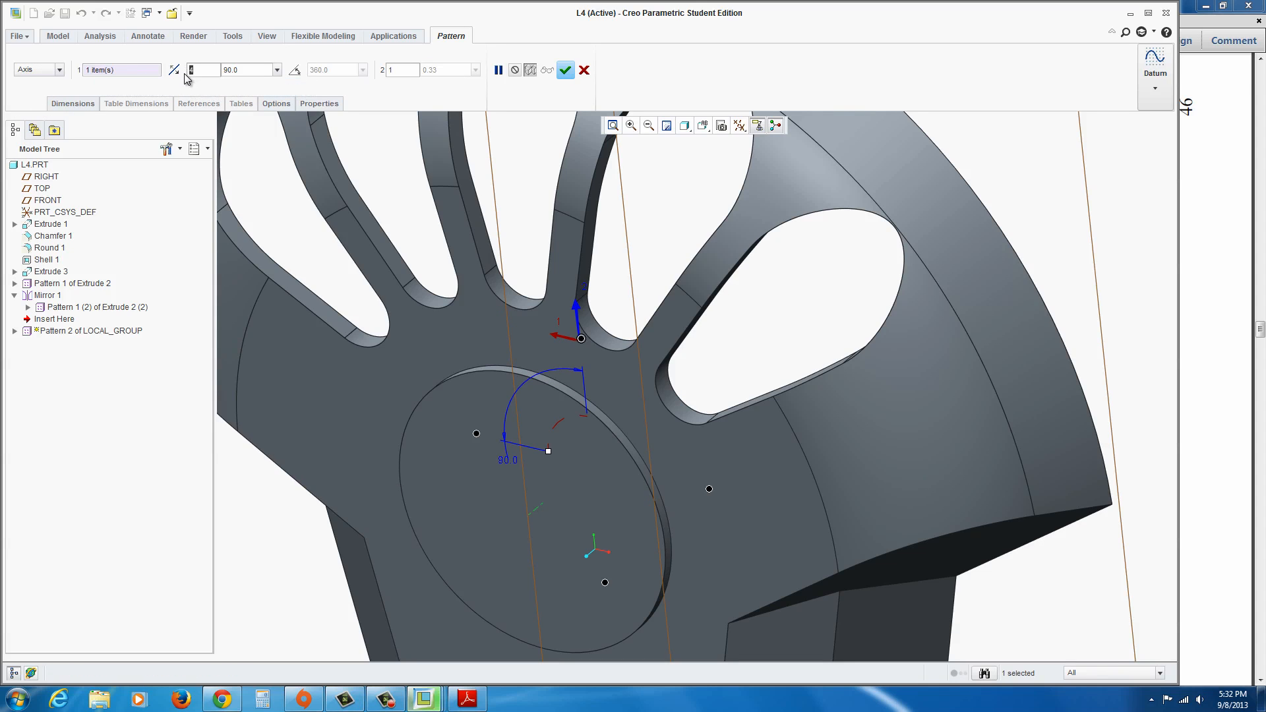
text(15)
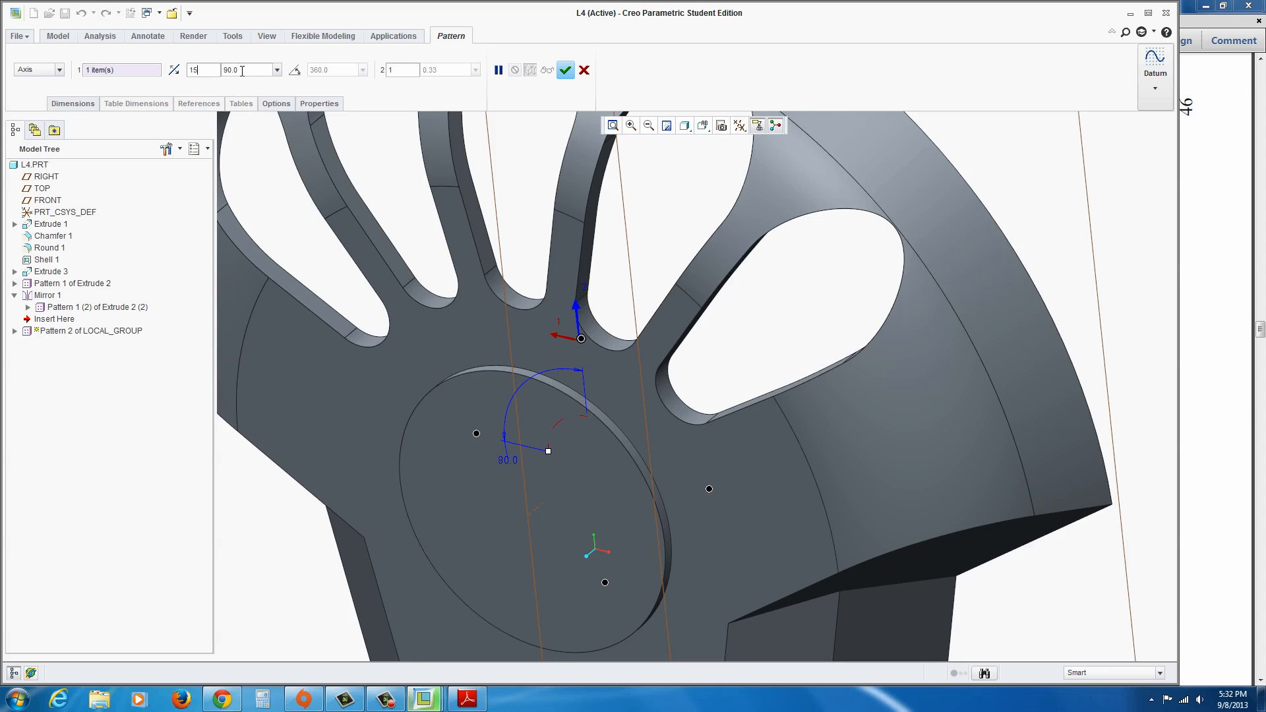
text(38)
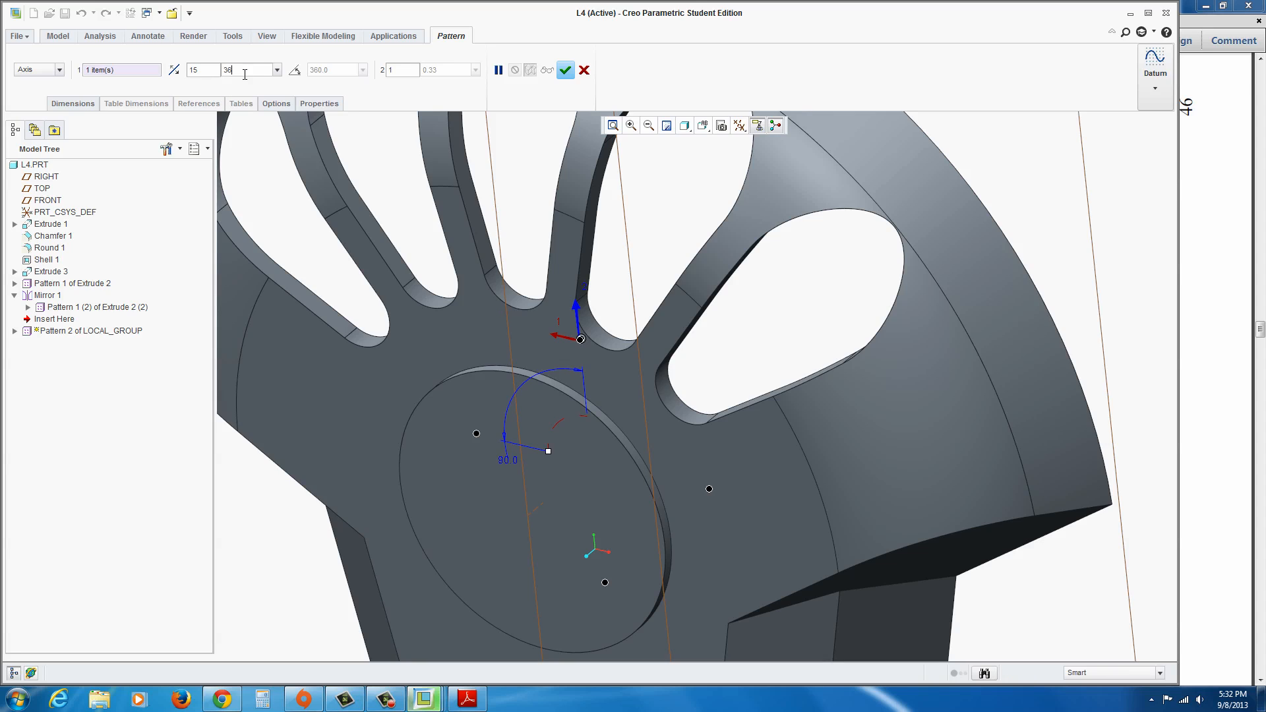
text(360/)
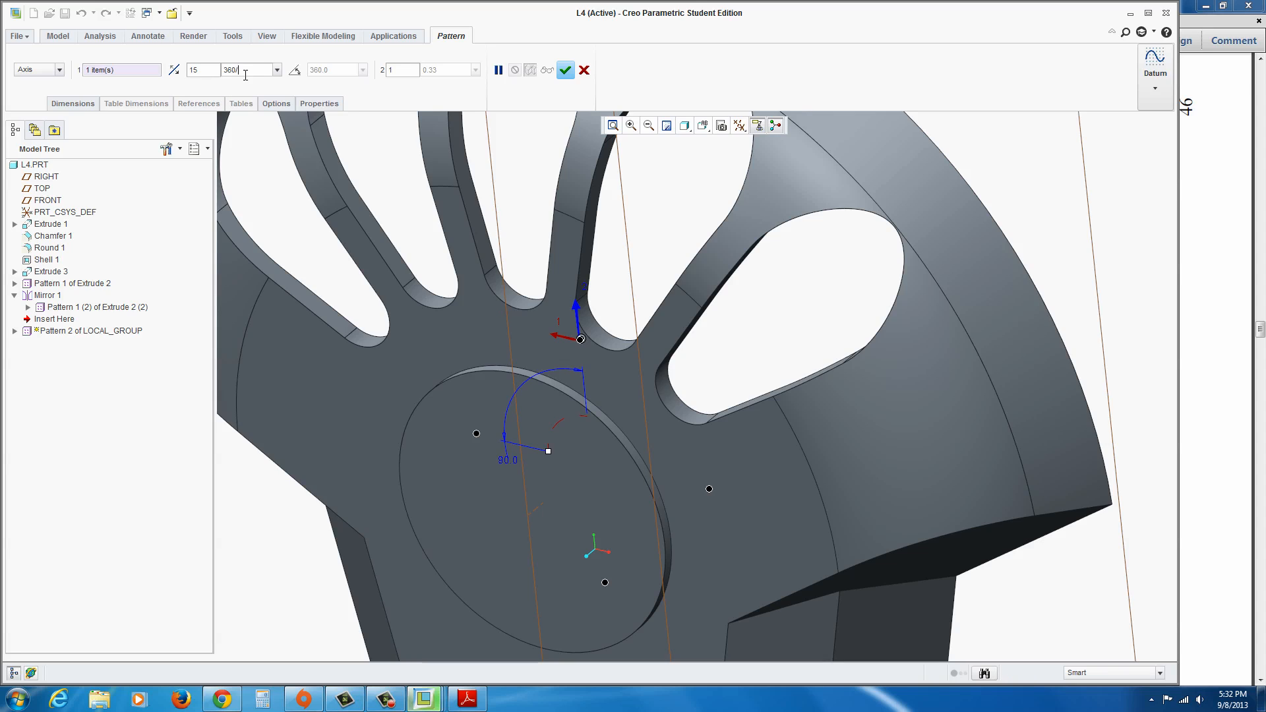
text(24.0)
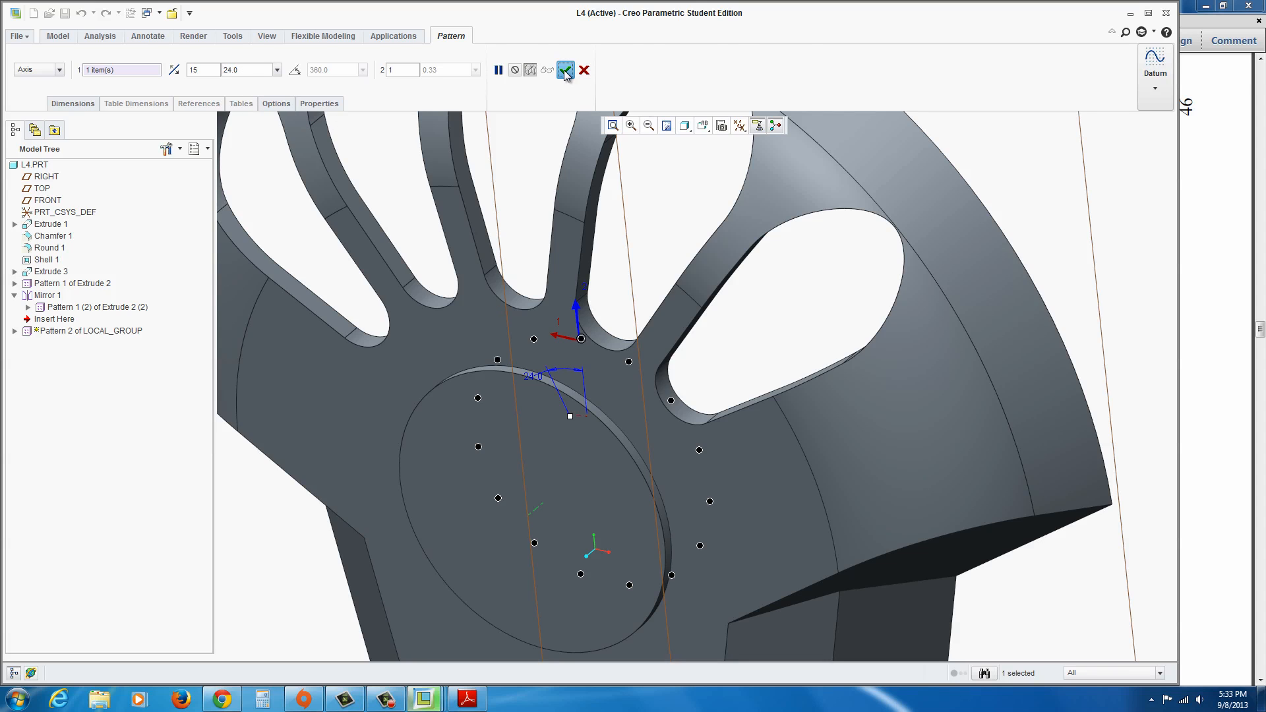
click(566, 70)
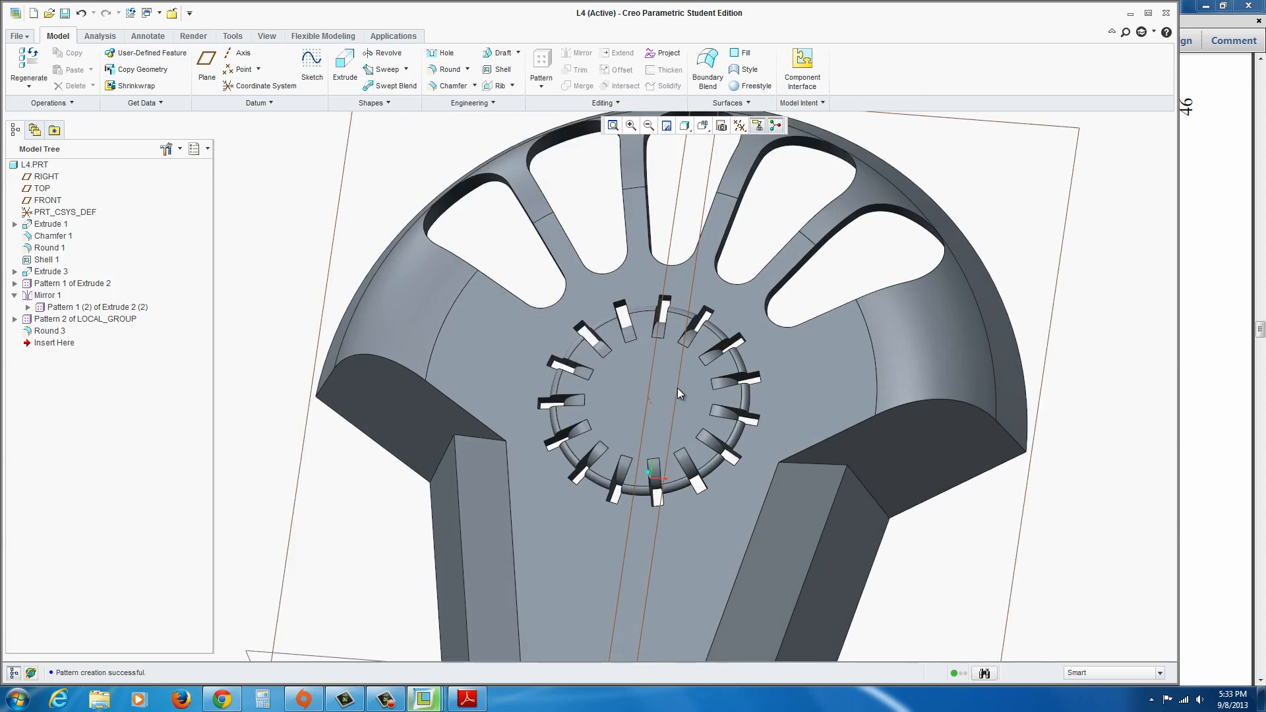
Step: Start a new extrusion sketch with a circle centred on the boss, checking its size on the drawing
click(344, 68)
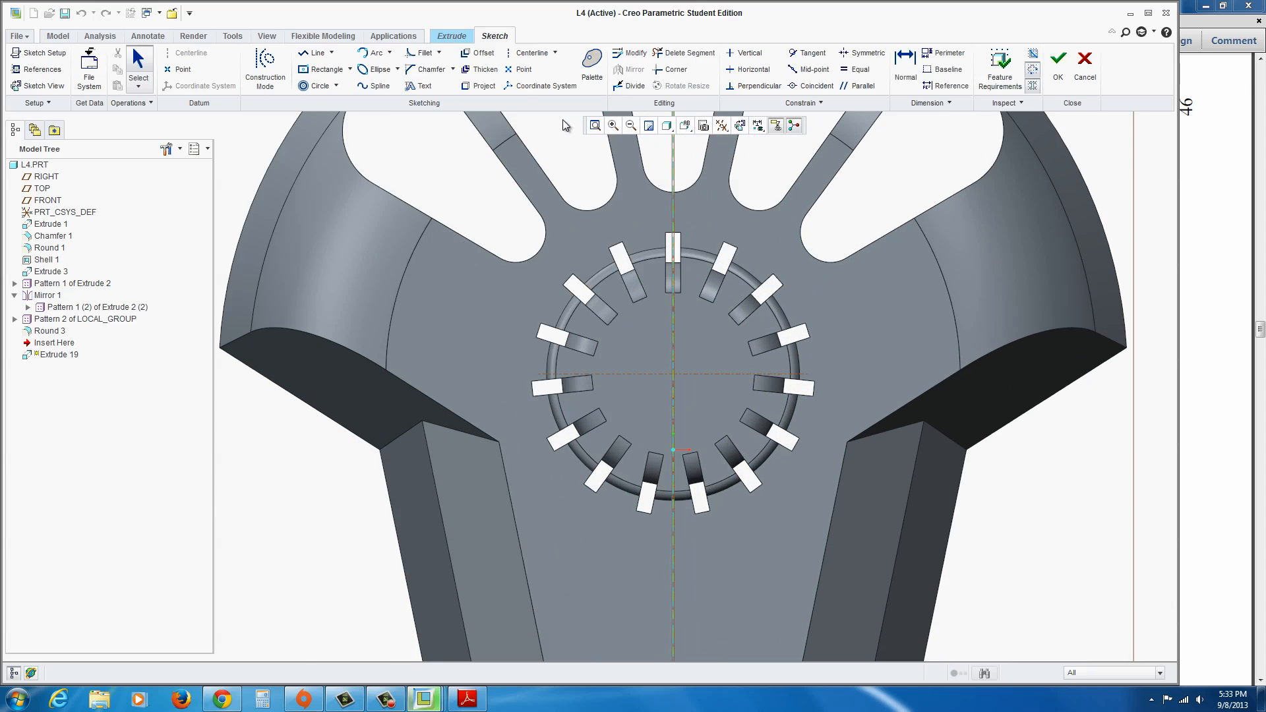
click(319, 86)
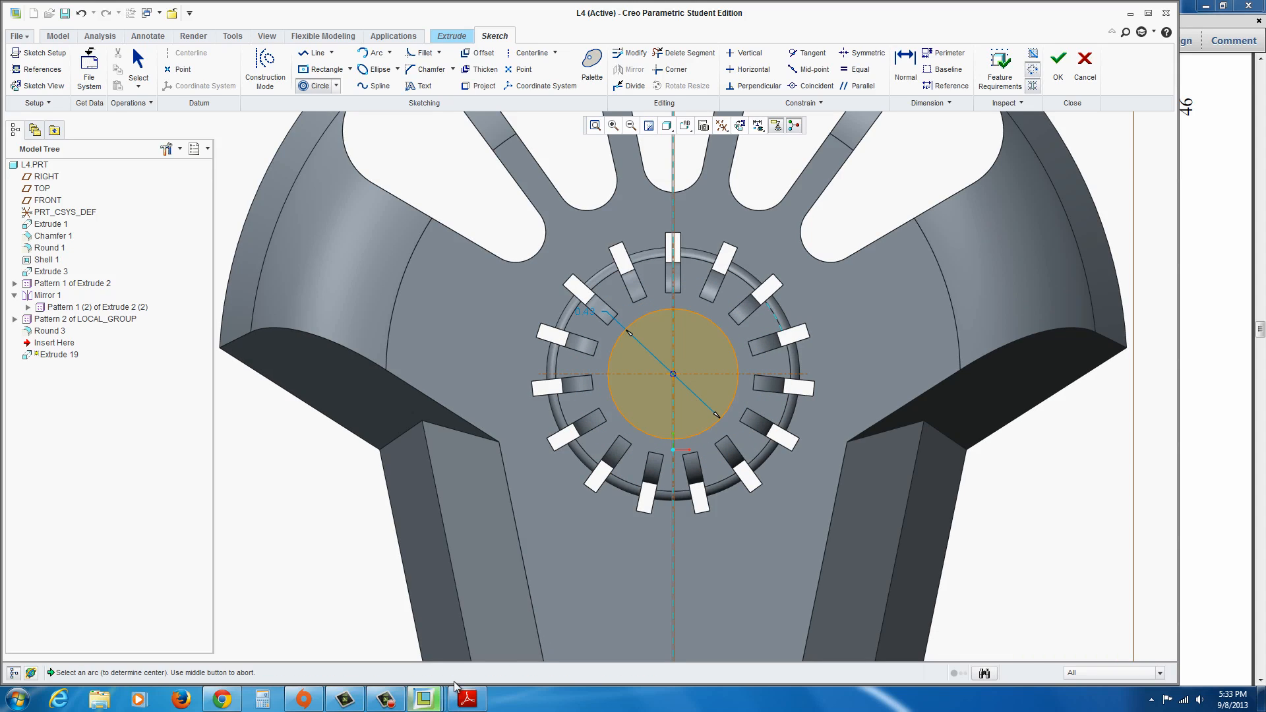
click(466, 699)
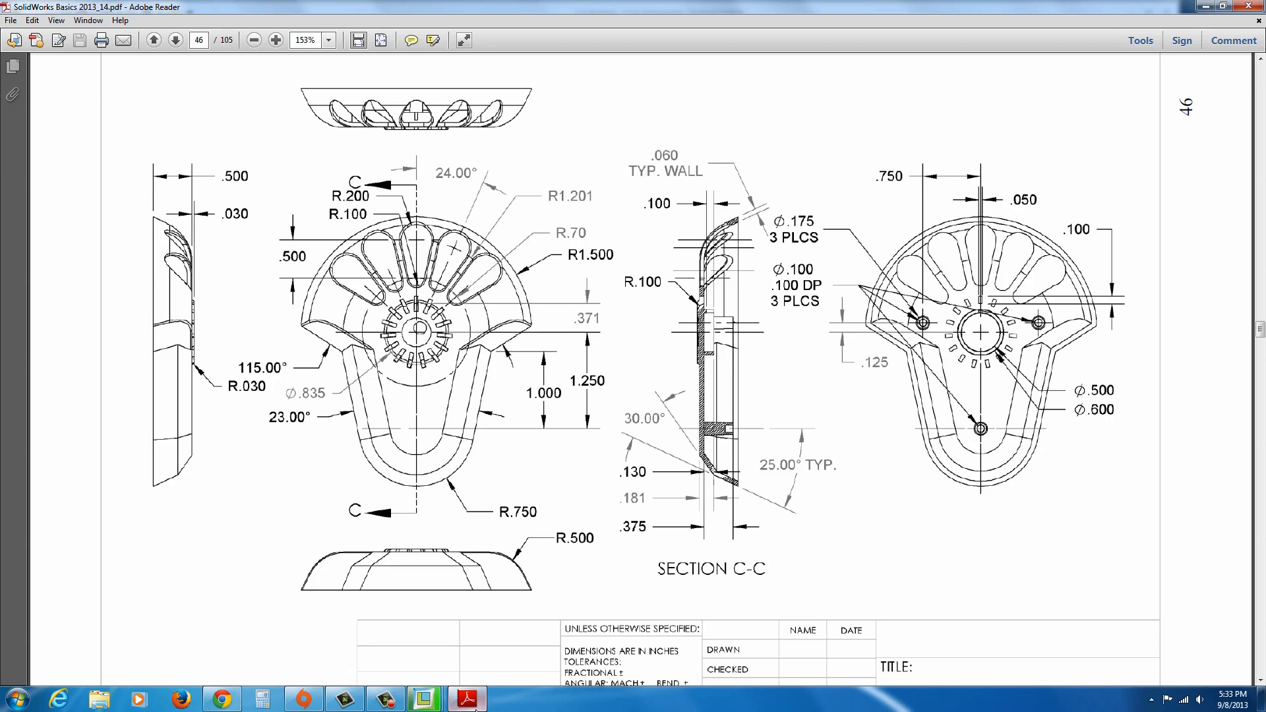
mouse_move(466, 696)
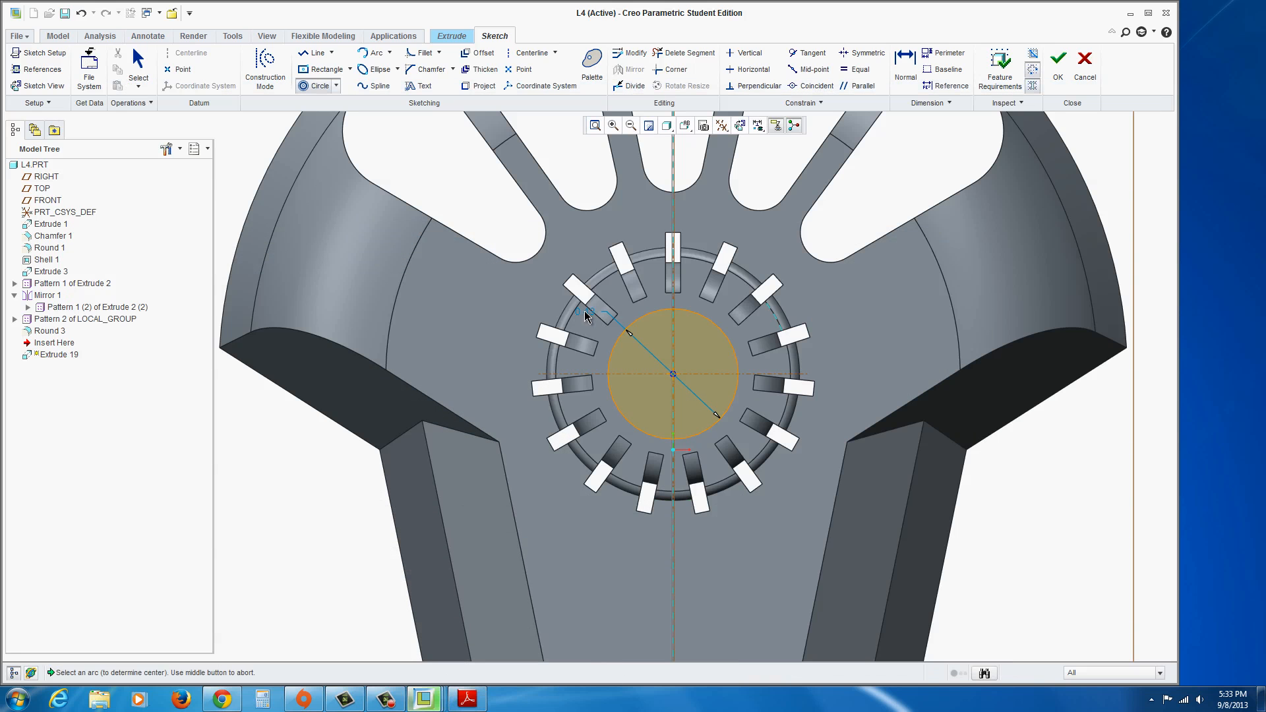
click(613, 311)
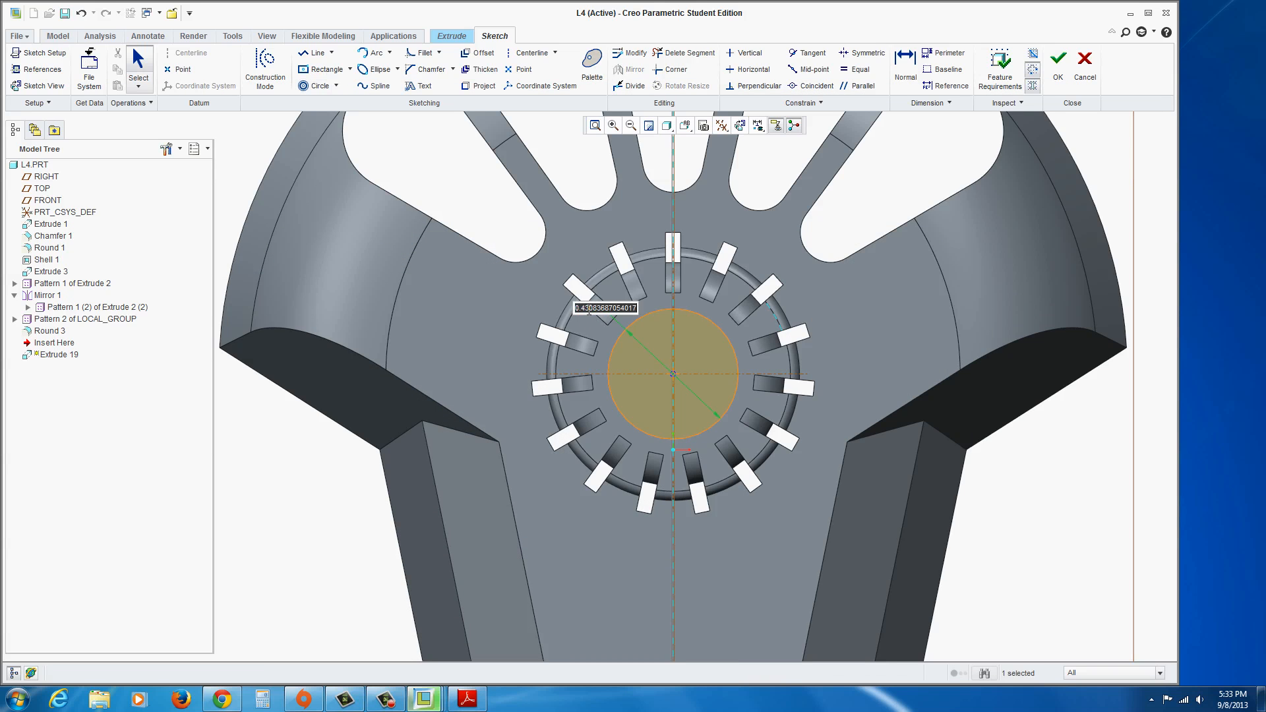